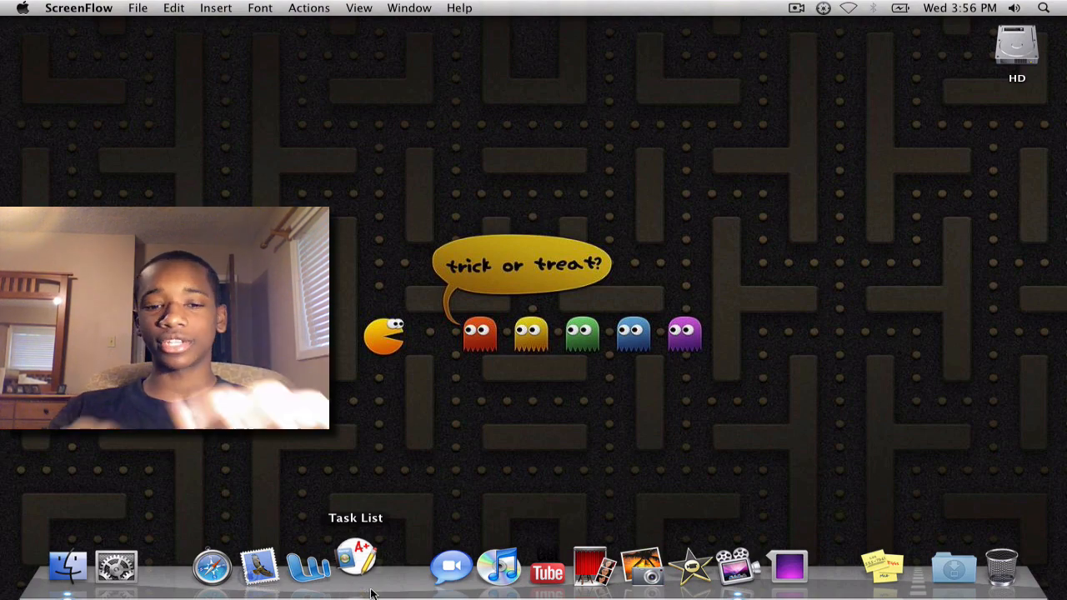
# - Launch Task List from the Dock and enter the four-character locker passcode
pyautogui.click(356, 565)
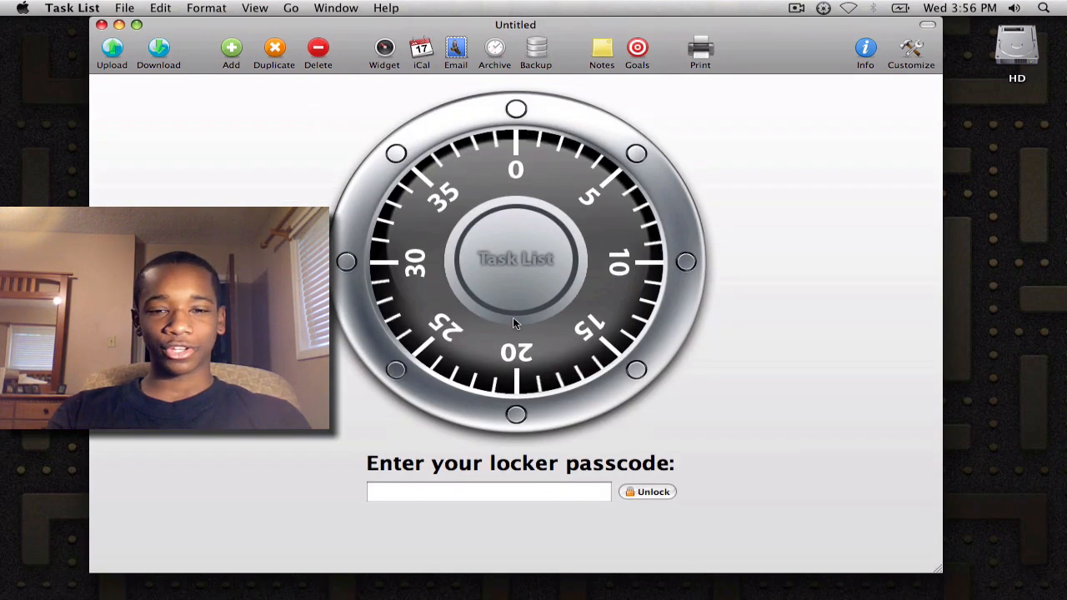
pyautogui.click(488, 492)
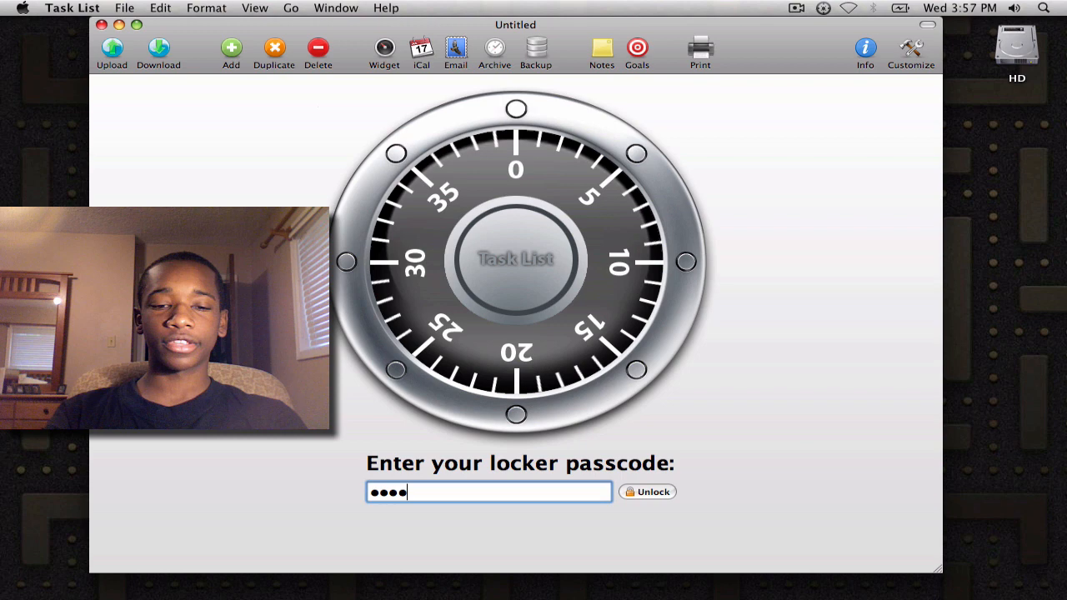
# - Unlock the locker to reveal the task list, then reach the Task List menu
pyautogui.click(646, 492)
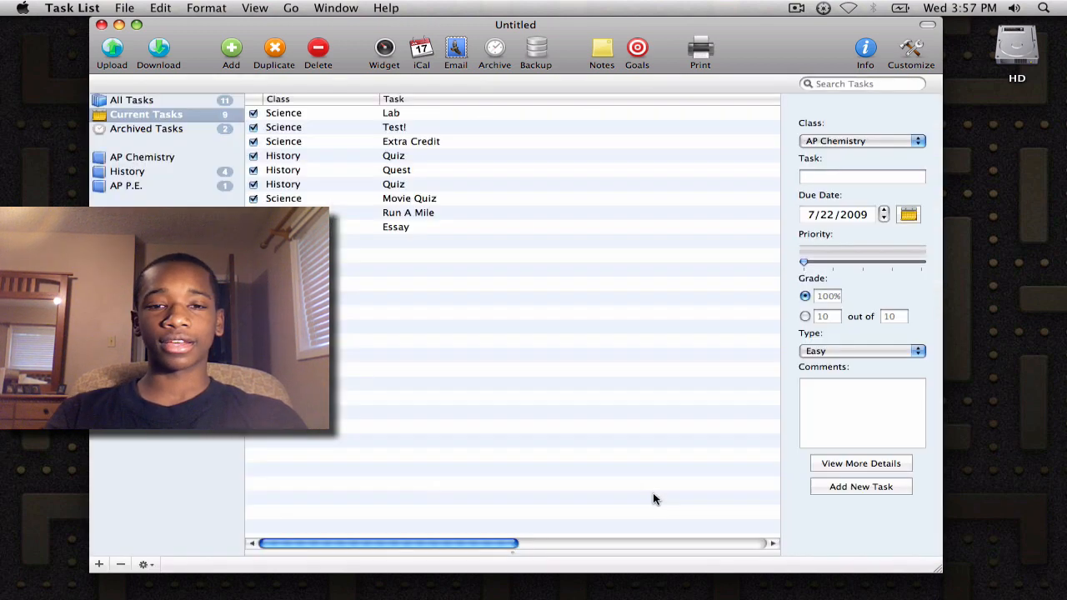
pyautogui.moveTo(467, 406)
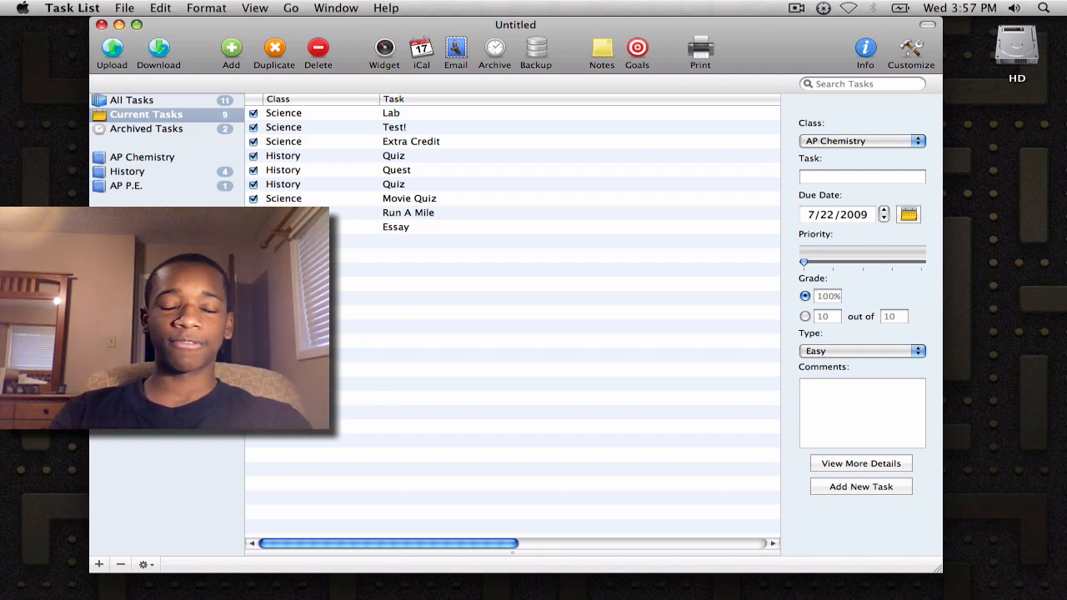
pyautogui.click(73, 7)
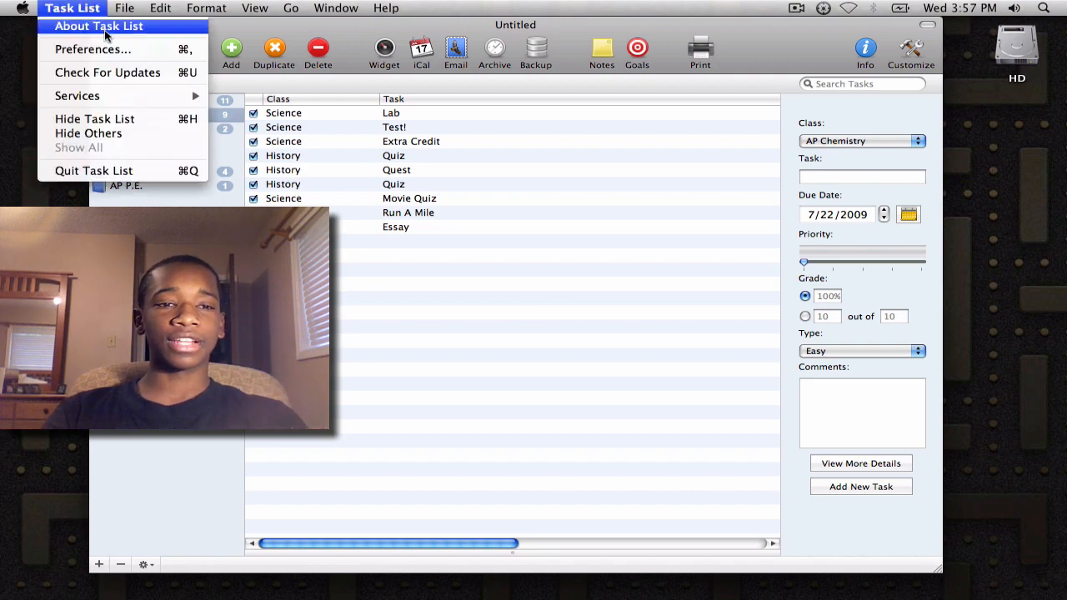
# - Show the Classes pane of Preferences listing three classes with times and rooms
pyautogui.click(93, 48)
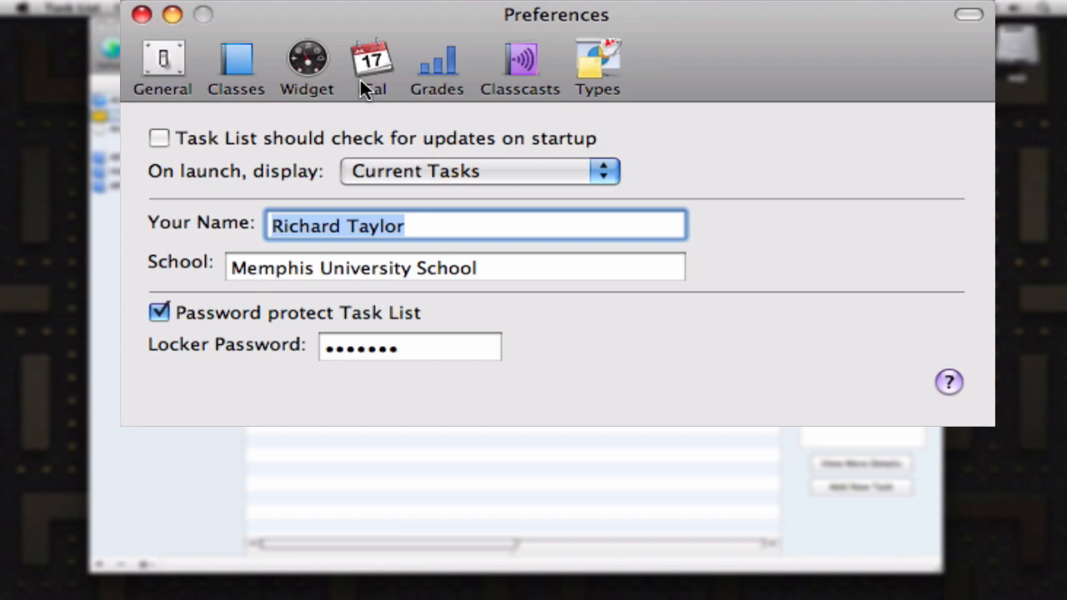
pyautogui.moveTo(258, 313)
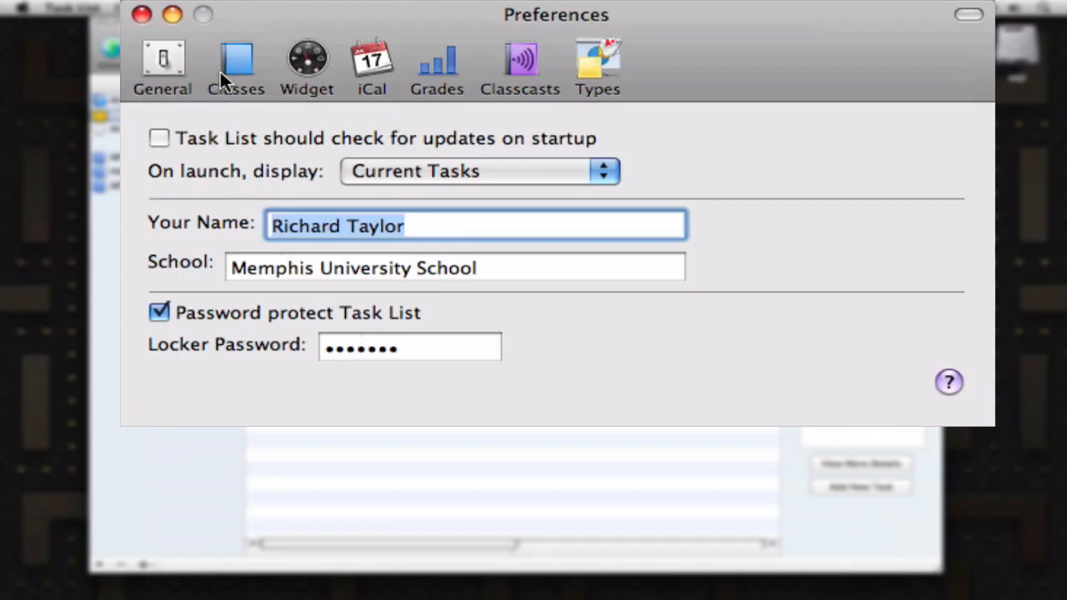
pyautogui.click(237, 67)
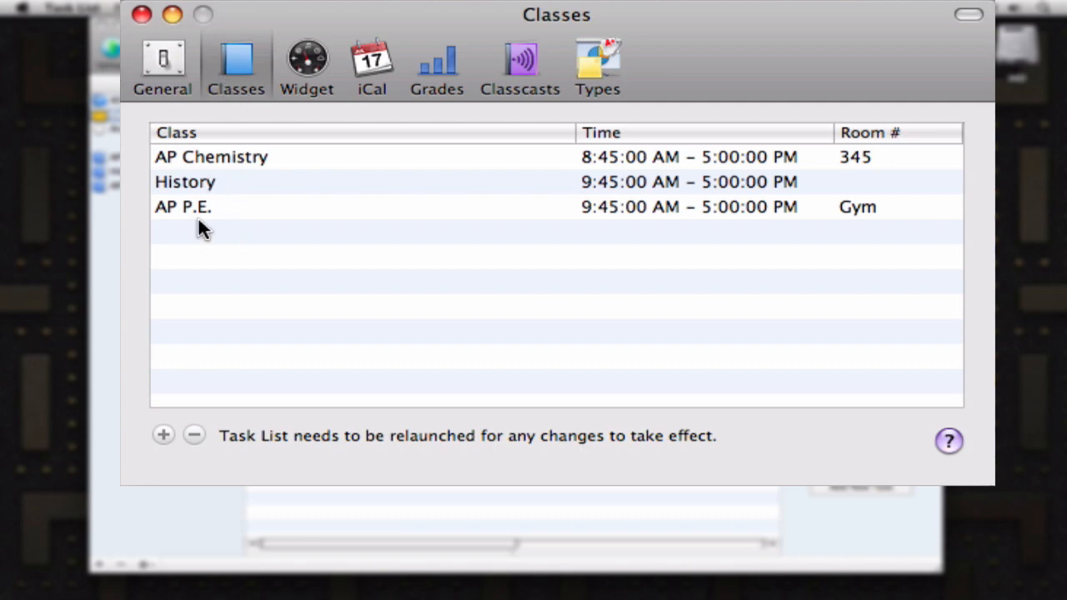
# - Add a new class named English, 6:45 AM to 1:00 PM, in room # 46483838
pyautogui.click(163, 433)
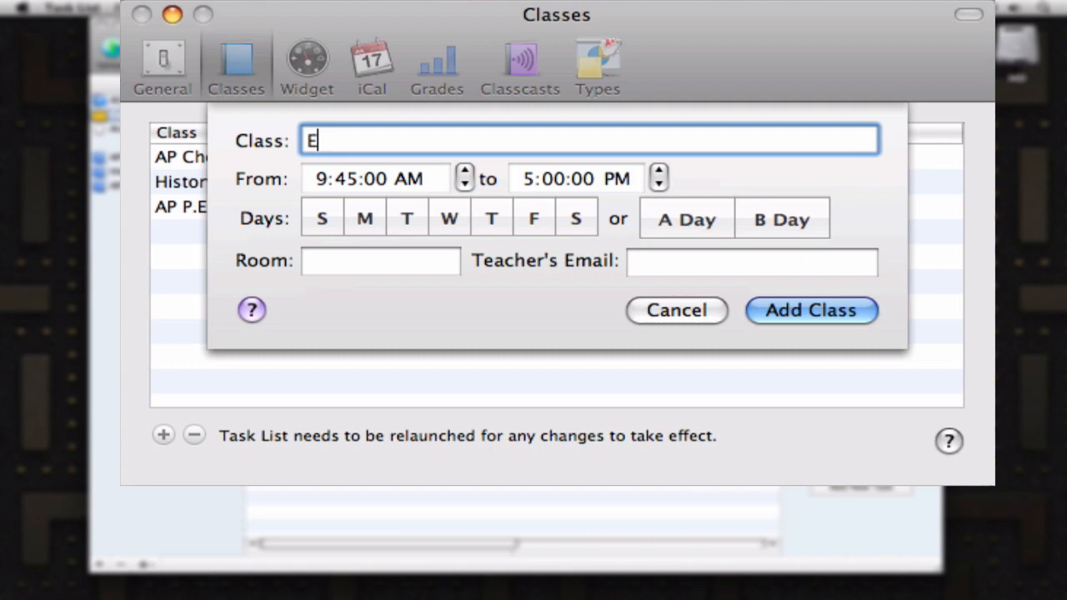
pyautogui.write('nglish')
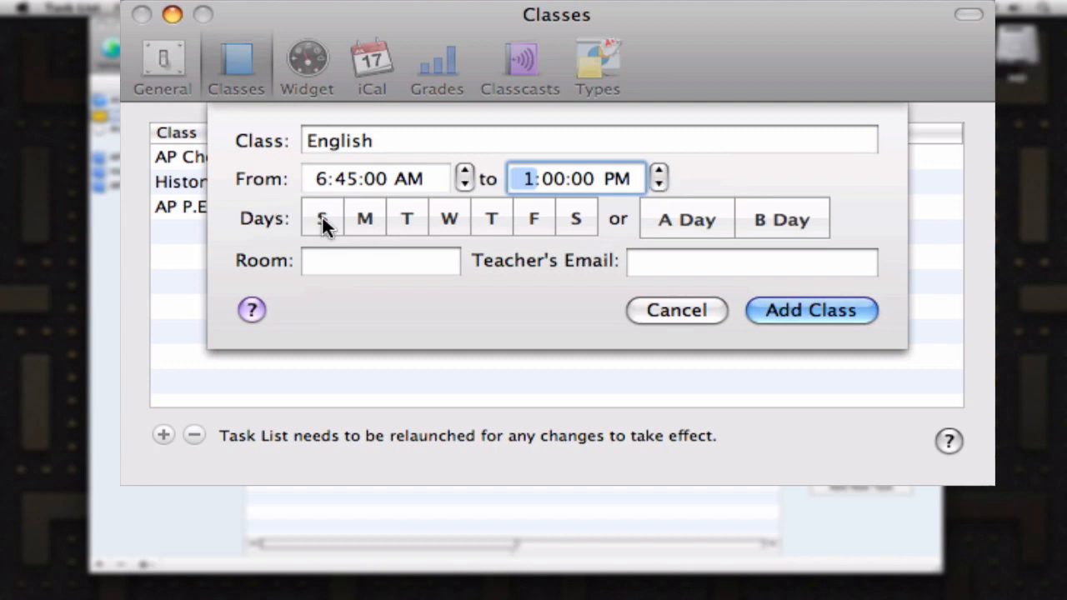
pyautogui.moveTo(364, 223)
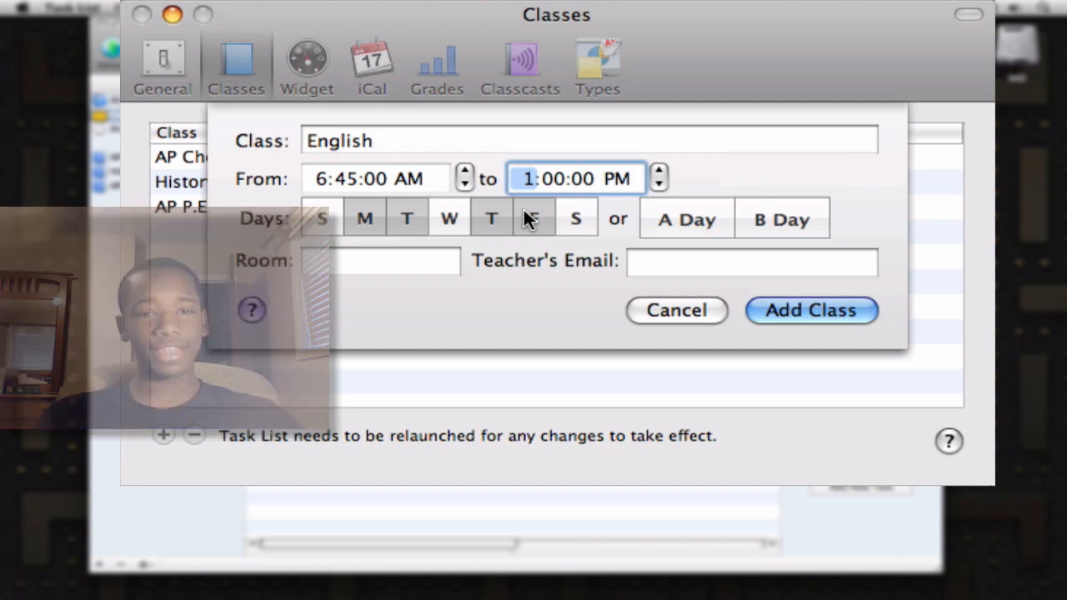
pyautogui.write('#')
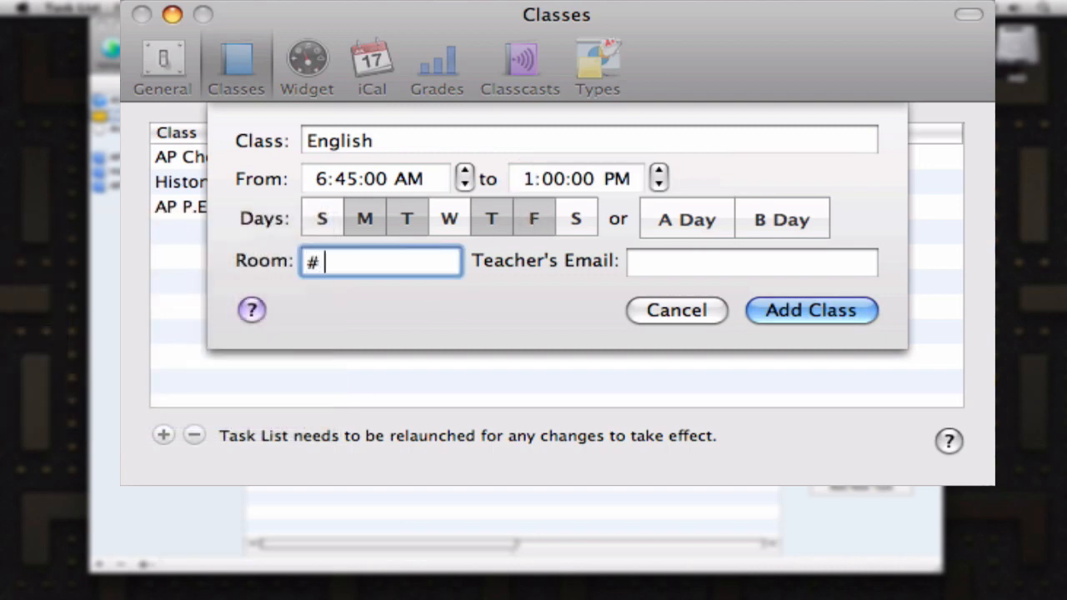
pyautogui.write('46483838')
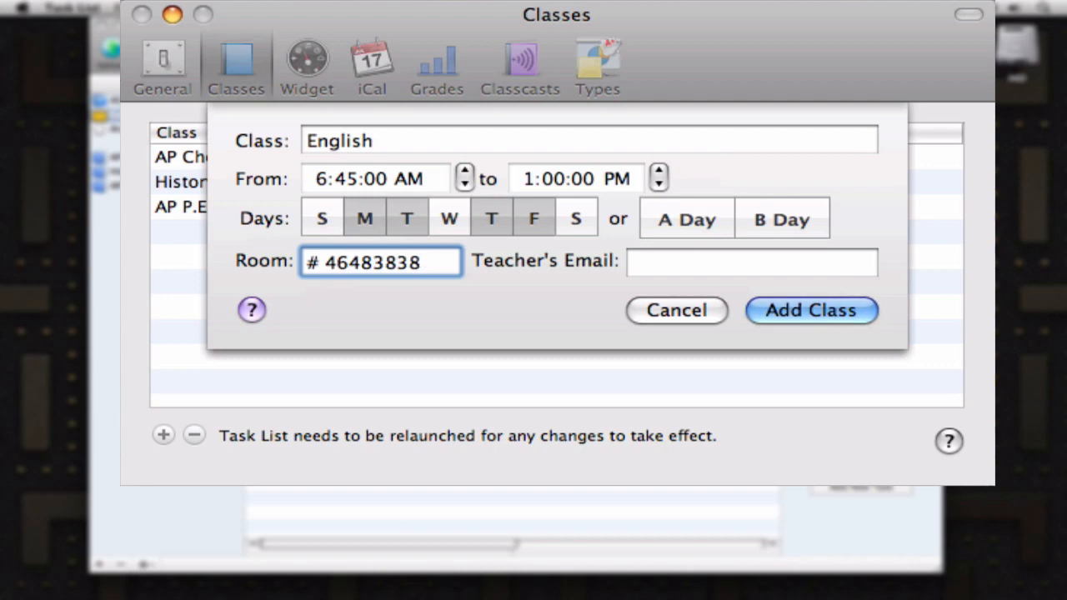
# - Fill in the teacher's email Jeff.man@blah blah.co and save the English class
pyautogui.click(750, 260)
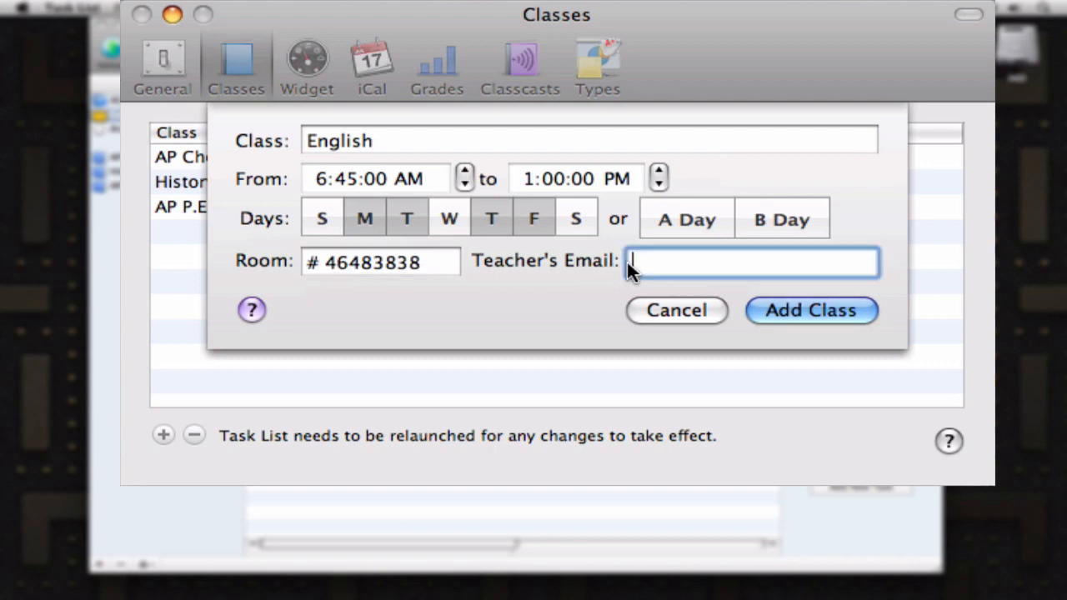
pyautogui.write('Jeff')
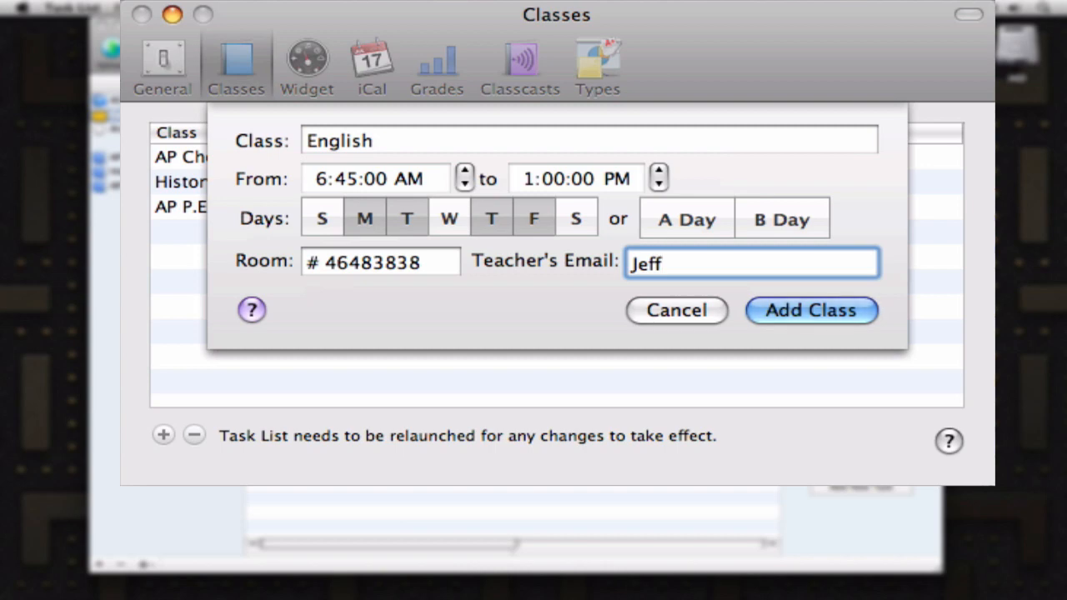
pyautogui.write('.man@')
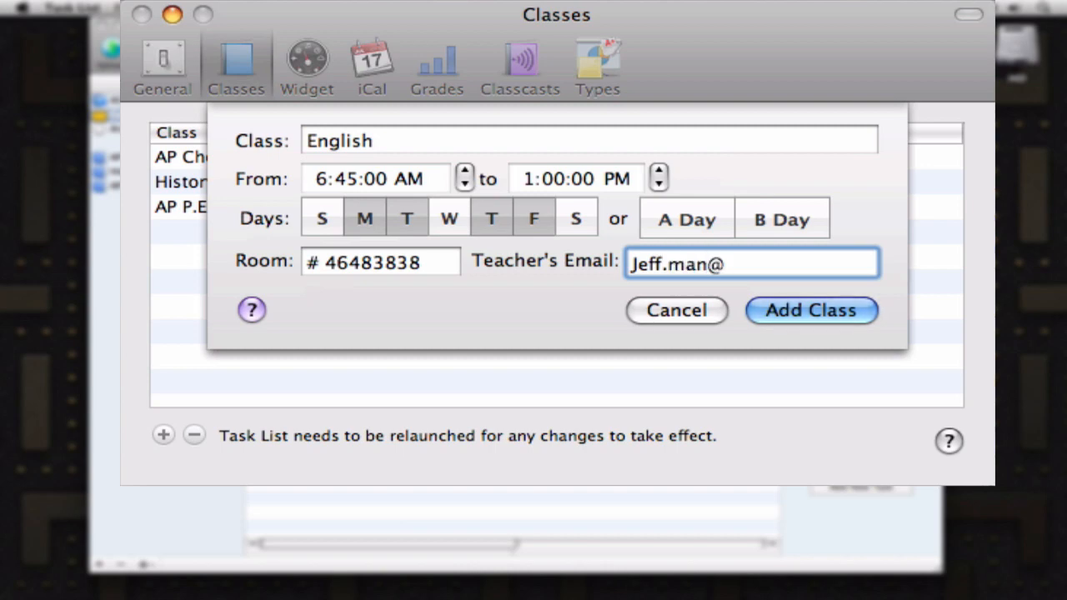
pyautogui.write('blah blah.co')
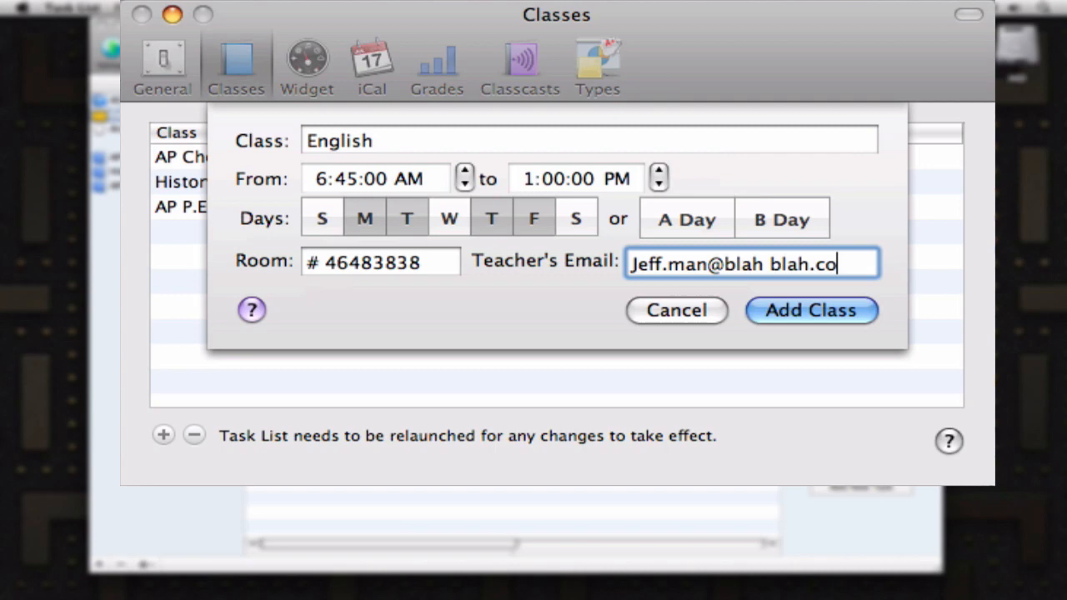
pyautogui.click(810, 310)
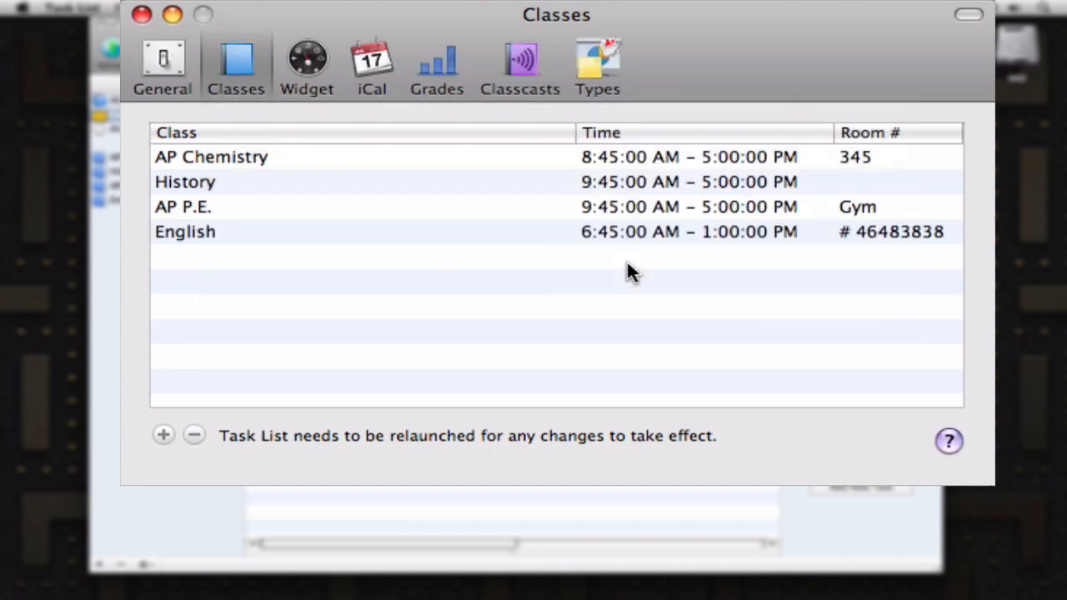
pyautogui.moveTo(392, 250)
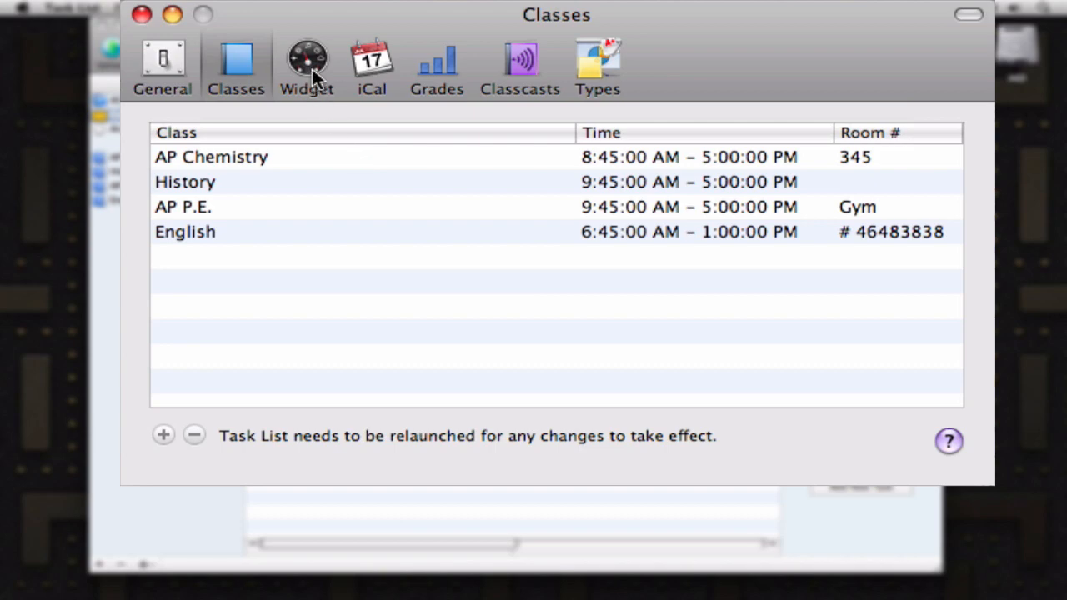
# - Review the Widget and iCal settings, then show the Grades scale table
pyautogui.click(307, 67)
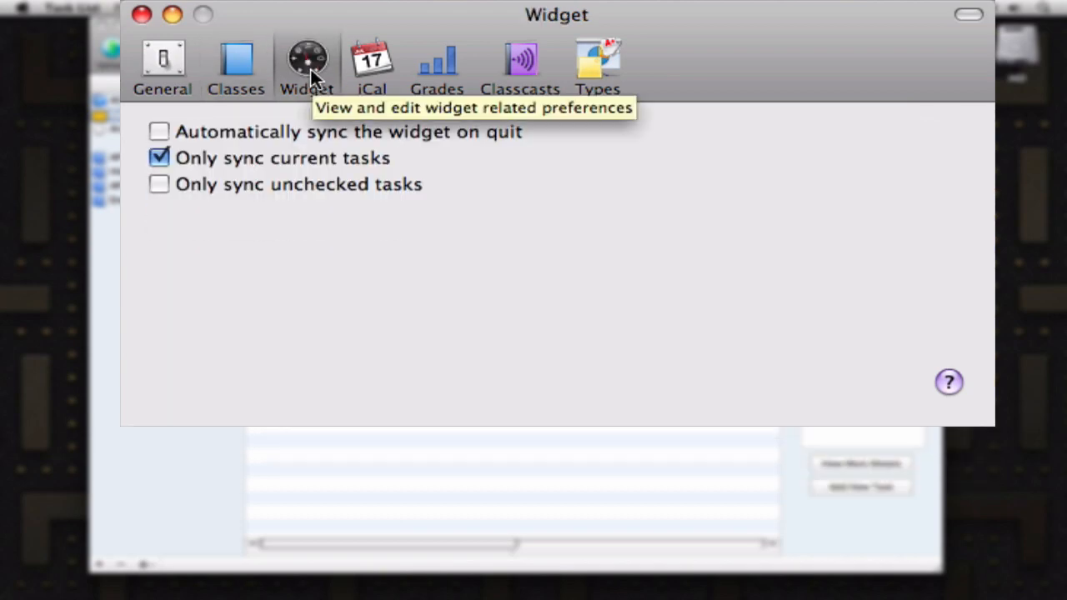
pyautogui.moveTo(165, 187)
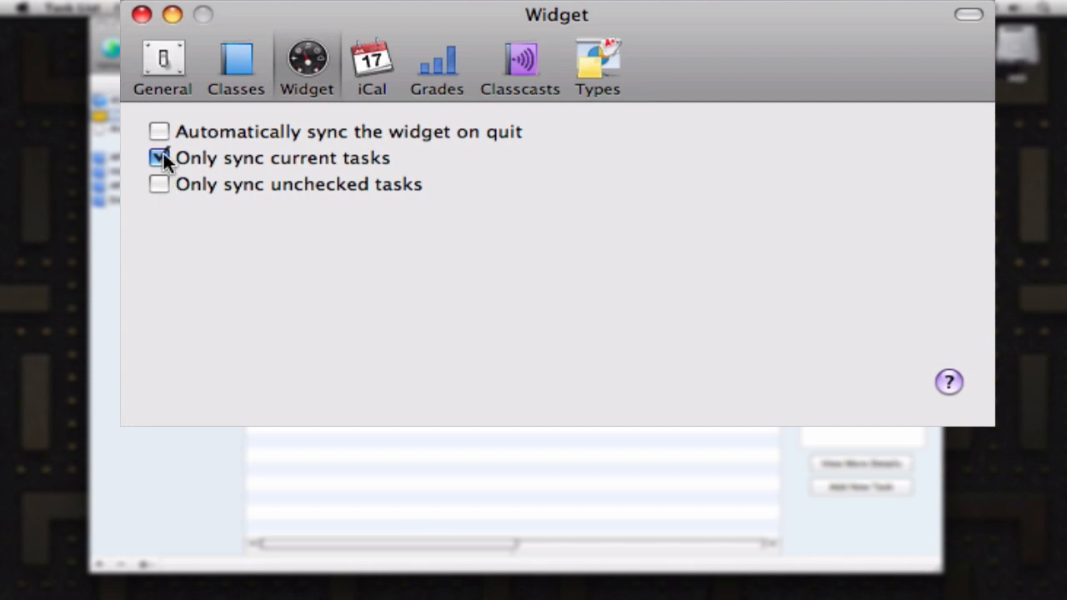
pyautogui.moveTo(160, 132)
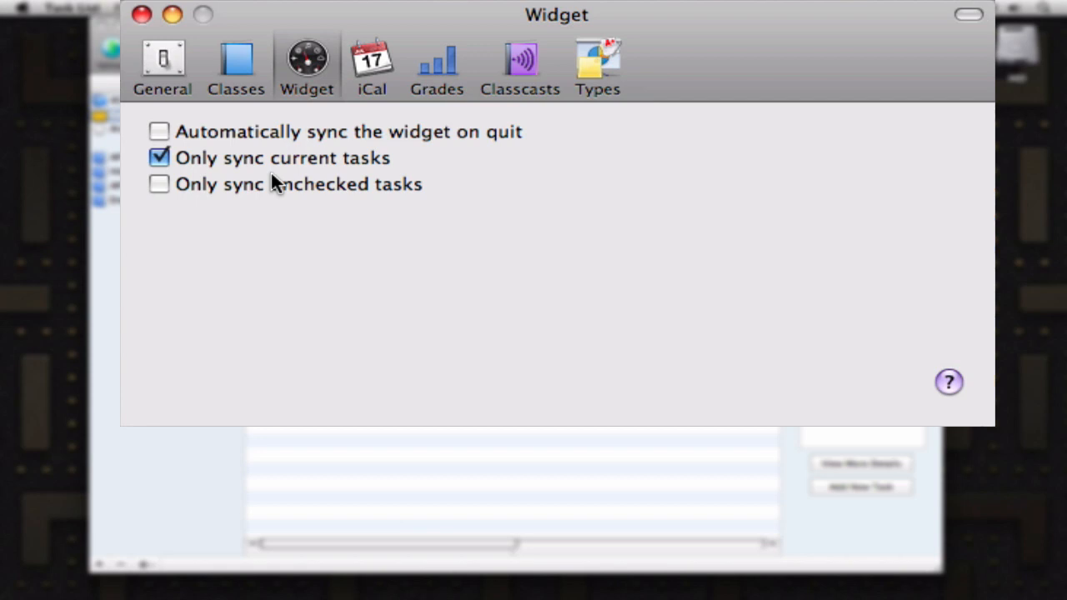
pyautogui.click(372, 67)
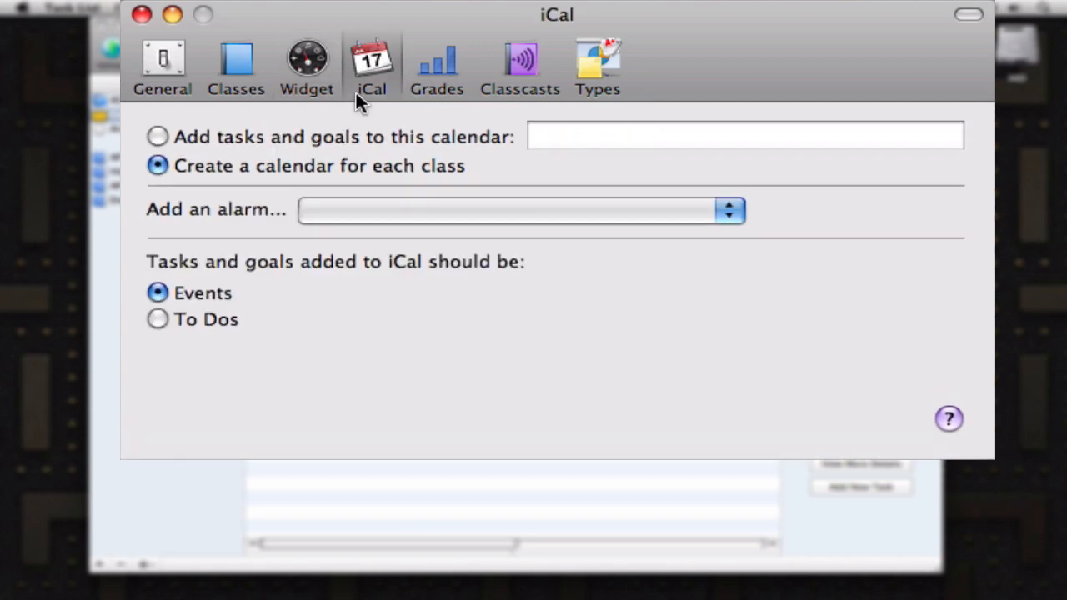
pyautogui.moveTo(372, 90)
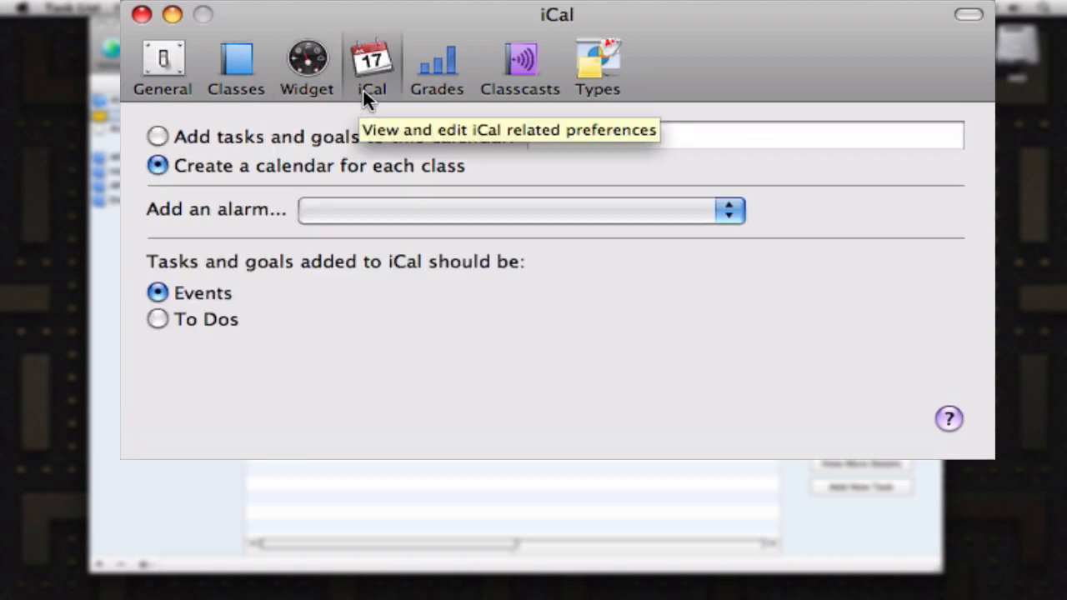
pyautogui.click(436, 66)
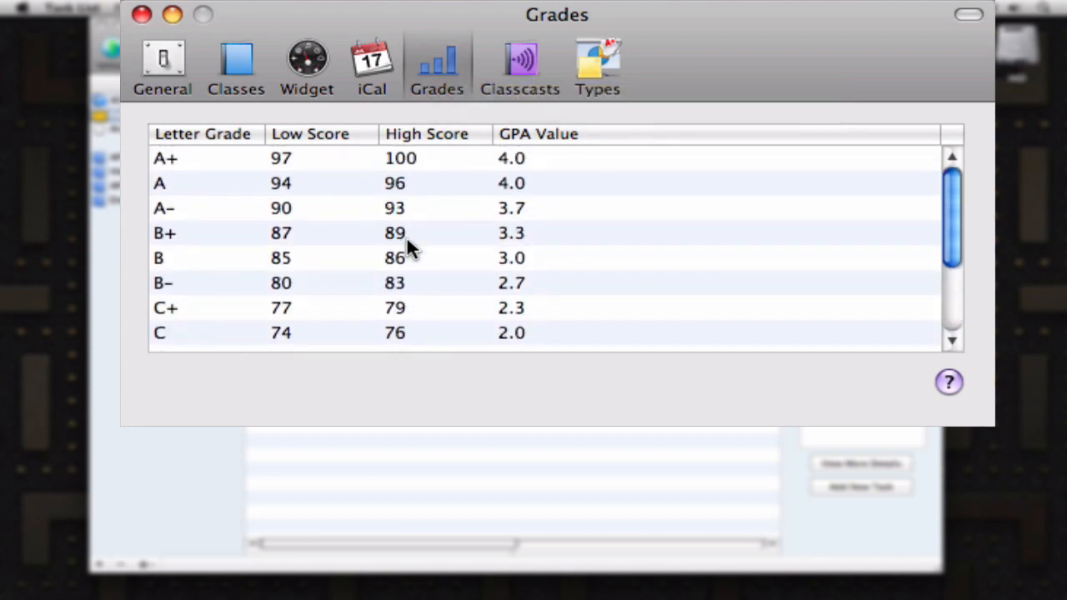
# - Review Classcasts and the task Types Easy, Hard, So-So, then close Preferences
pyautogui.scroll(-3)
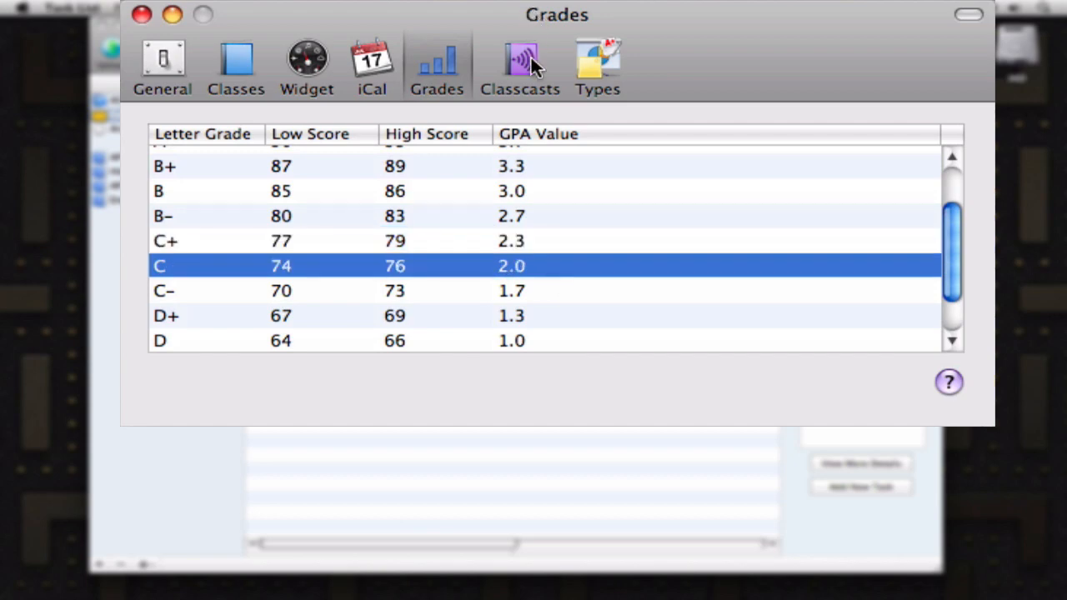
pyautogui.click(520, 66)
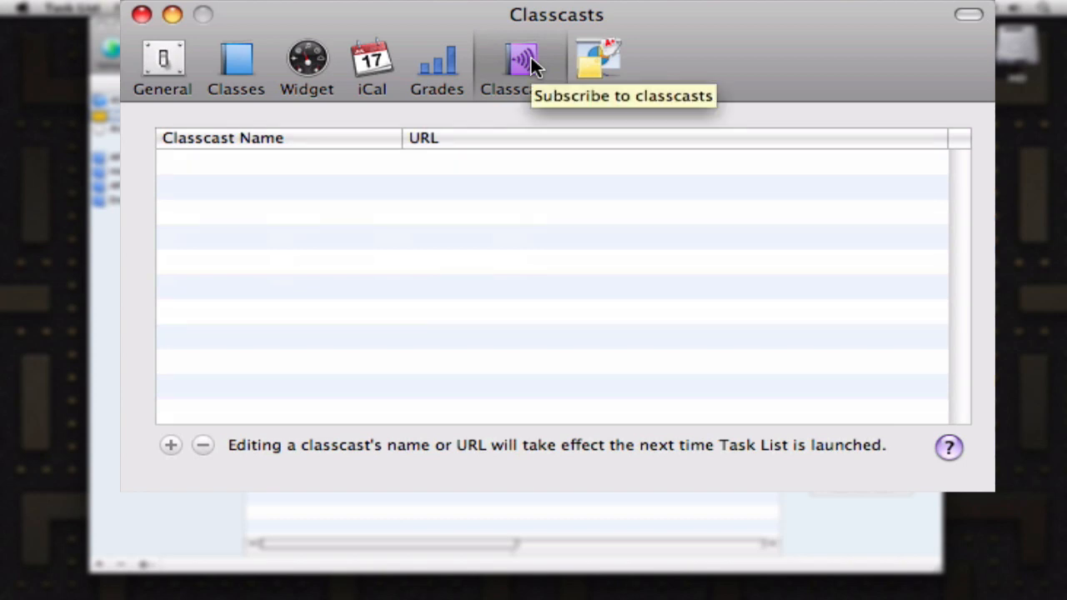
pyautogui.click(597, 67)
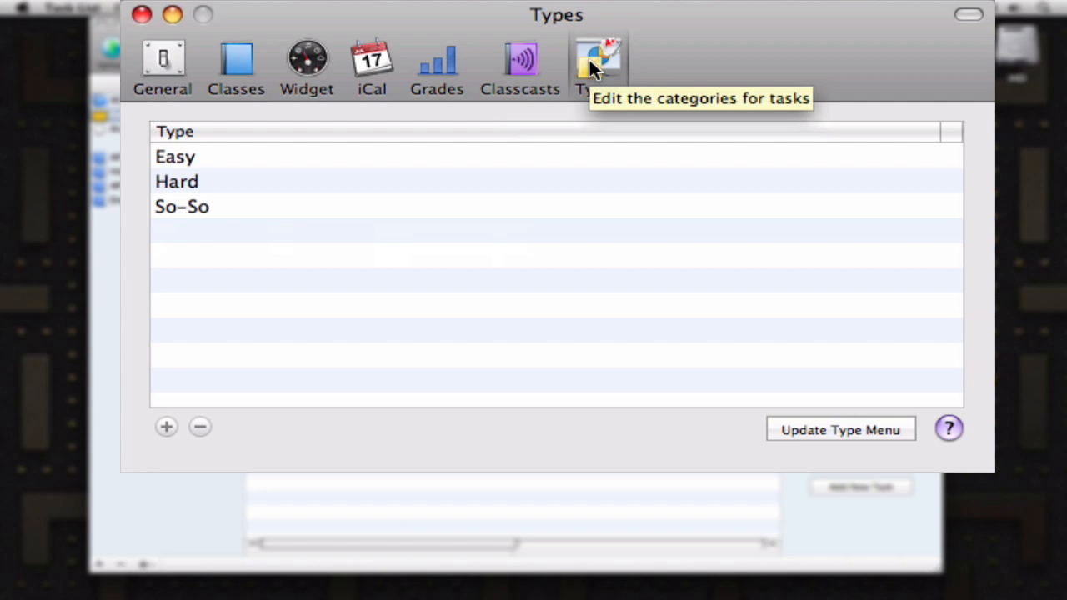
pyautogui.moveTo(170, 13)
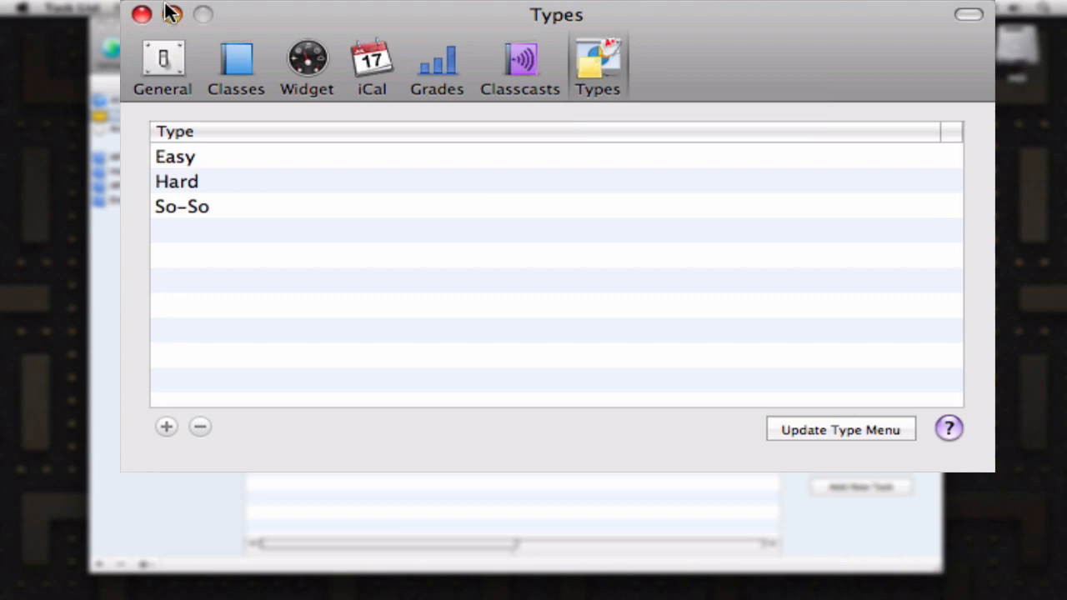
pyautogui.click(140, 13)
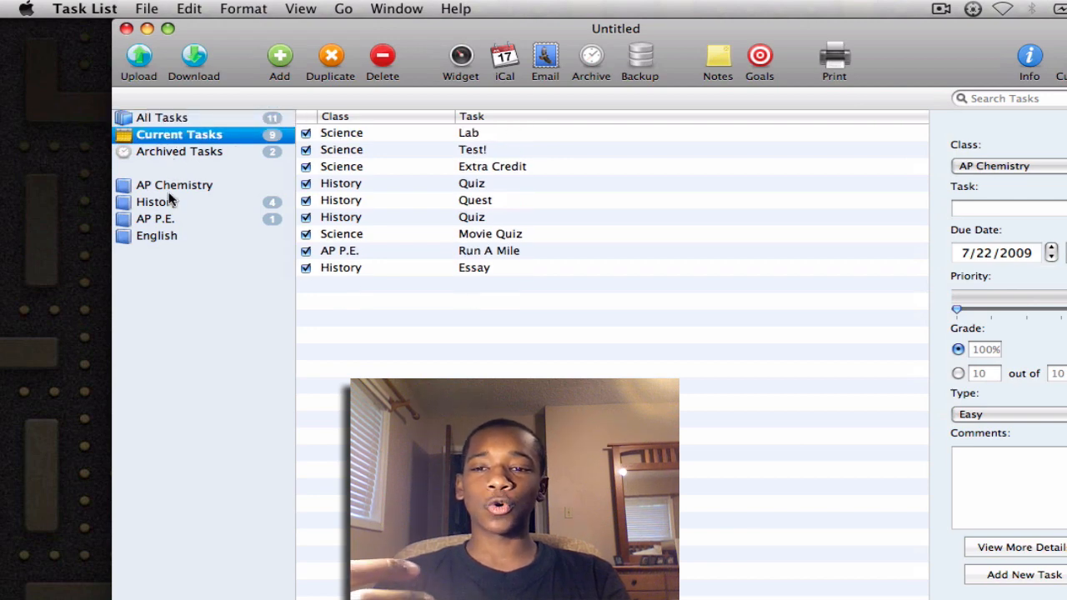
# - Browse the AP P.E. and History class tasks, then remove the AP Chemistry class
pyautogui.click(157, 219)
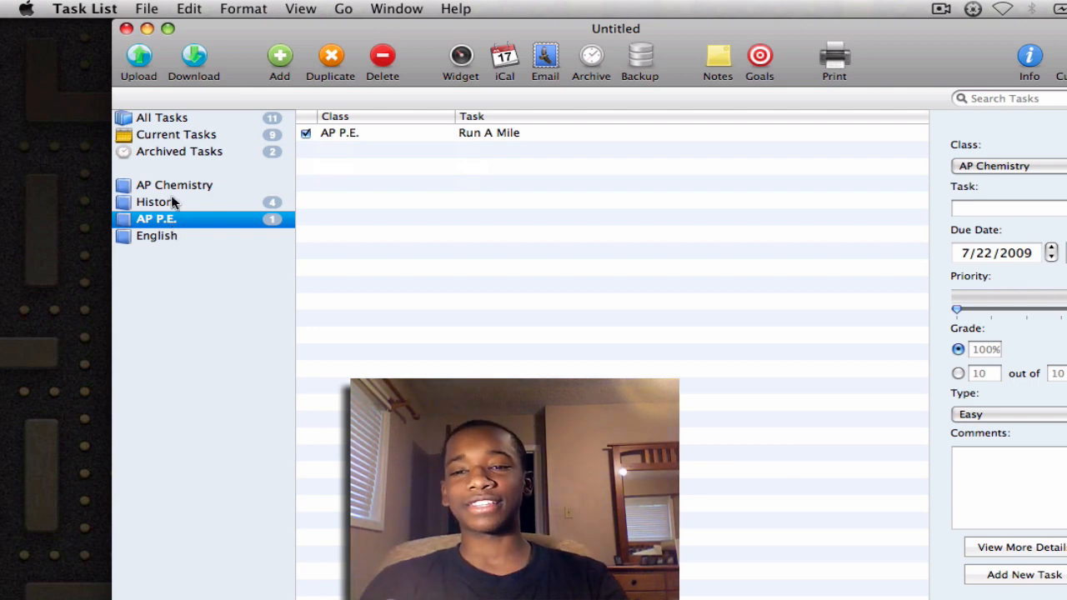
pyautogui.click(157, 202)
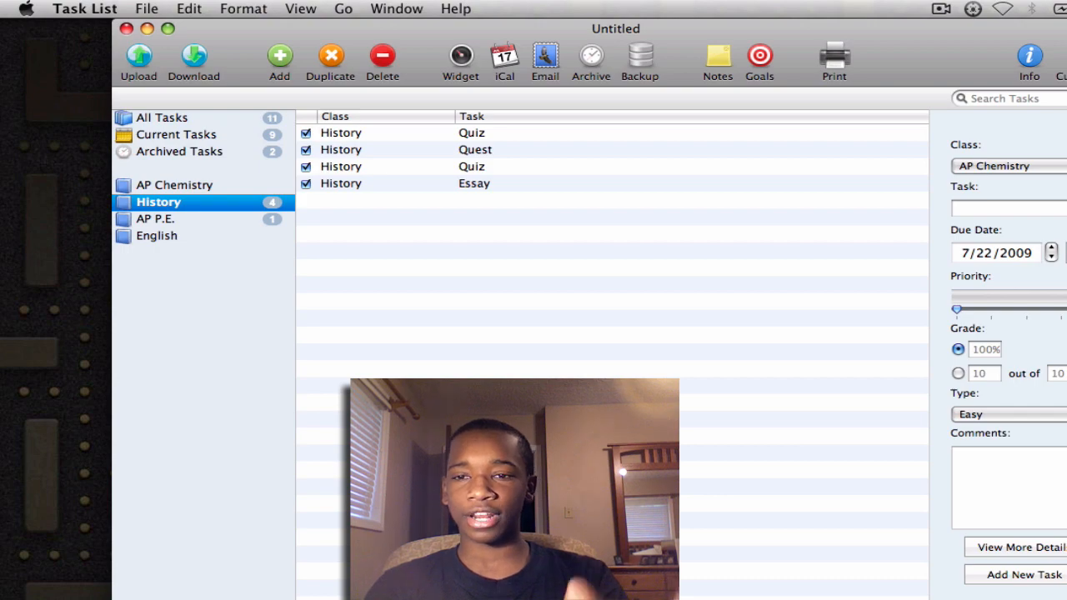
pyautogui.click(175, 184)
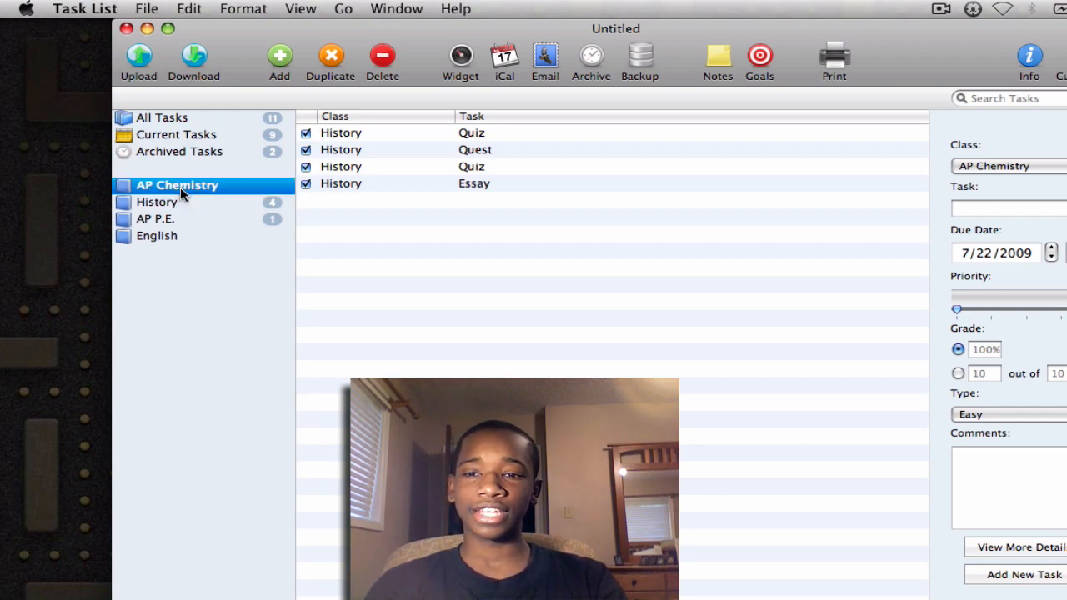
pyautogui.click(156, 201)
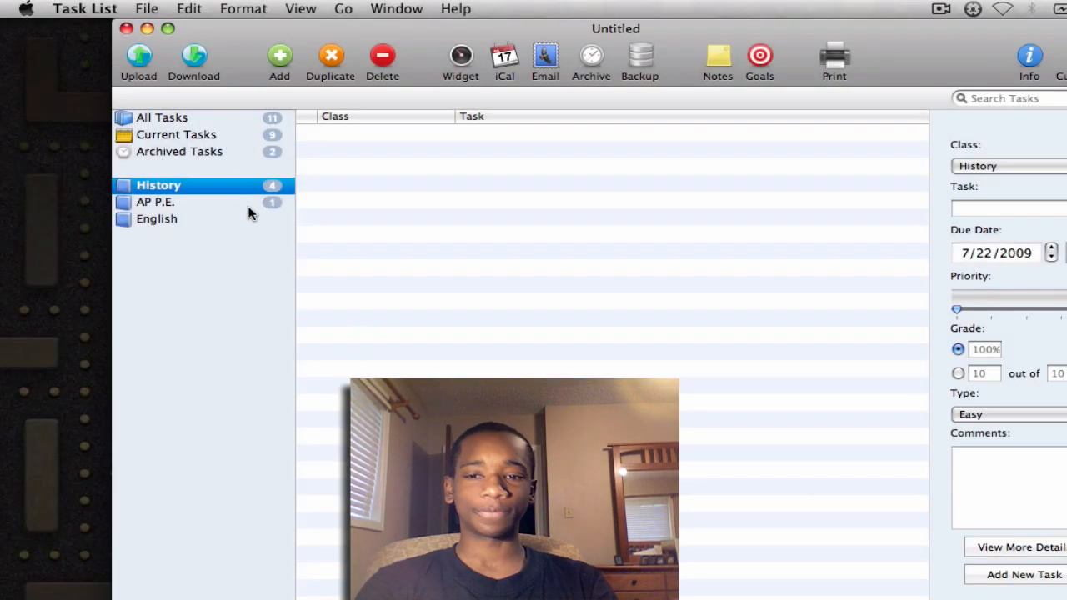
# - Remove the English class and show all 11 tasks across the remaining classes
pyautogui.click(157, 218)
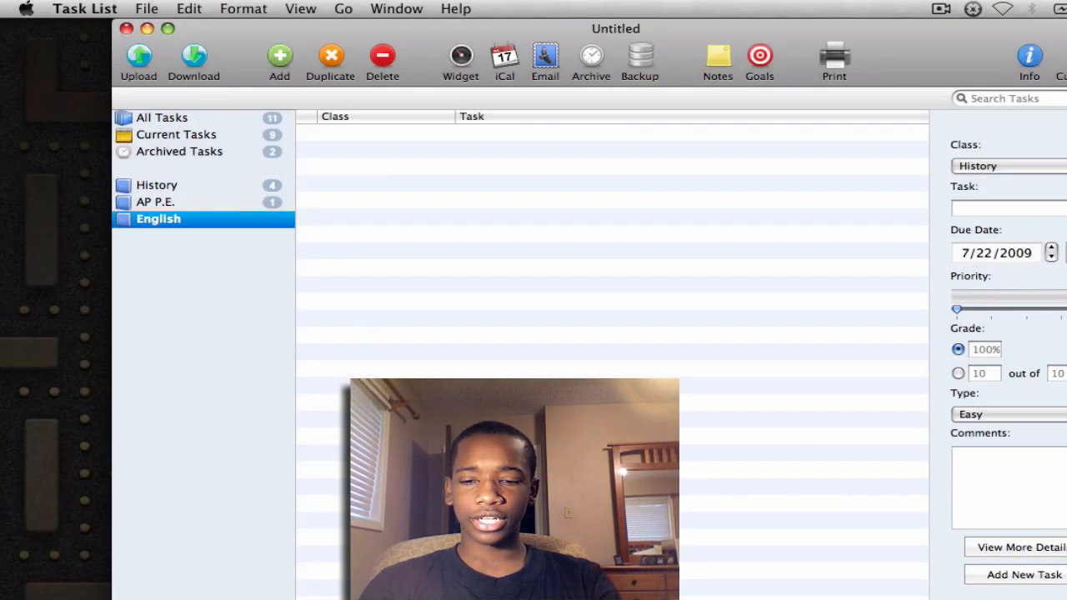
pyautogui.click(157, 183)
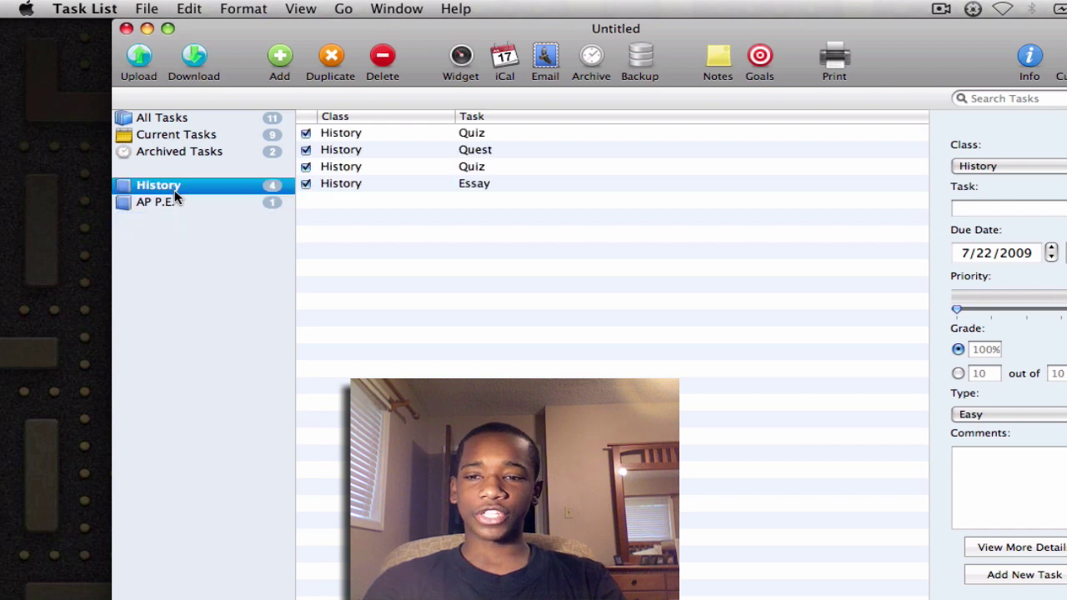
pyautogui.moveTo(210, 207)
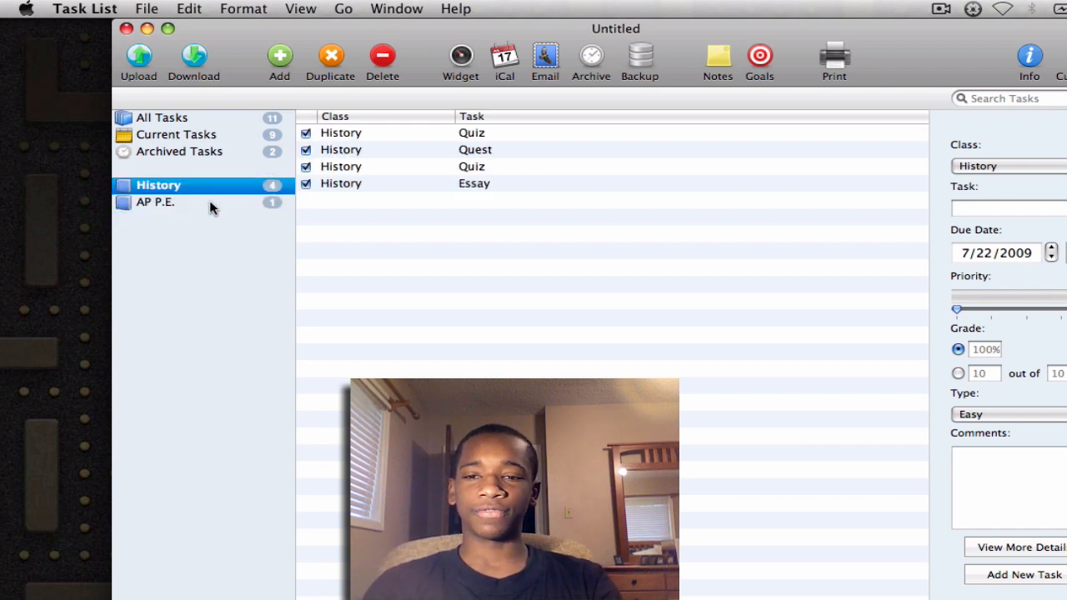
pyautogui.moveTo(257, 200)
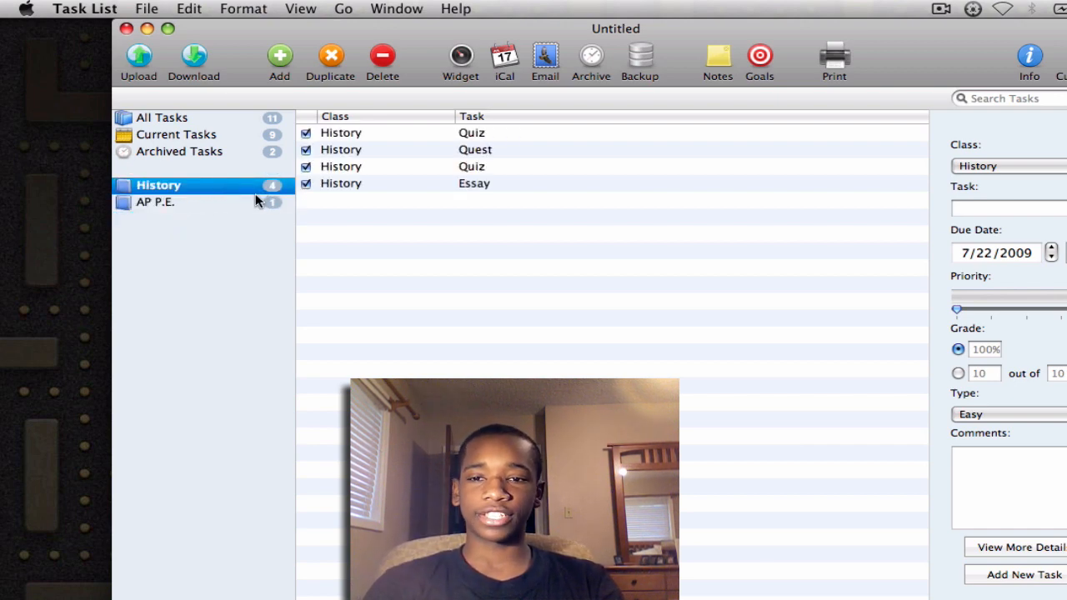
pyautogui.click(155, 202)
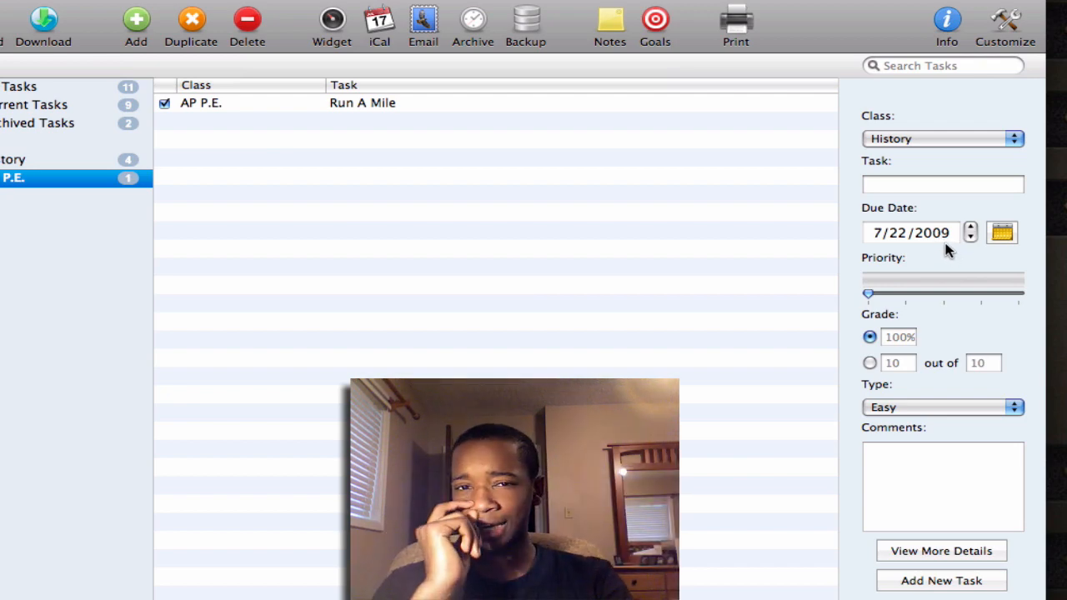
pyautogui.click(24, 87)
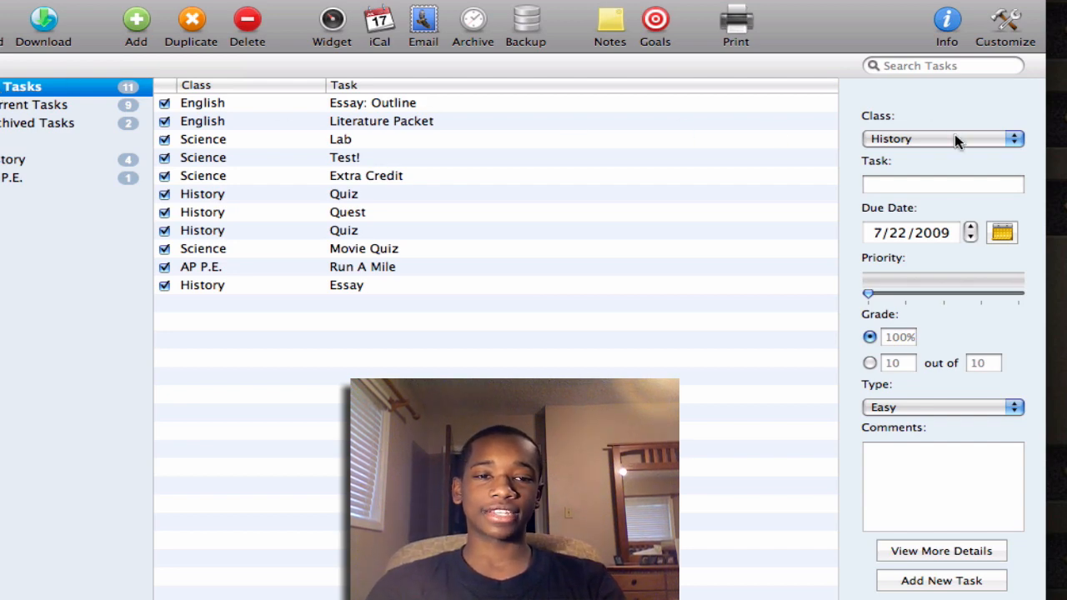
# - Set up a History task named Essay due 7/24/2009 with a raised priority
pyautogui.click(942, 138)
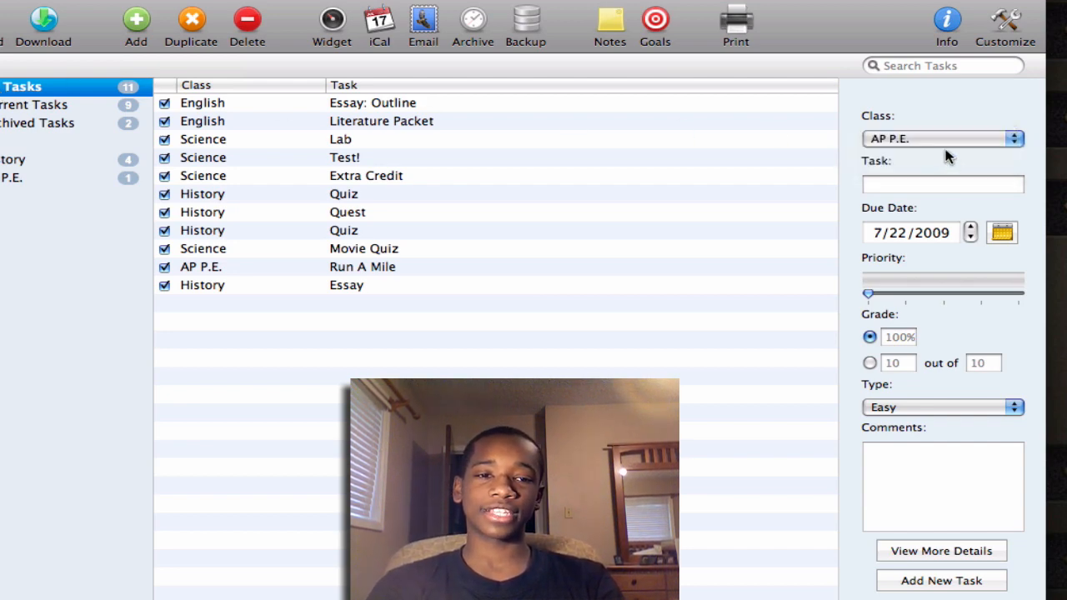
pyautogui.click(942, 139)
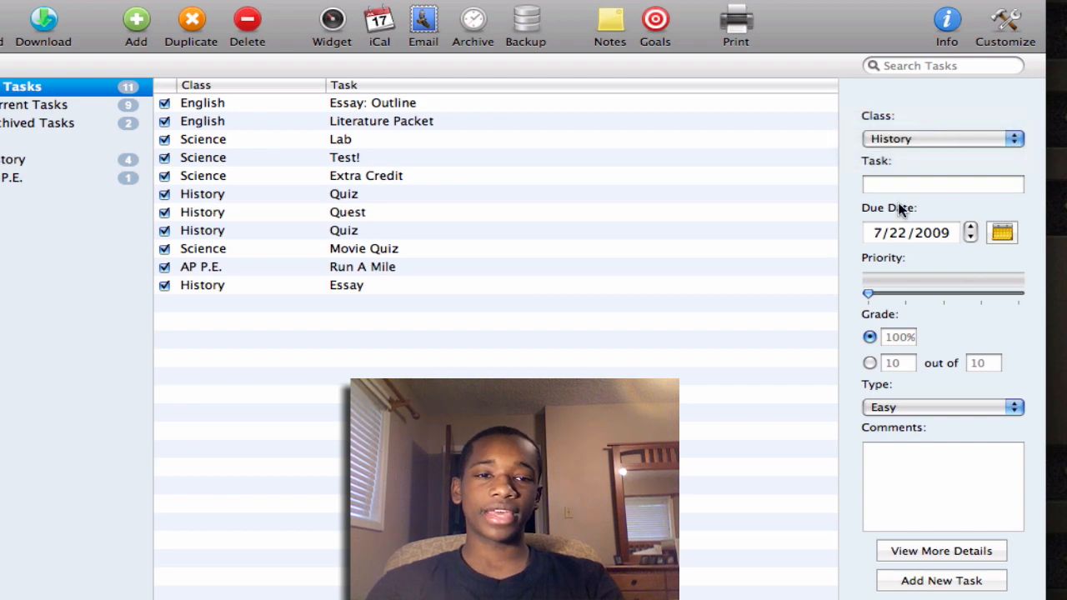
pyautogui.write('Essay')
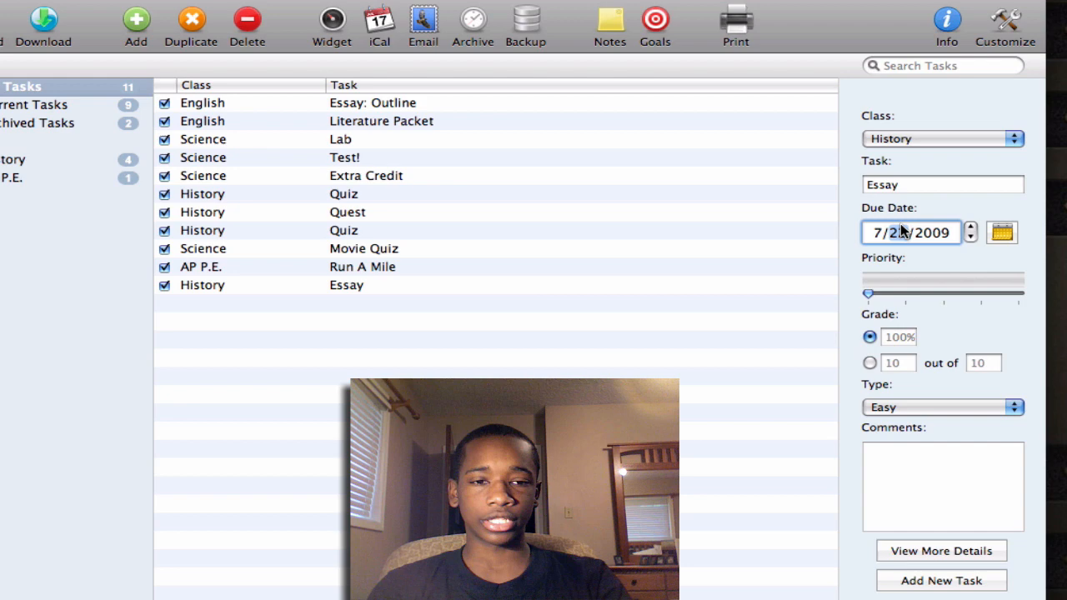
pyautogui.click(971, 239)
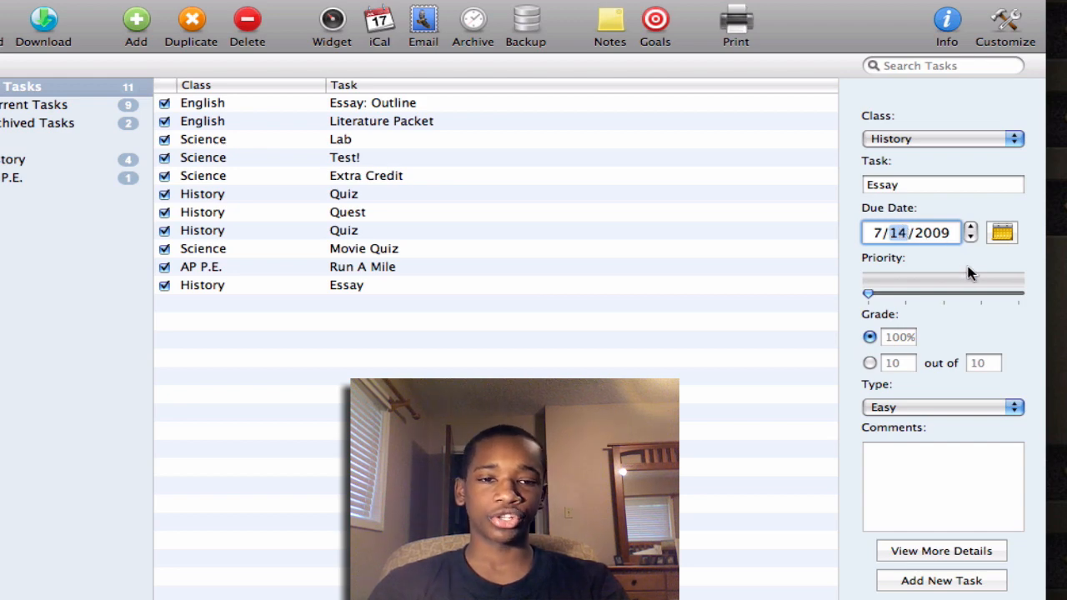
pyautogui.click(955, 227)
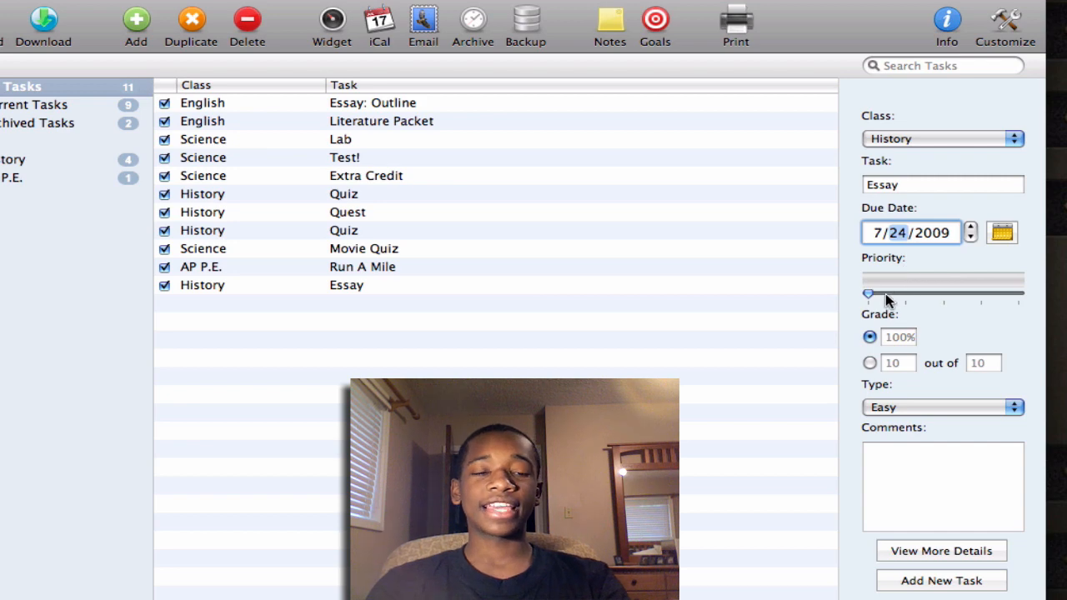
pyautogui.moveTo(867, 294); pyautogui.dragTo(942, 293)
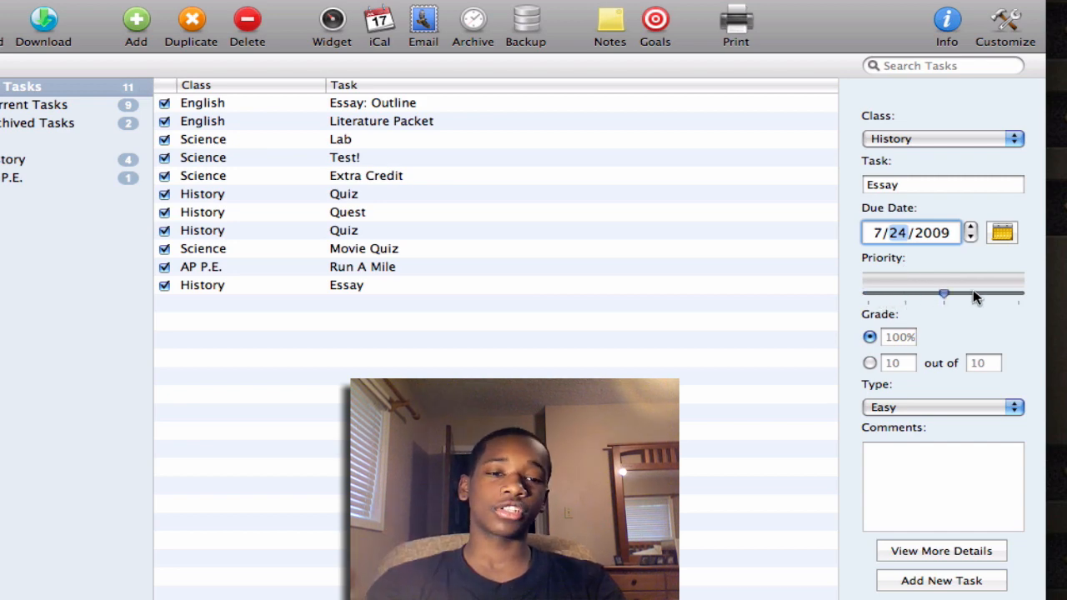
pyautogui.moveTo(943, 293); pyautogui.dragTo(980, 294)
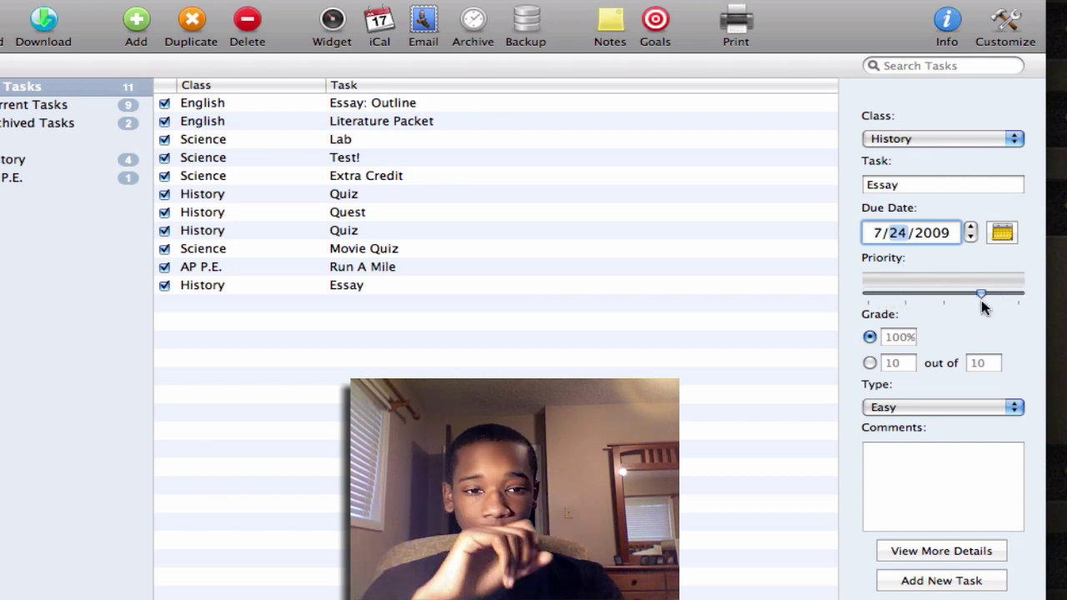
pyautogui.moveTo(981, 294); pyautogui.dragTo(944, 293)
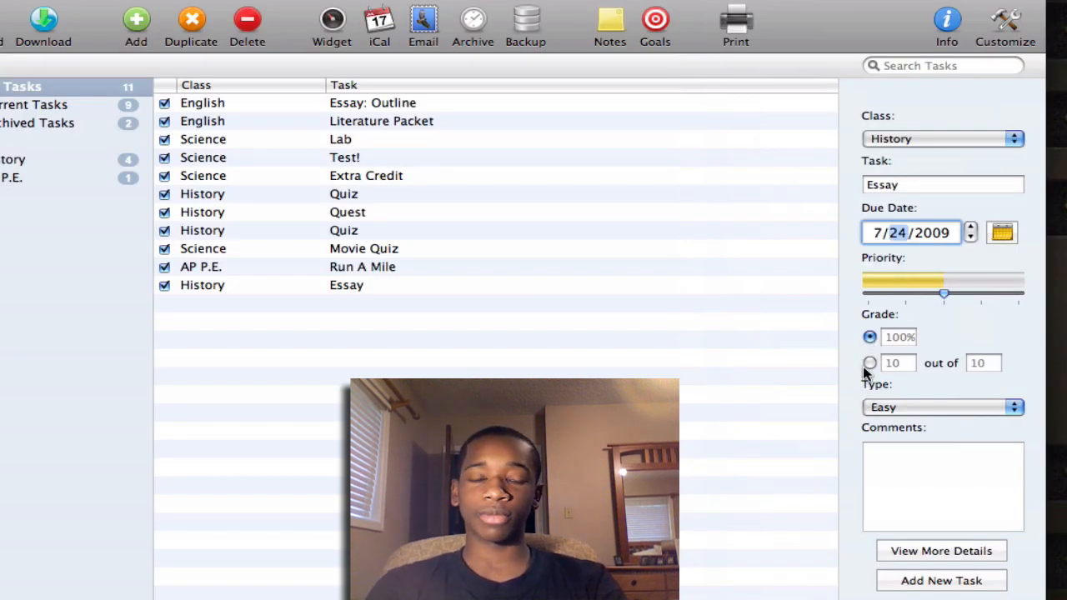
# - Rate the Essay as Hard with comments Length: 6 Pages and Works Cited
pyautogui.click(942, 407)
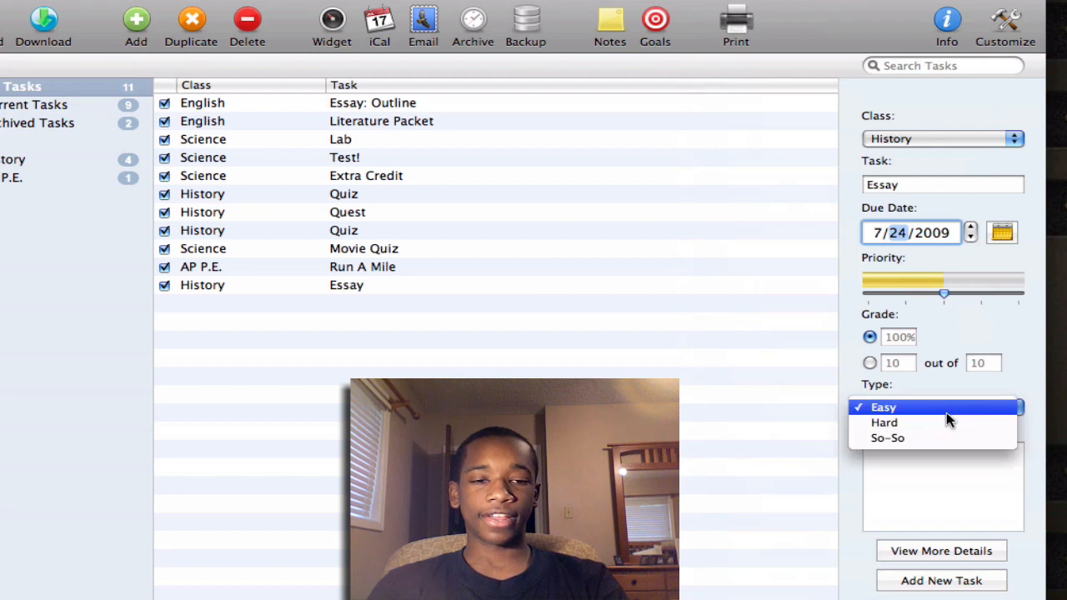
pyautogui.click(884, 423)
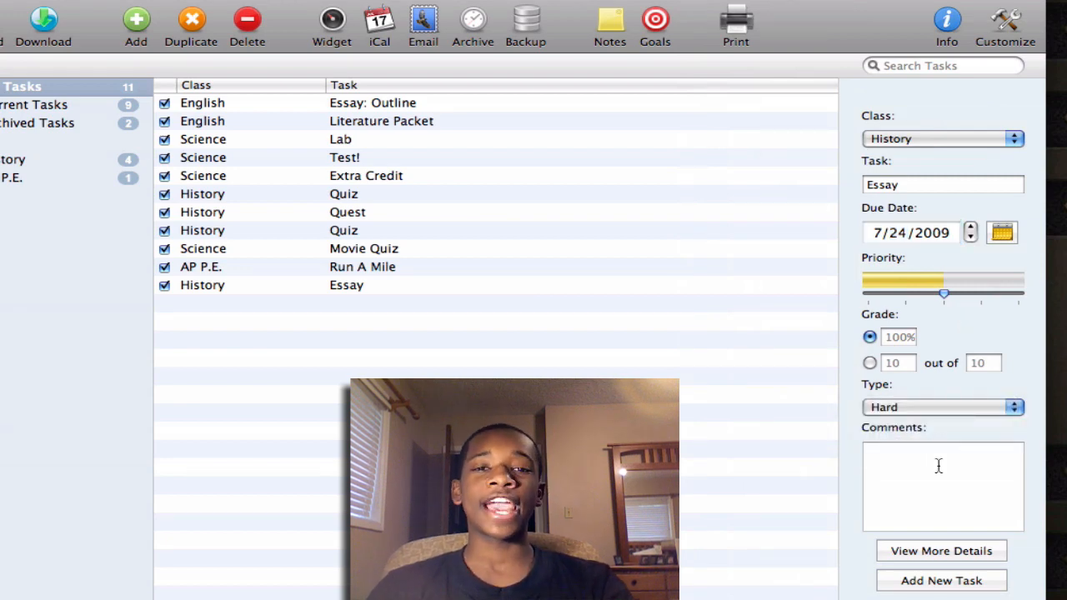
pyautogui.click(942, 467)
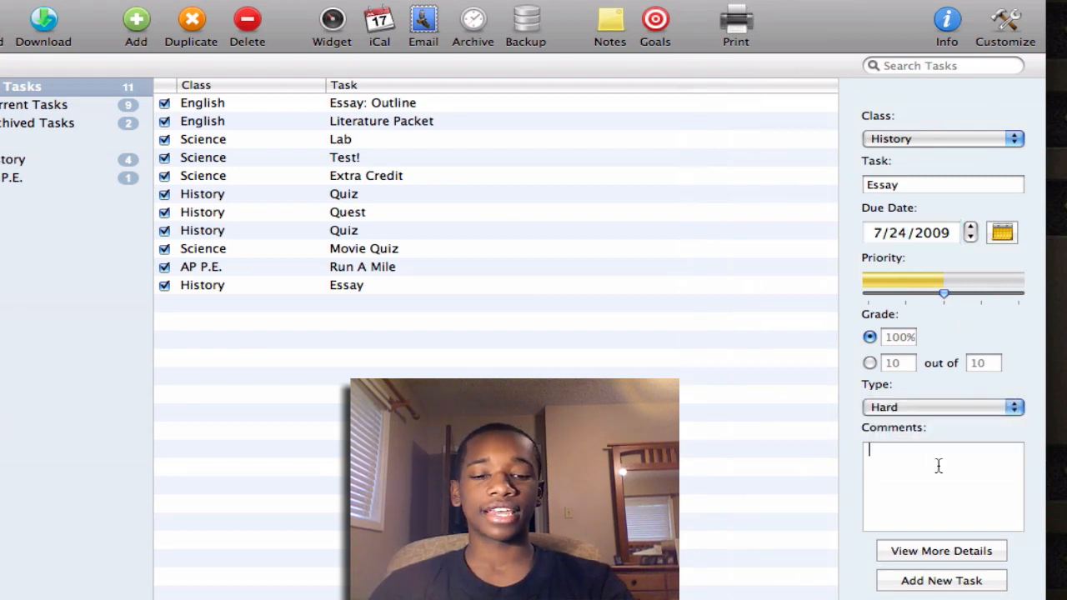
pyautogui.write('Lenght')
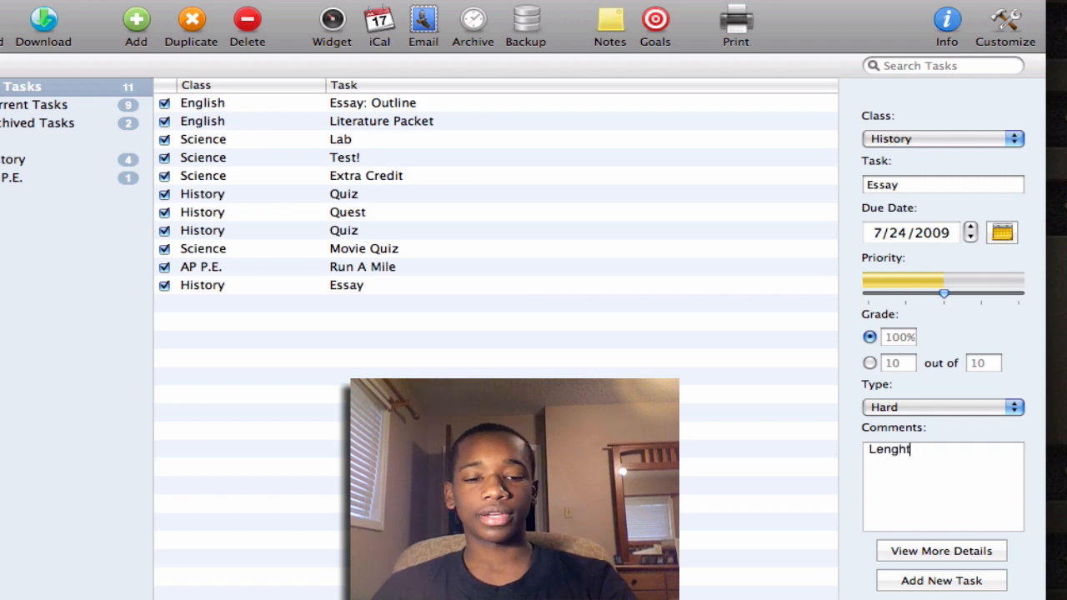
pyautogui.write('Length: 6 Pages')
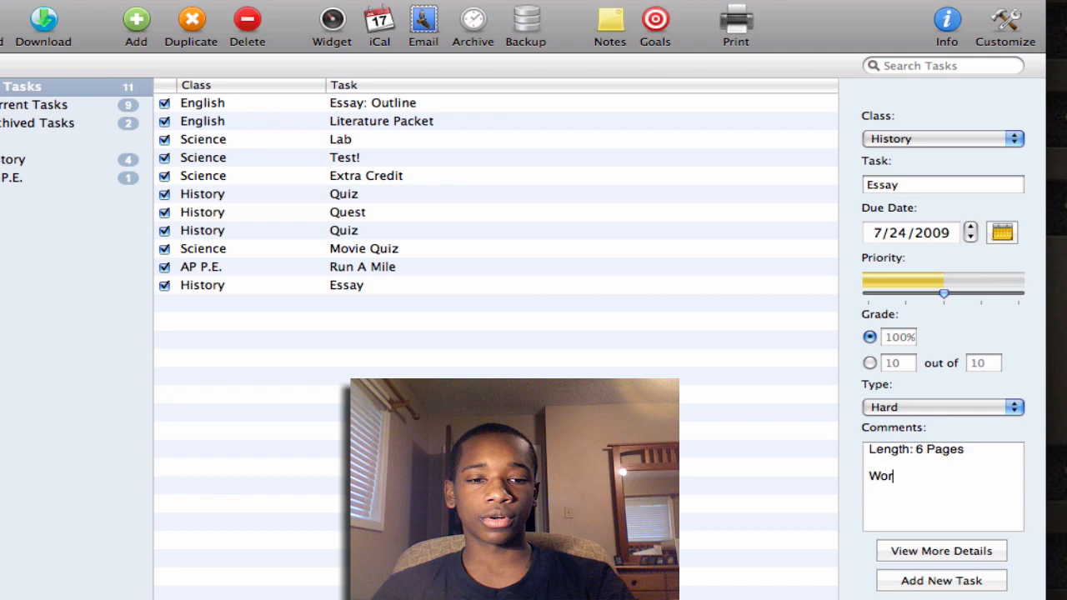
pyautogui.write('ks Cited')
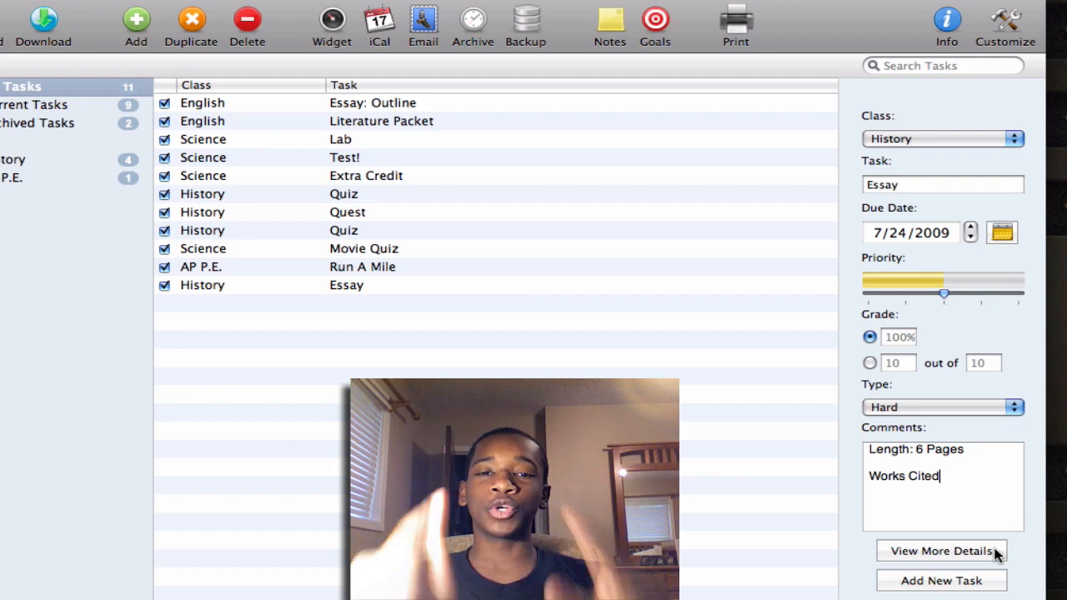
# - Add a Turn in Topic step due 7/18/09 and a Turn in RD step due 7/20/09
pyautogui.click(940, 550)
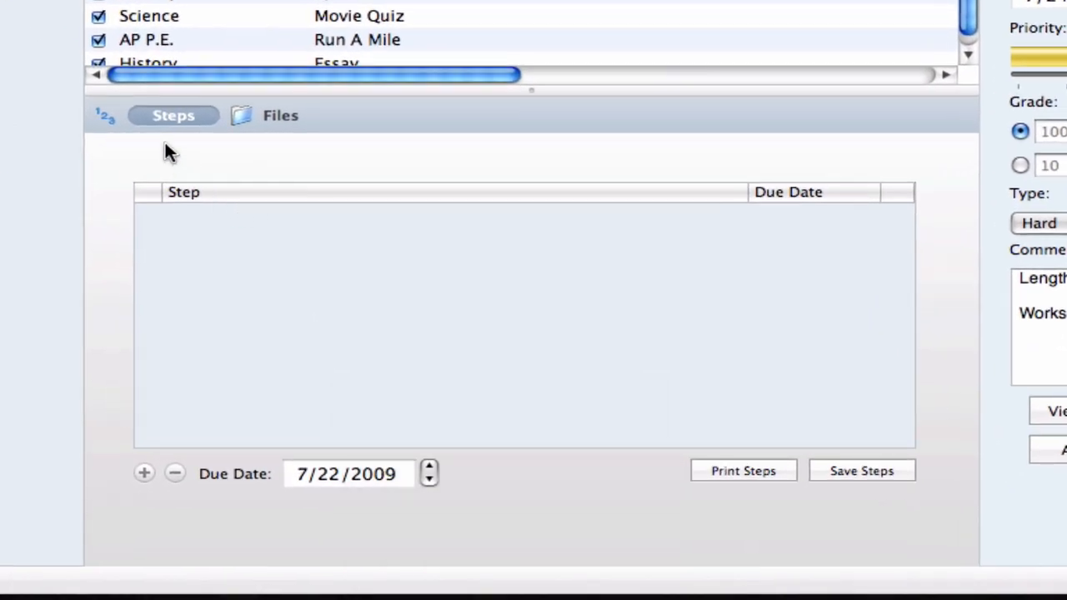
pyautogui.moveTo(144, 301)
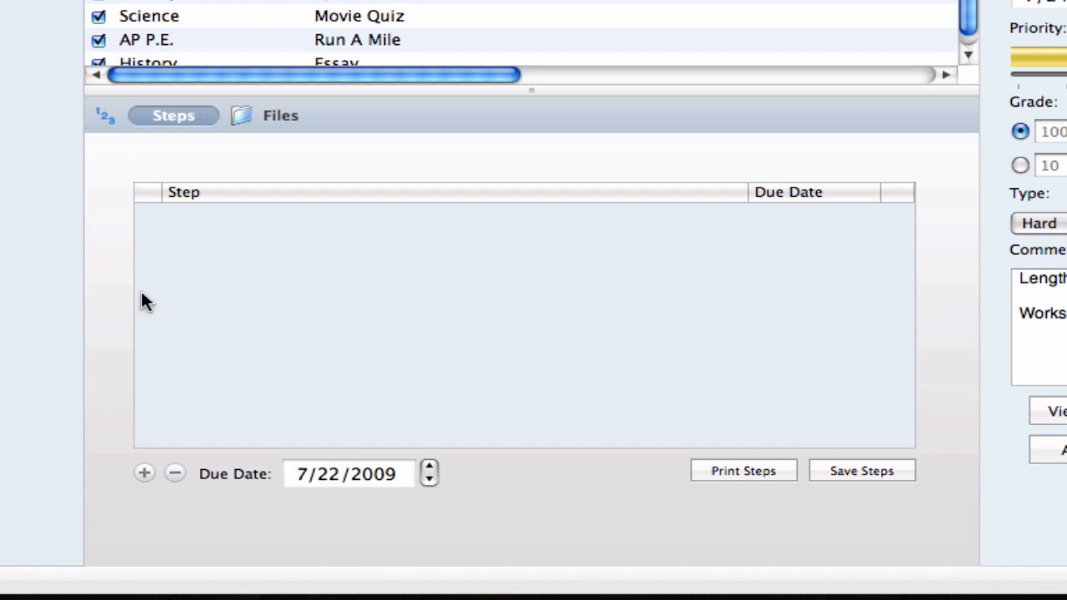
pyautogui.moveTo(142, 480)
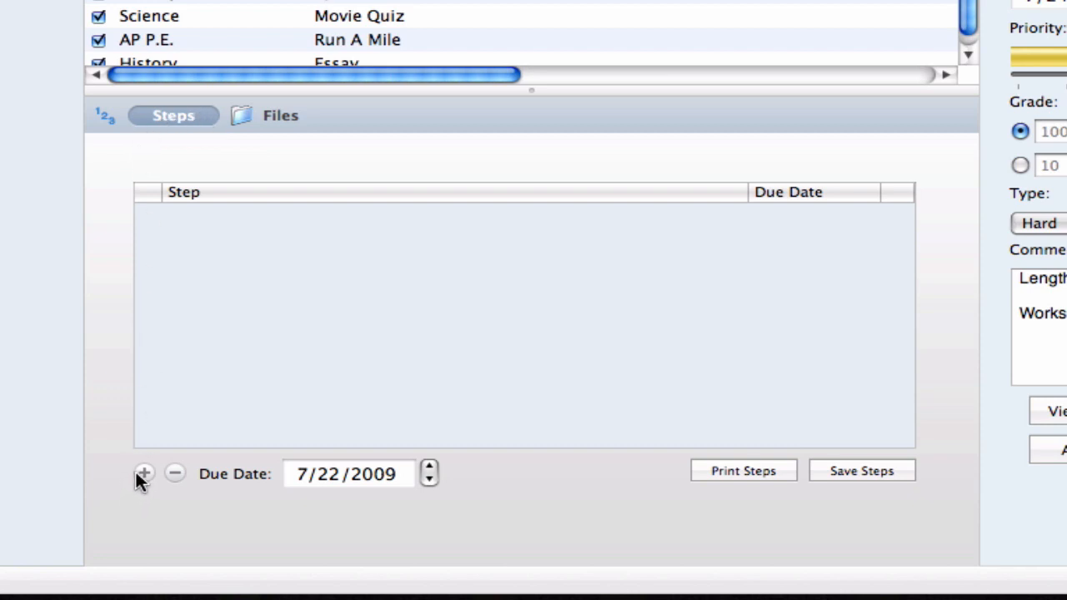
pyautogui.click(143, 474)
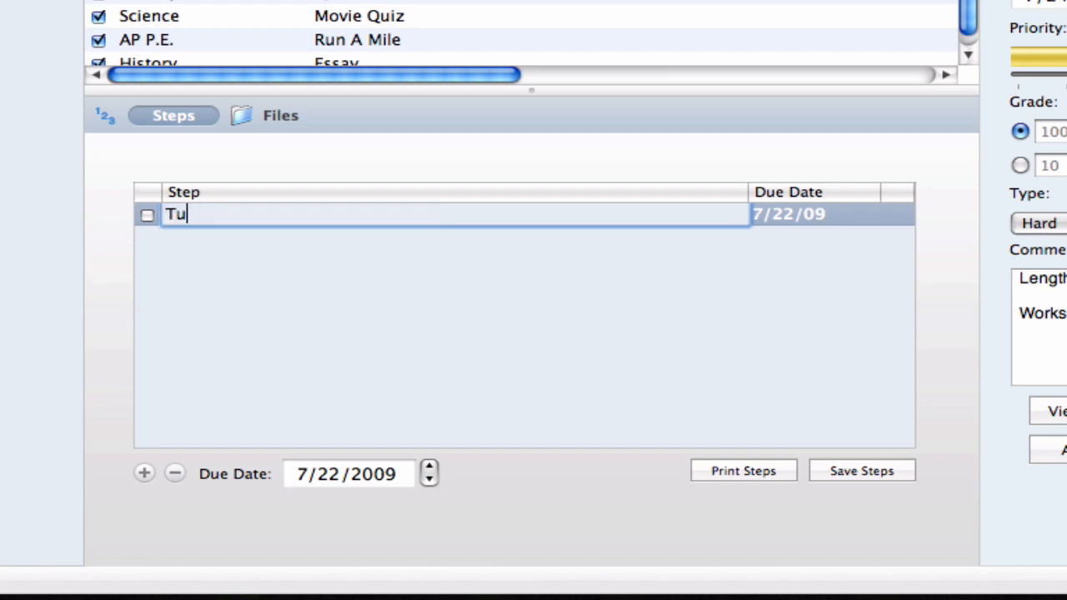
pyautogui.write('rn in Topic')
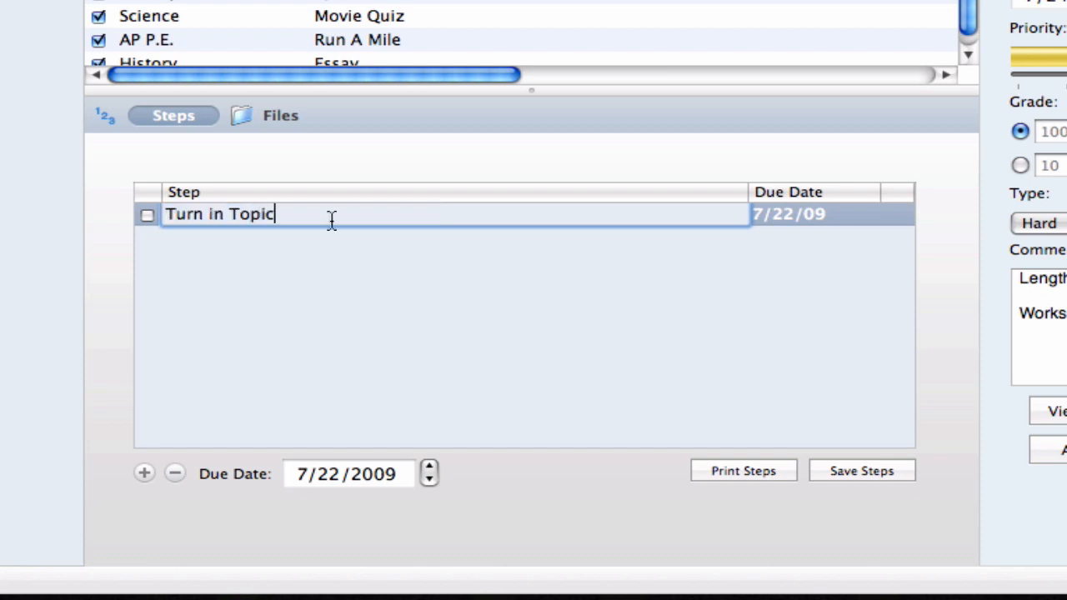
pyautogui.click(790, 214)
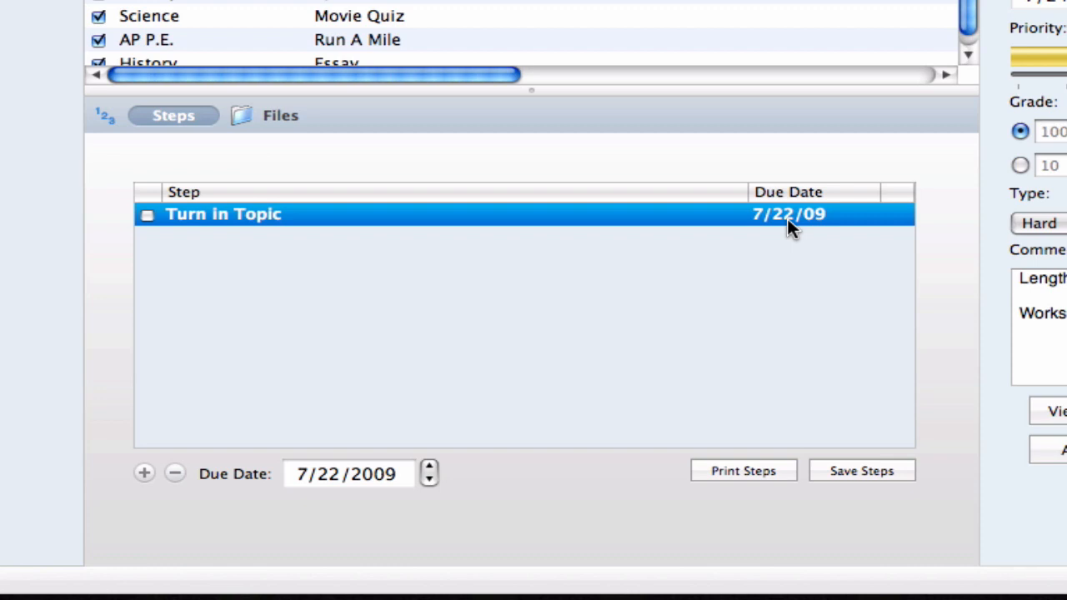
pyautogui.click(348, 473)
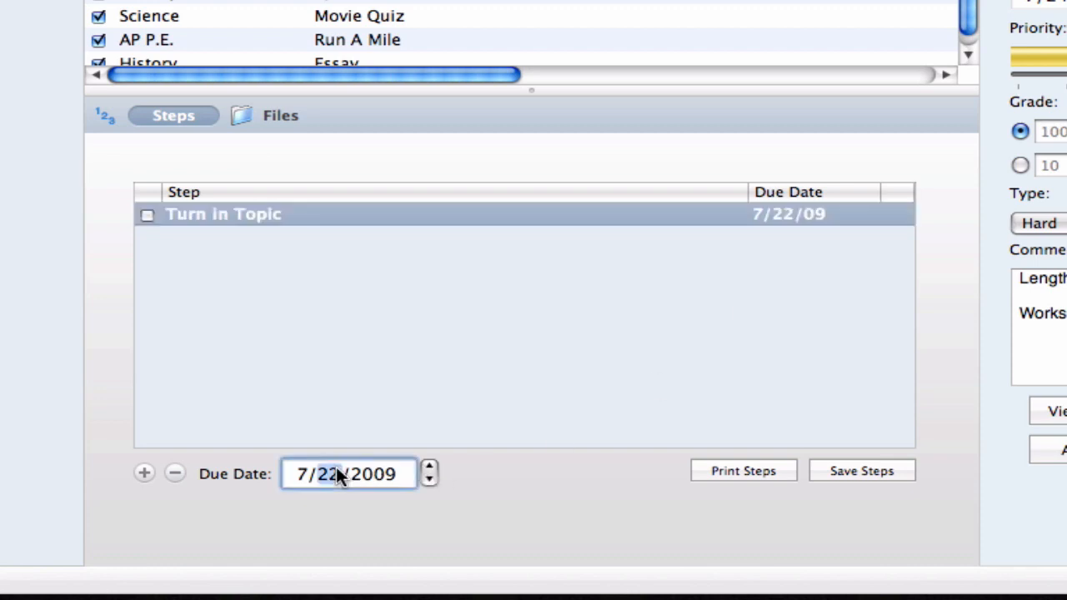
pyautogui.click(430, 480)
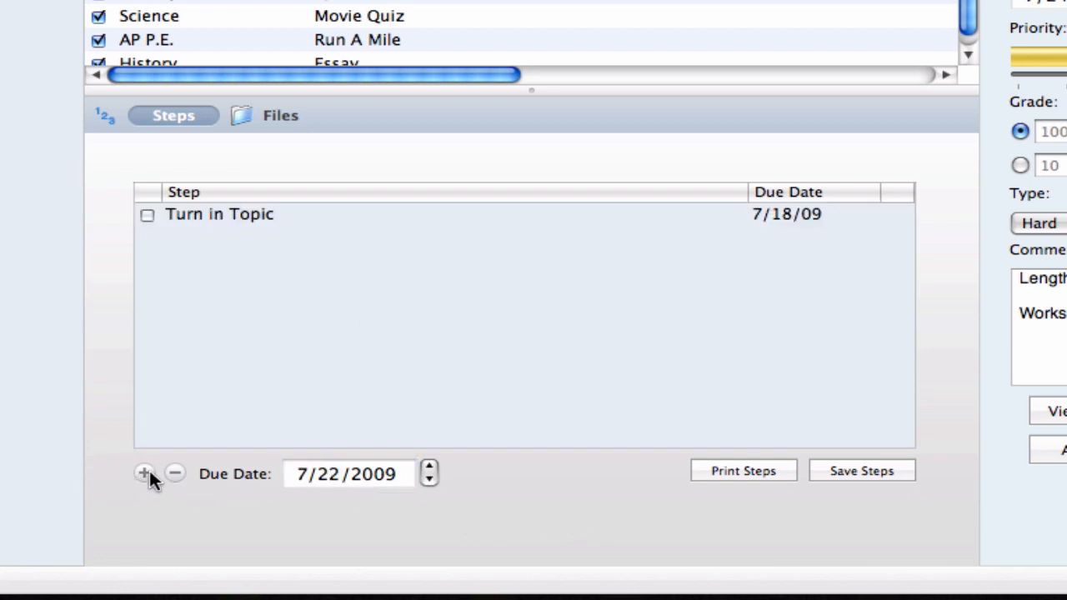
pyautogui.click(144, 474)
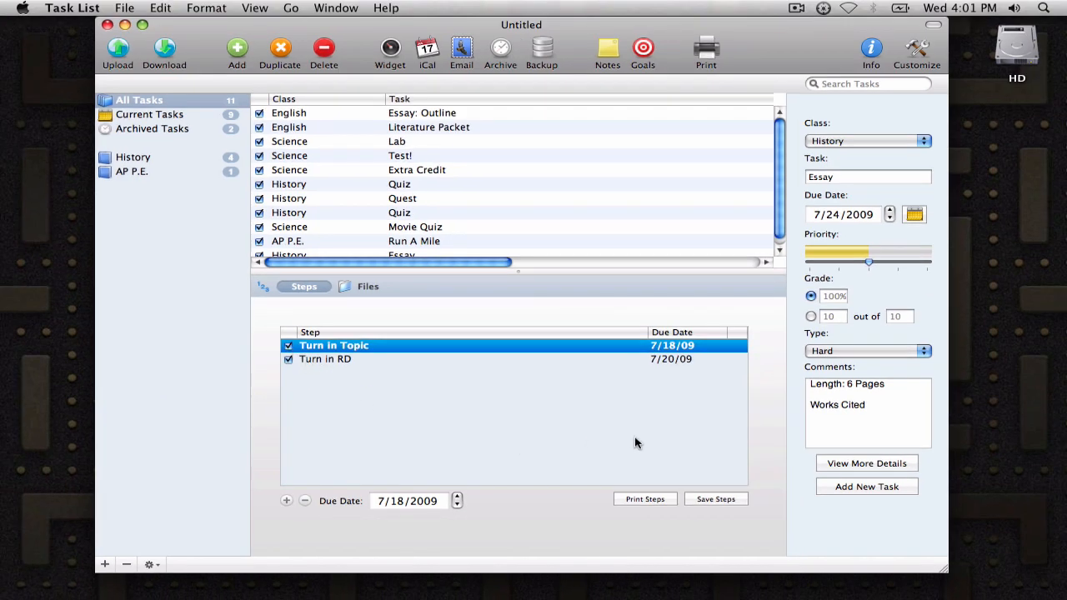
pyautogui.moveTo(839, 465)
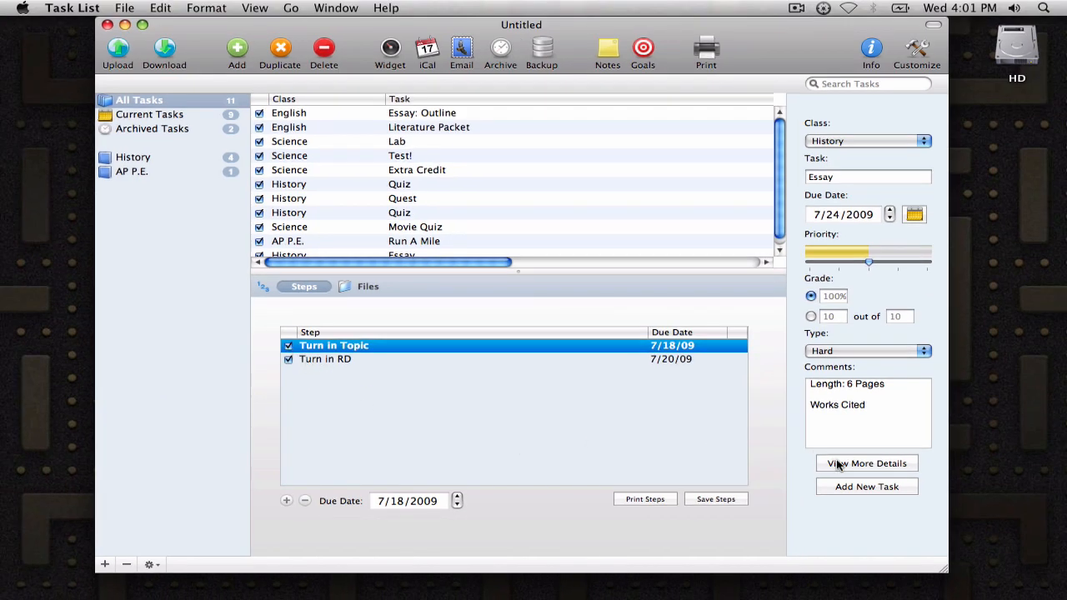
# - Close the steps panel, add the History Essay as the twelfth task and select it
pyautogui.click(867, 463)
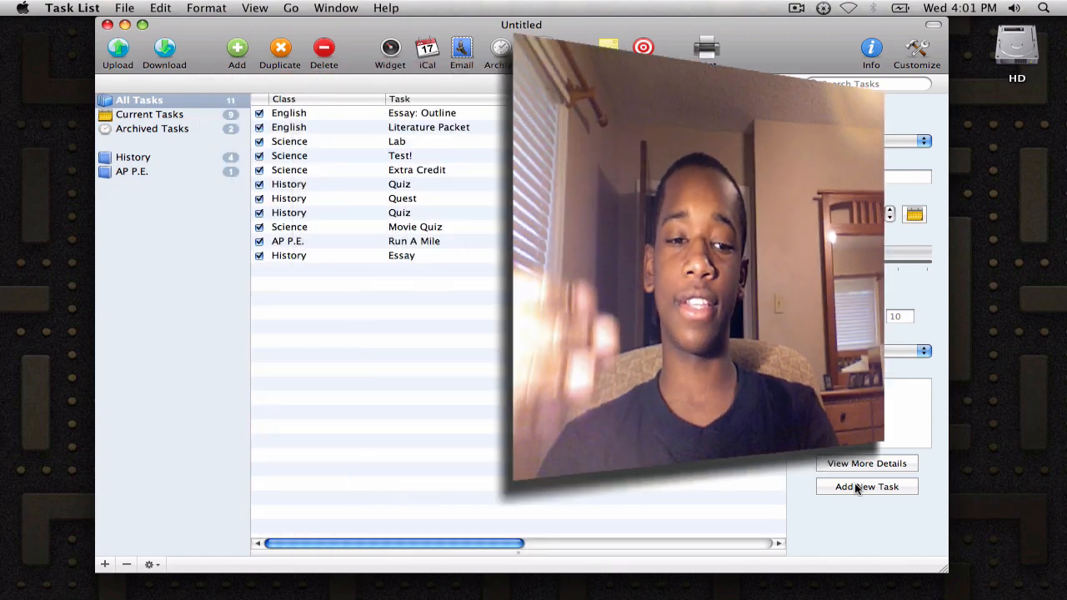
pyautogui.click(867, 486)
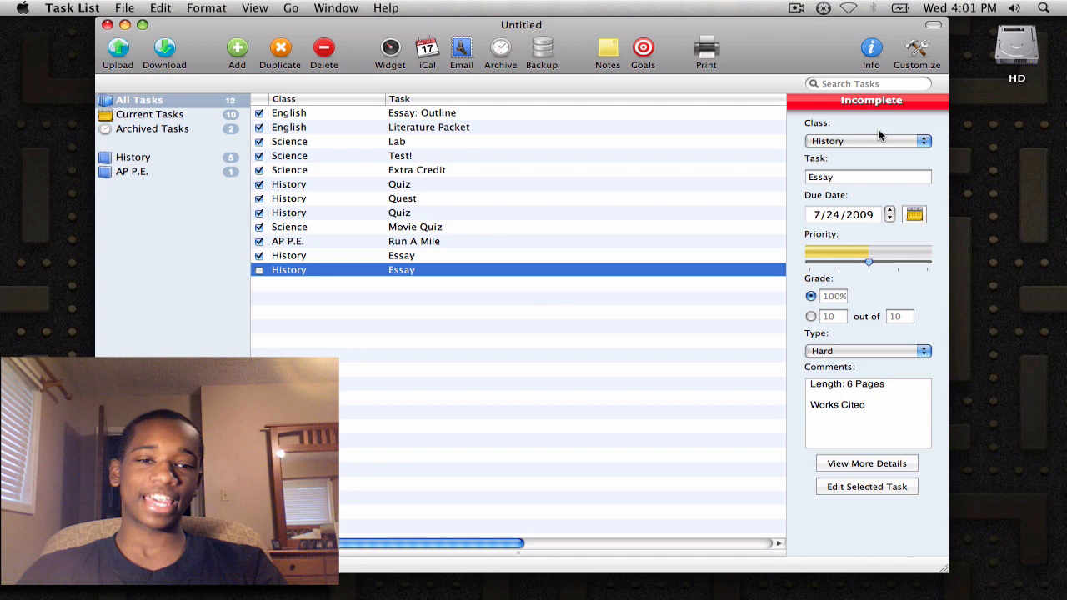
pyautogui.moveTo(791, 450)
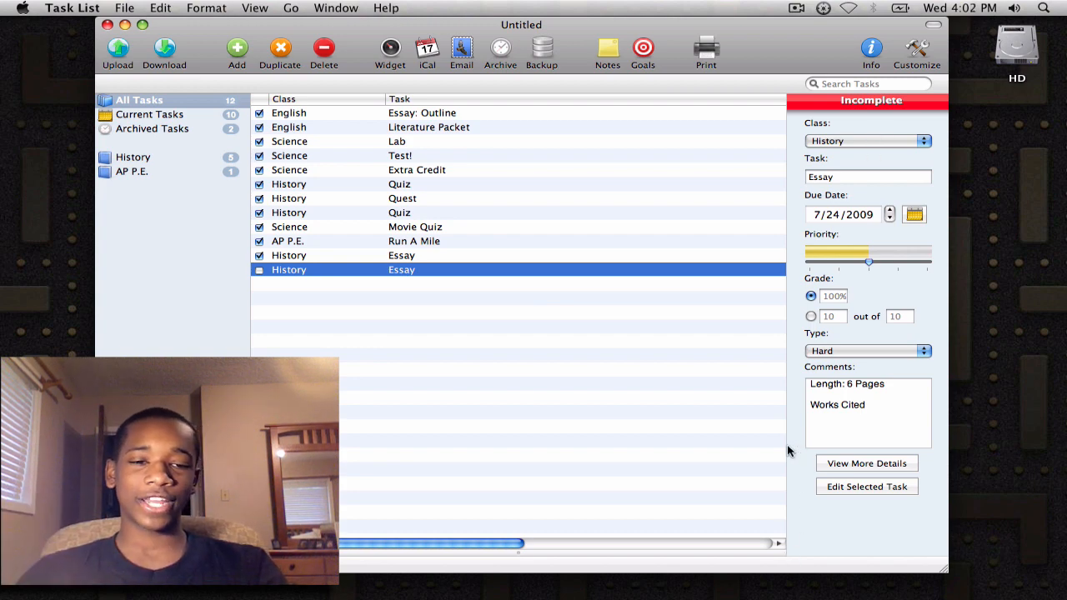
pyautogui.moveTo(807, 367)
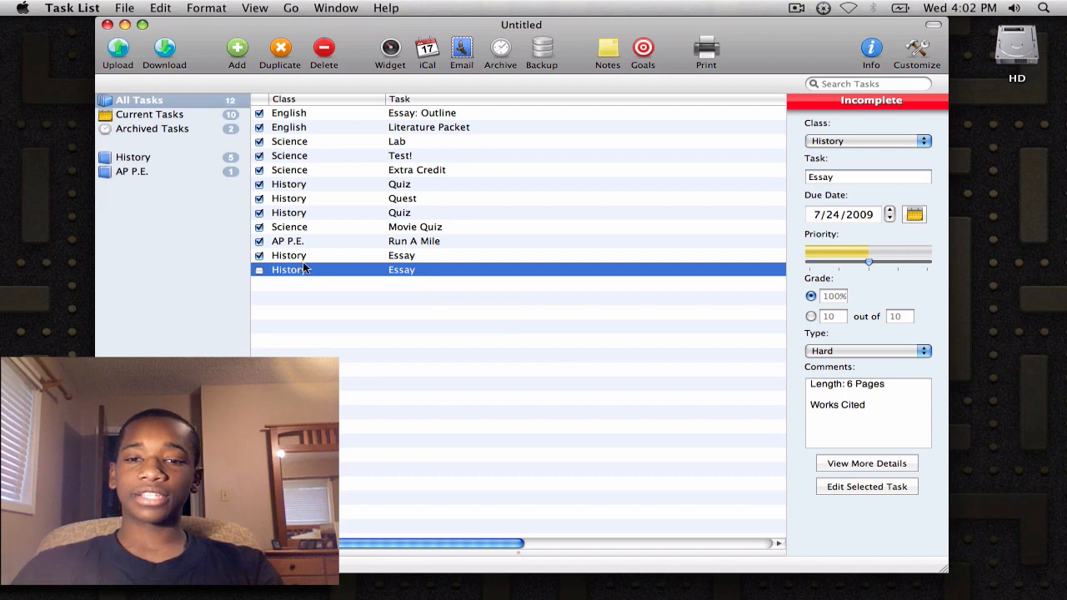
pyautogui.click(134, 157)
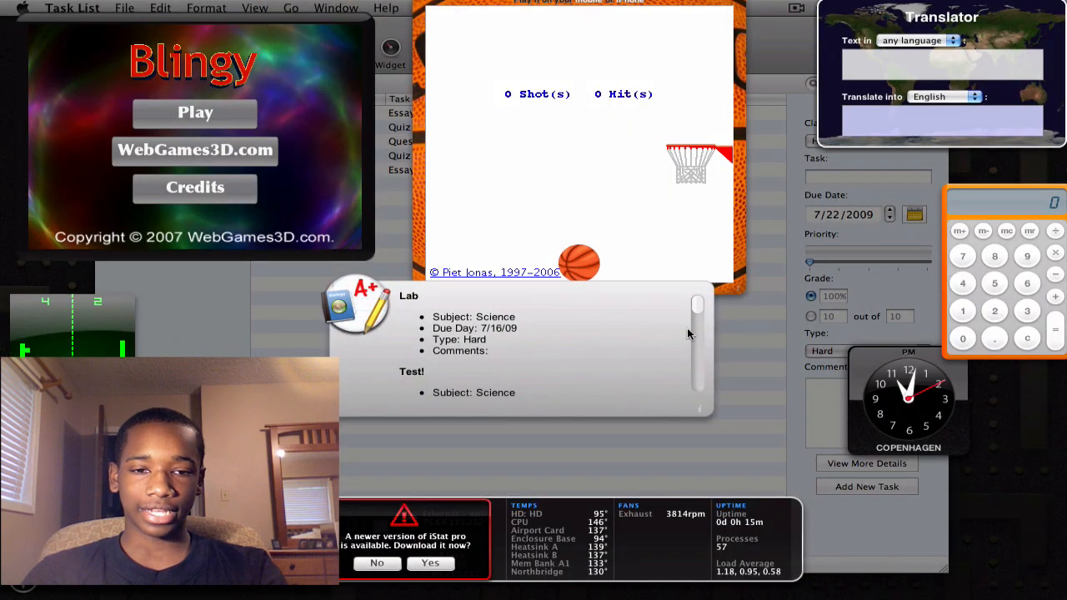
# - Scroll through the Dashboard task widget's entries, including the History Essay
pyautogui.scroll(-3)
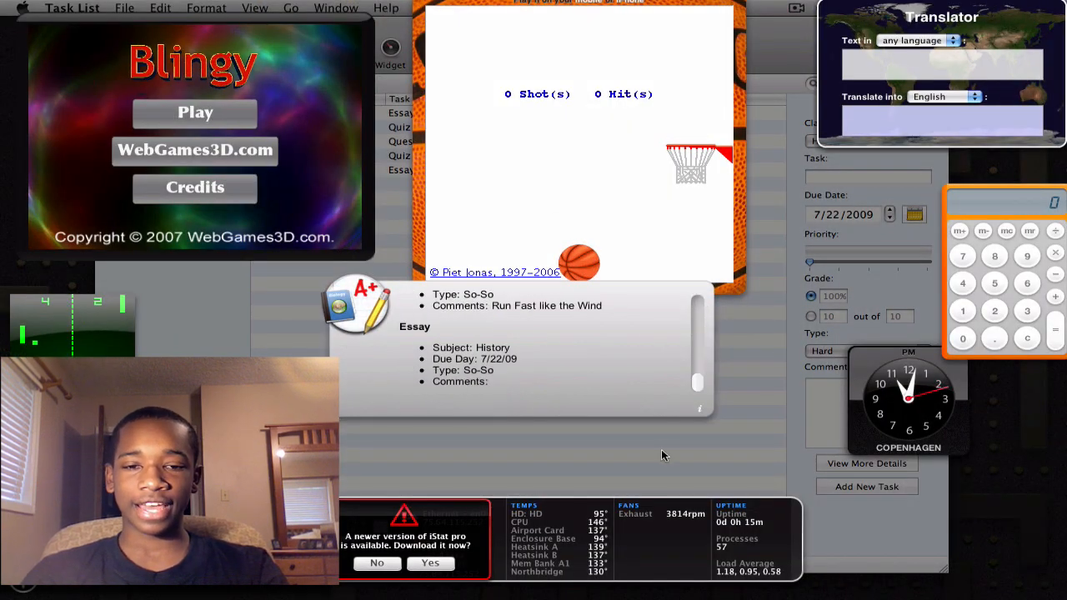
pyautogui.scroll(-3)
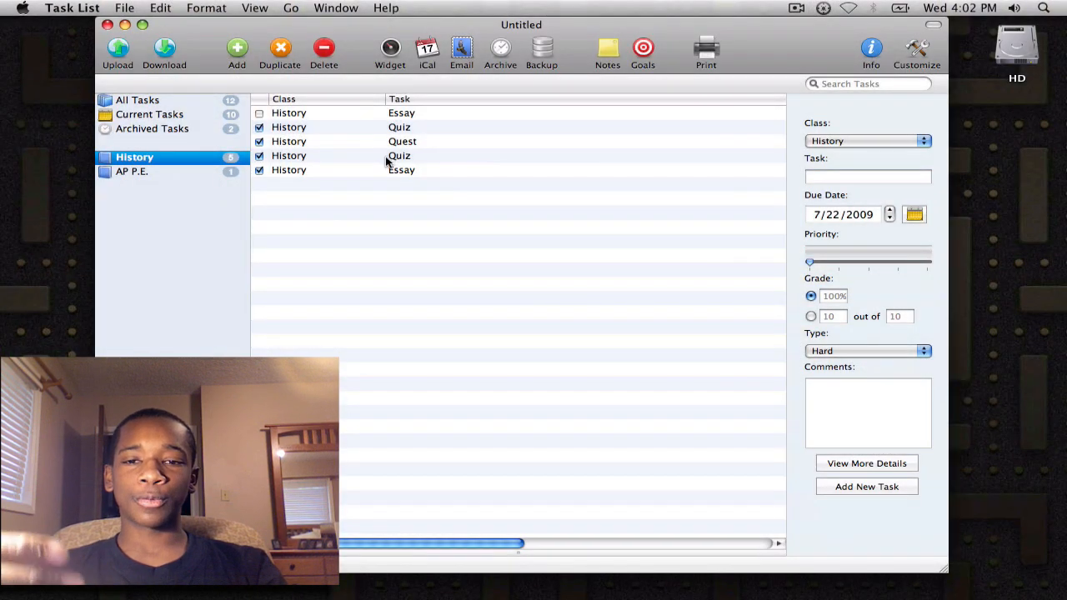
# - Select the incomplete History Essay, then show only AP P.E.'s single Run A Mile task
pyautogui.click(400, 114)
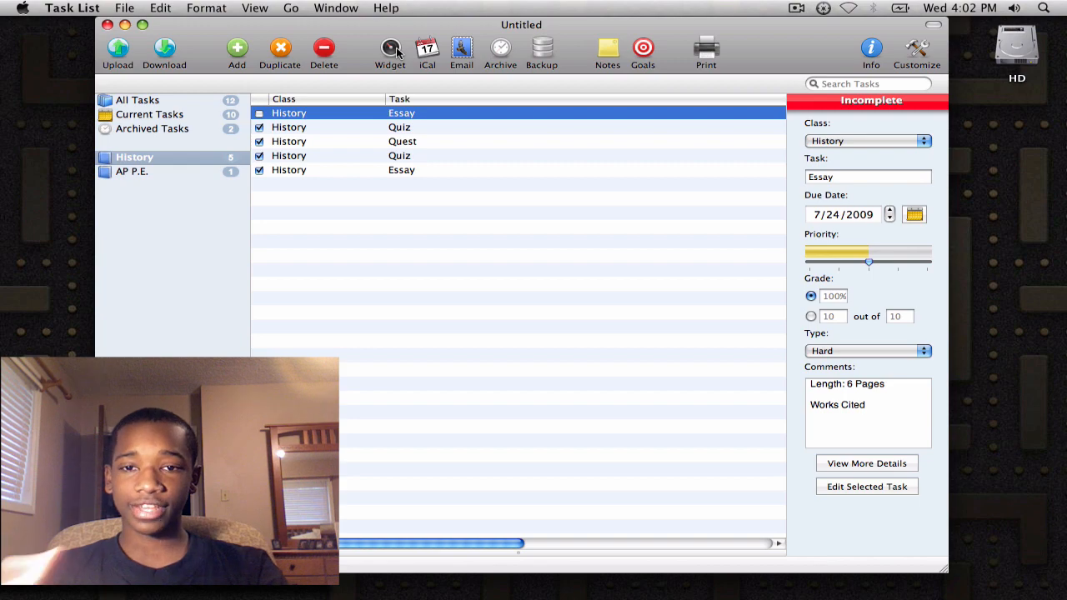
pyautogui.click(390, 47)
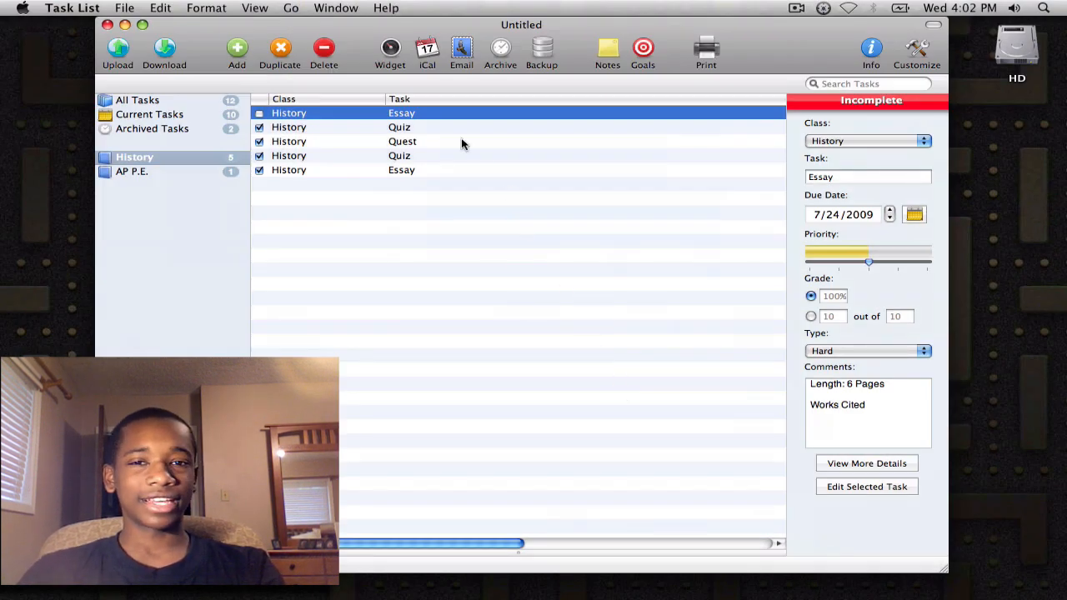
pyautogui.click(134, 170)
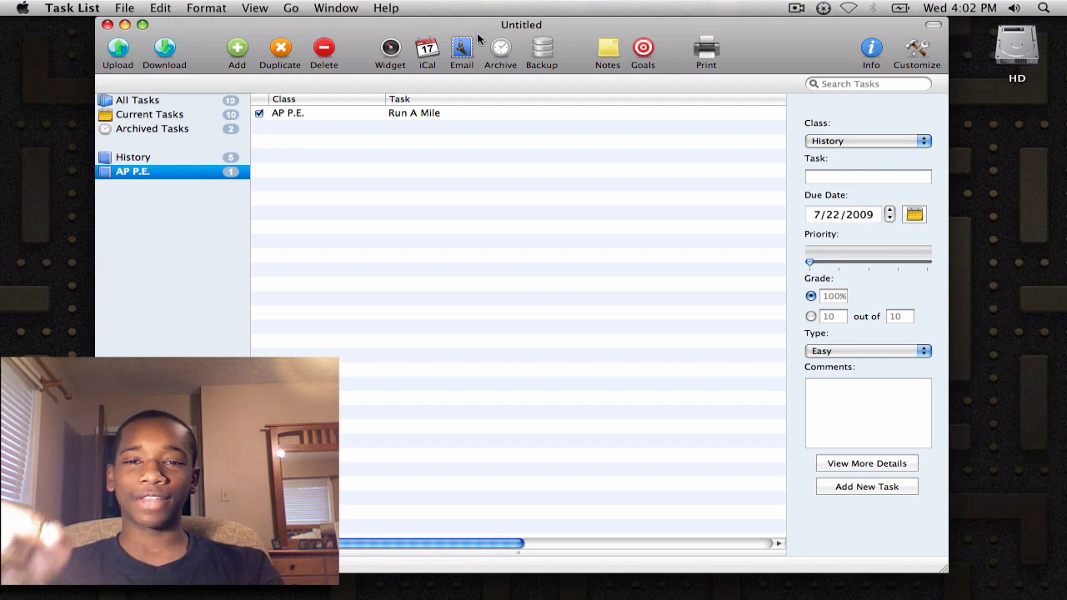
pyautogui.moveTo(460, 46)
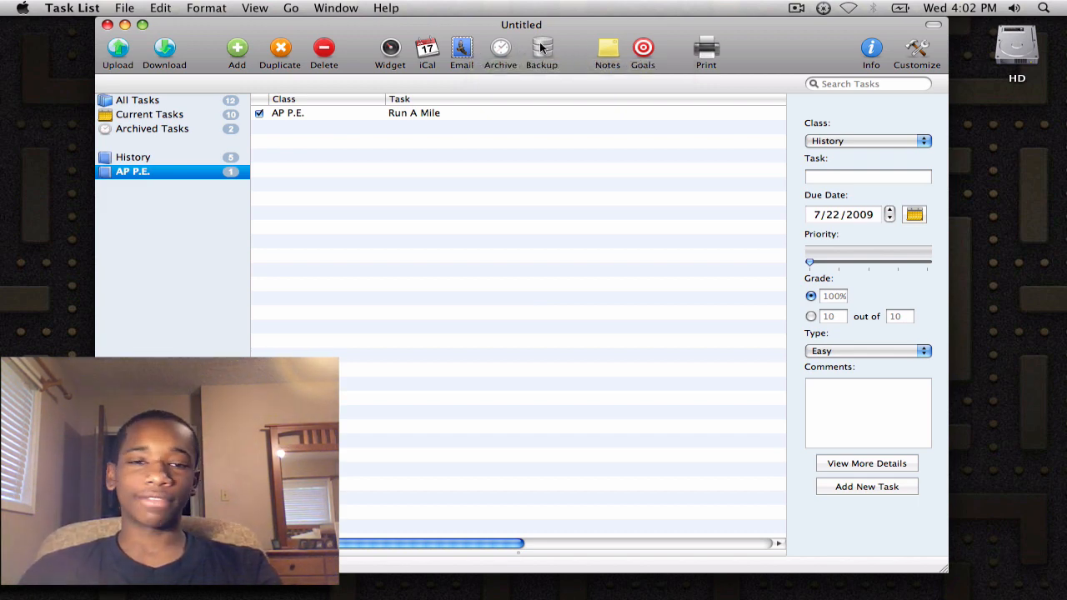
pyautogui.moveTo(567, 57)
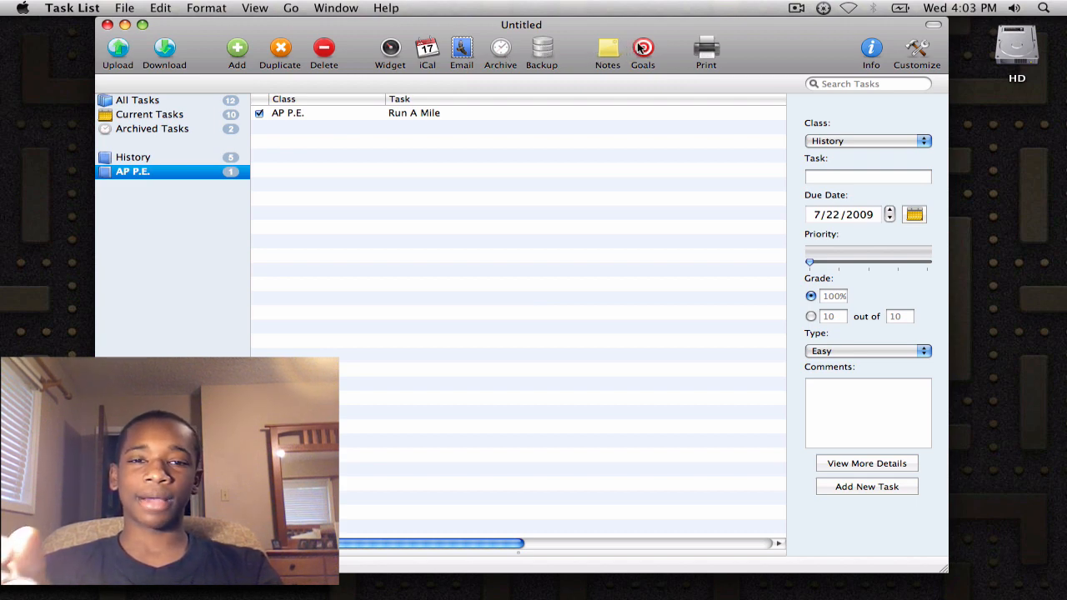
pyautogui.click(643, 49)
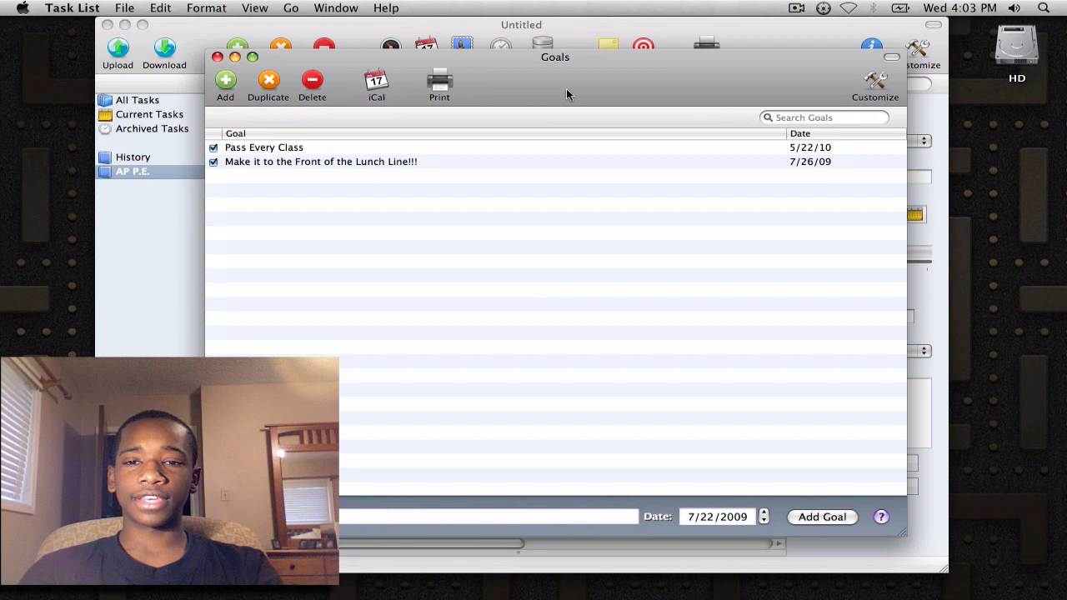
pyautogui.moveTo(260, 142)
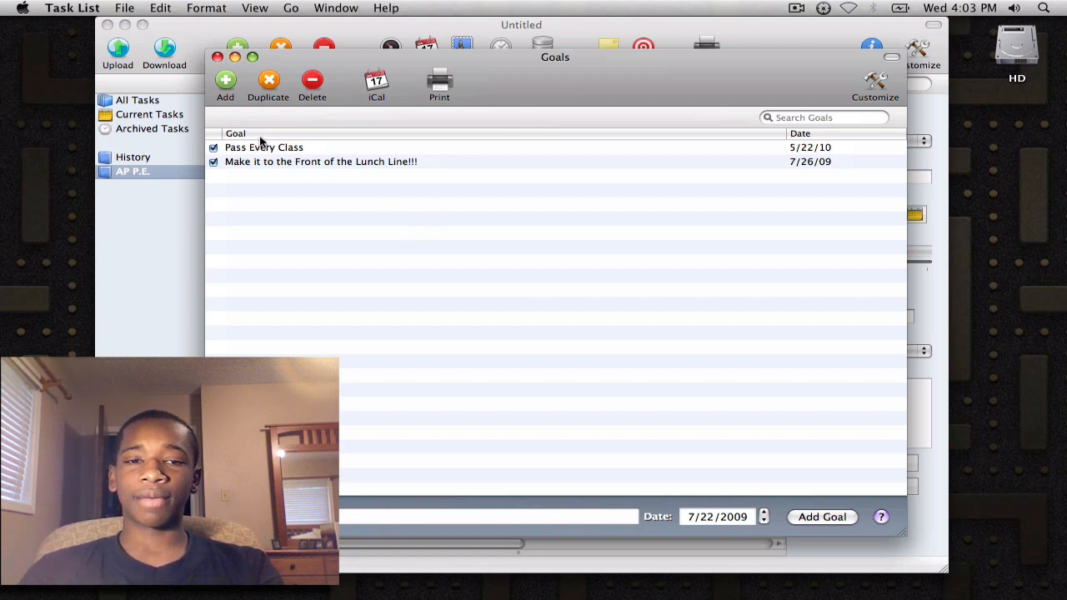
pyautogui.moveTo(284, 162)
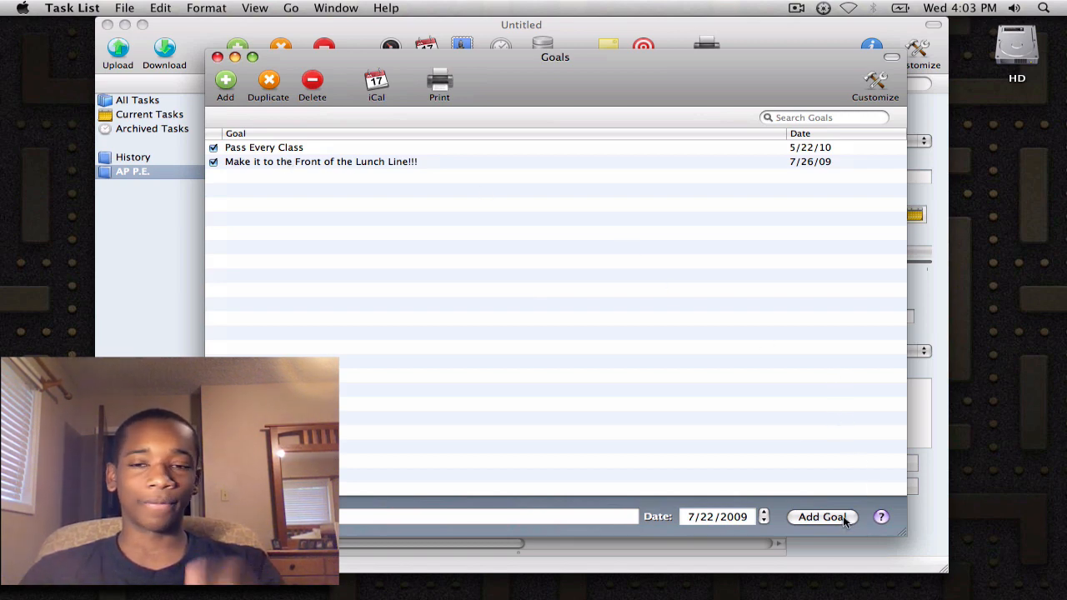
pyautogui.moveTo(409, 93)
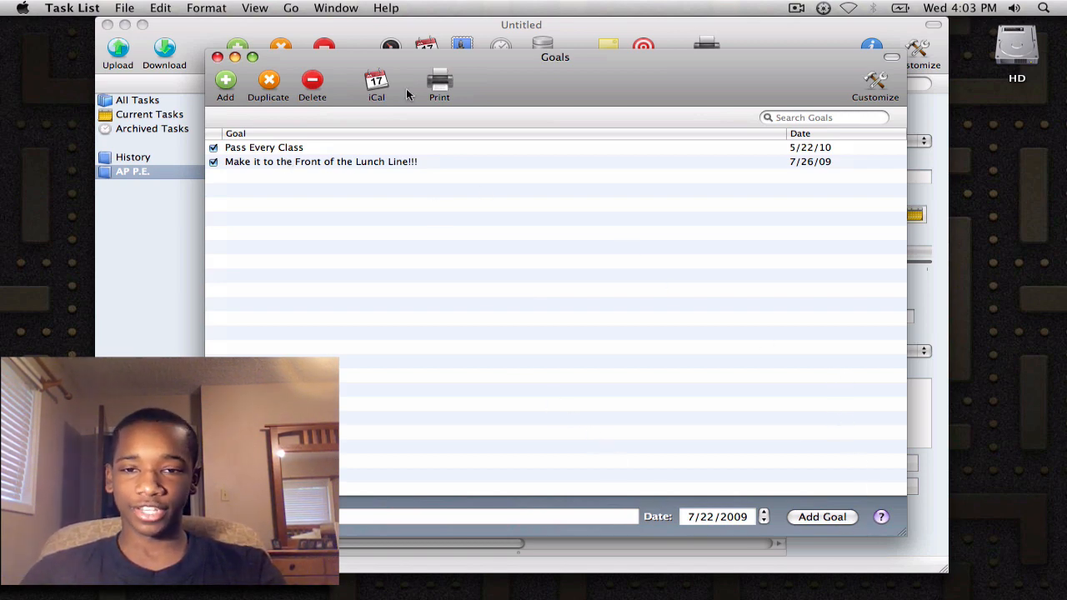
pyautogui.click(217, 57)
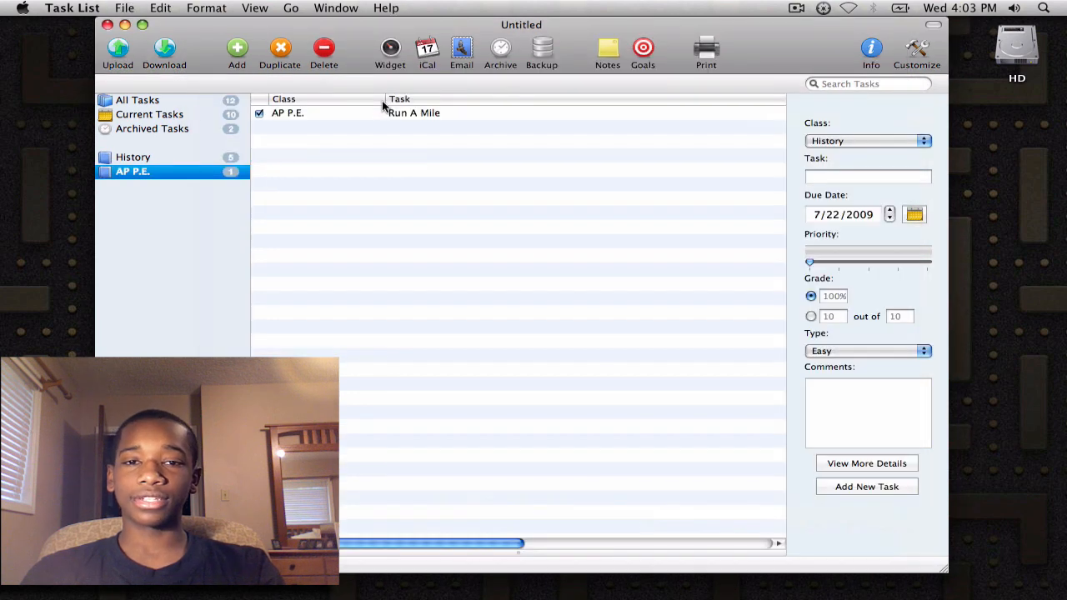
pyautogui.moveTo(615, 74)
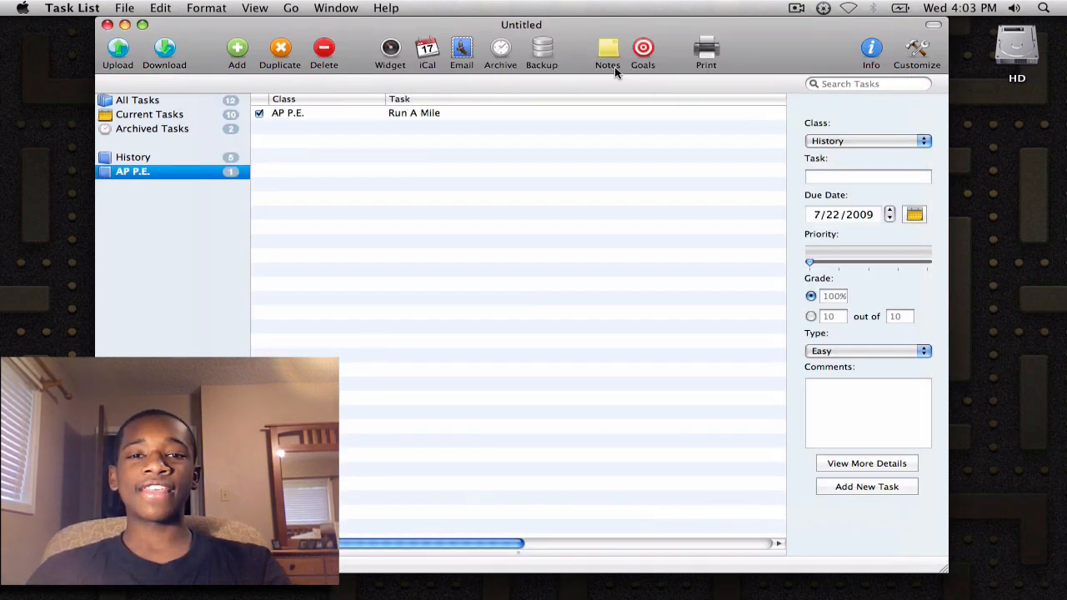
pyautogui.click(607, 52)
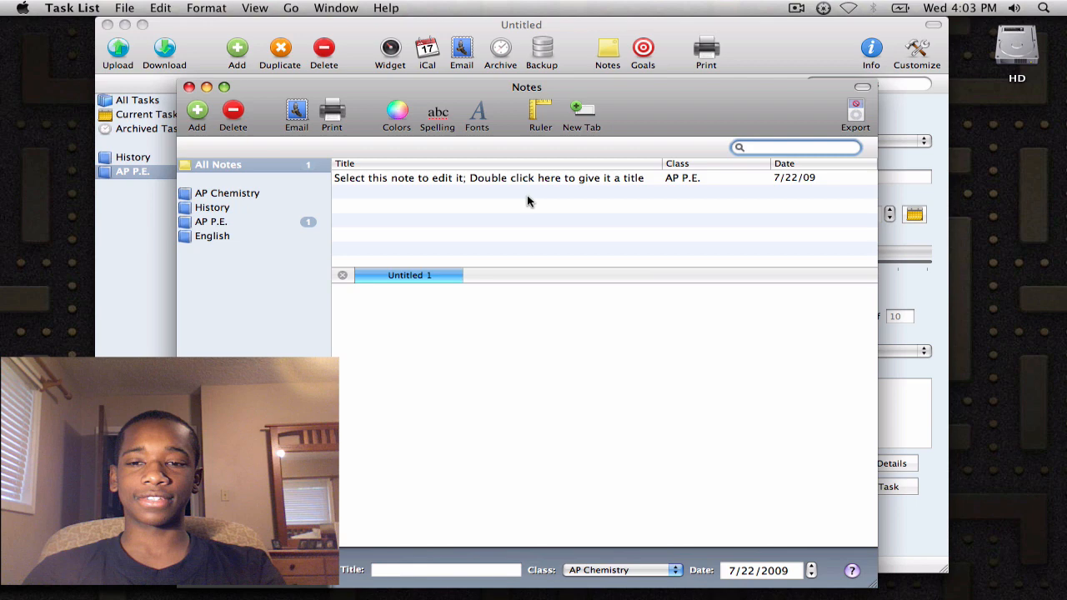
pyautogui.write('w')
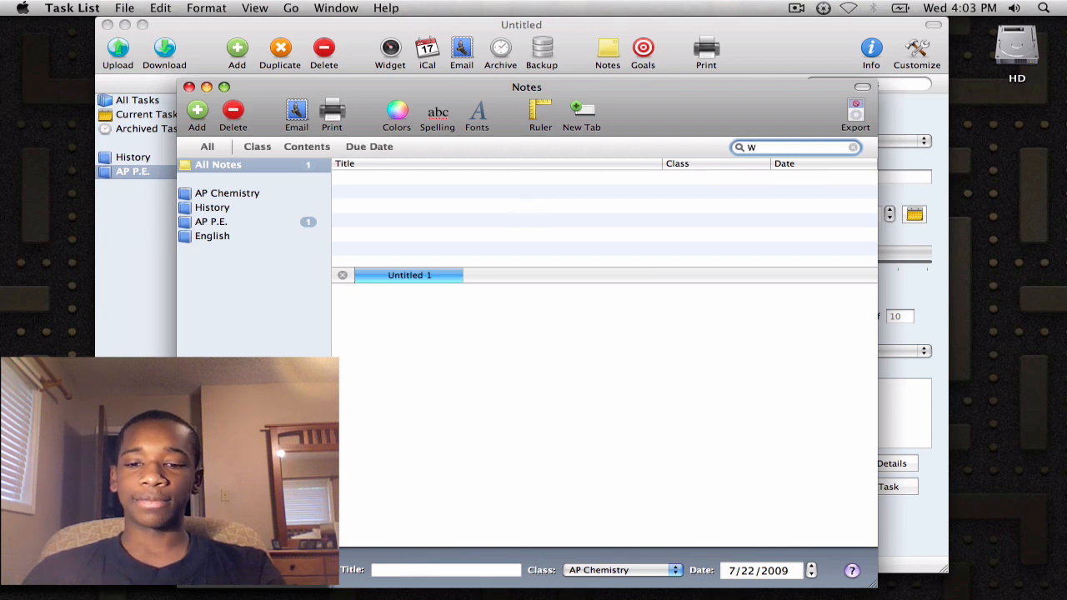
pyautogui.click(190, 87)
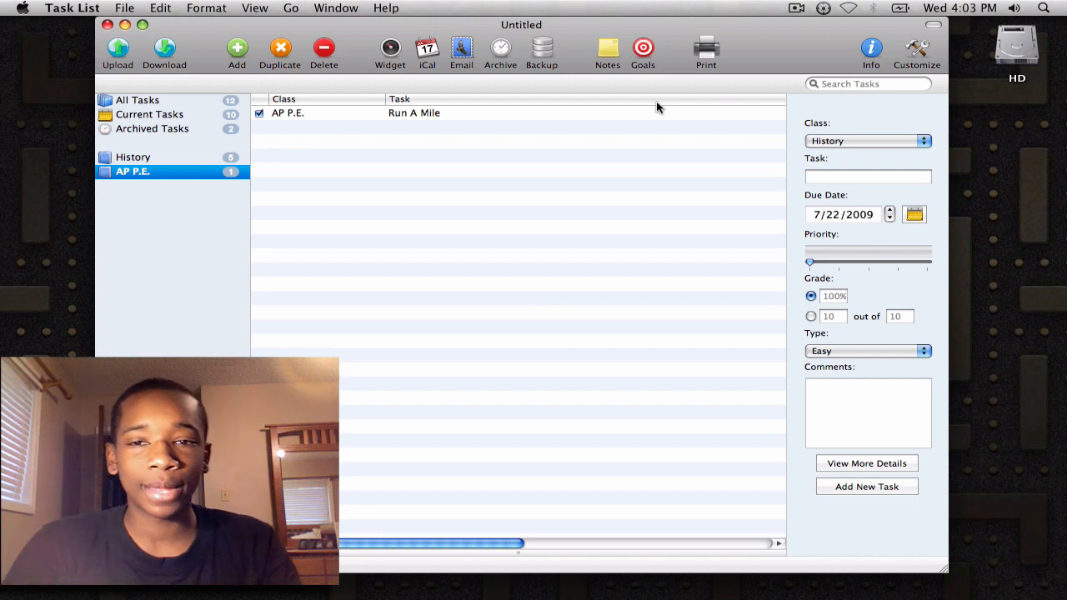
pyautogui.moveTo(225, 9)
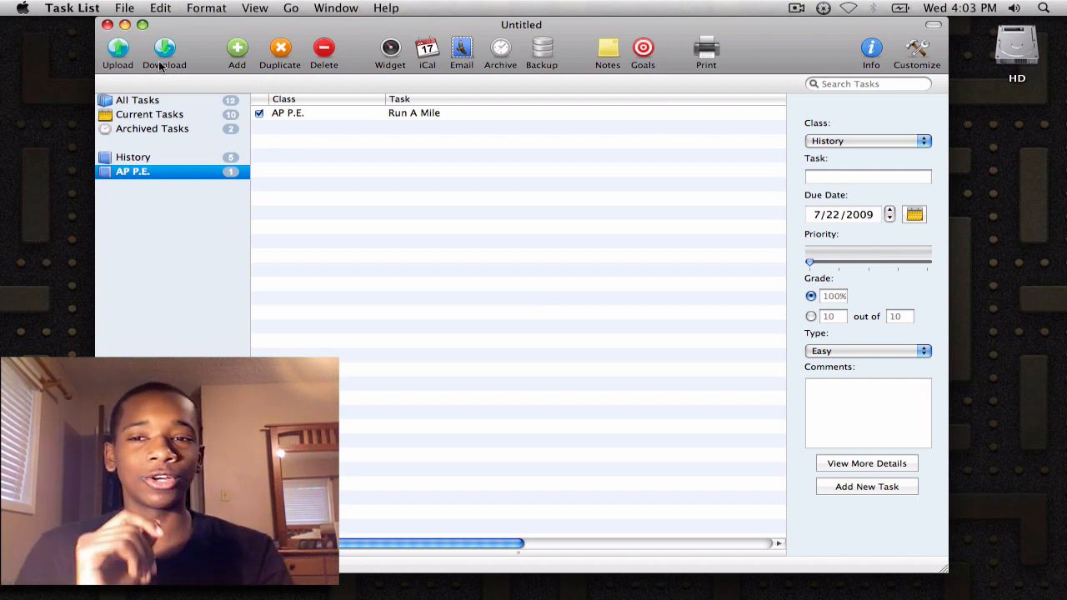
pyautogui.moveTo(163, 54)
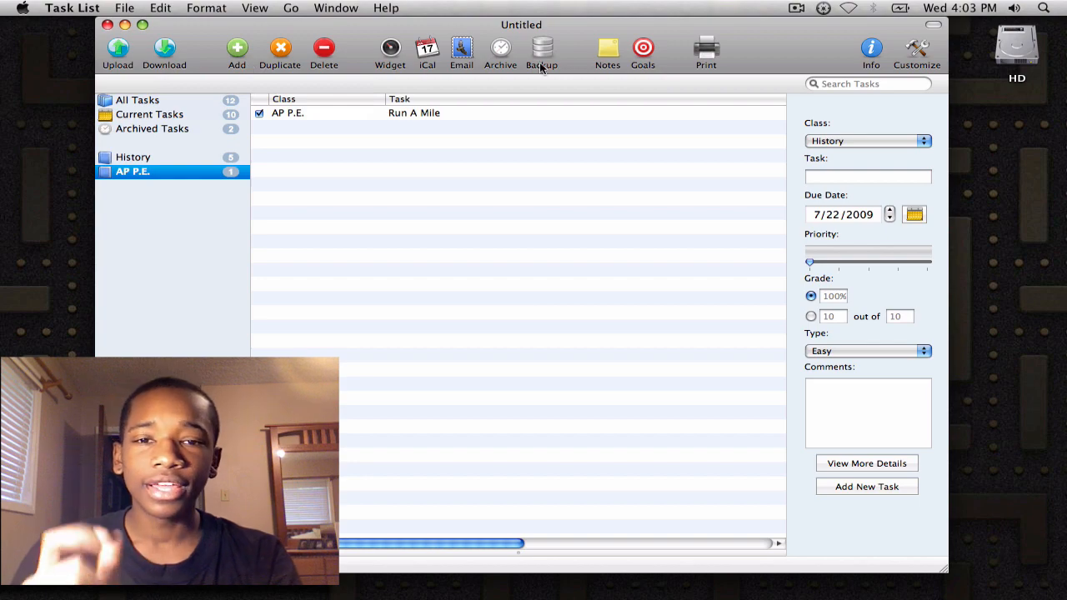
pyautogui.moveTo(844, 57)
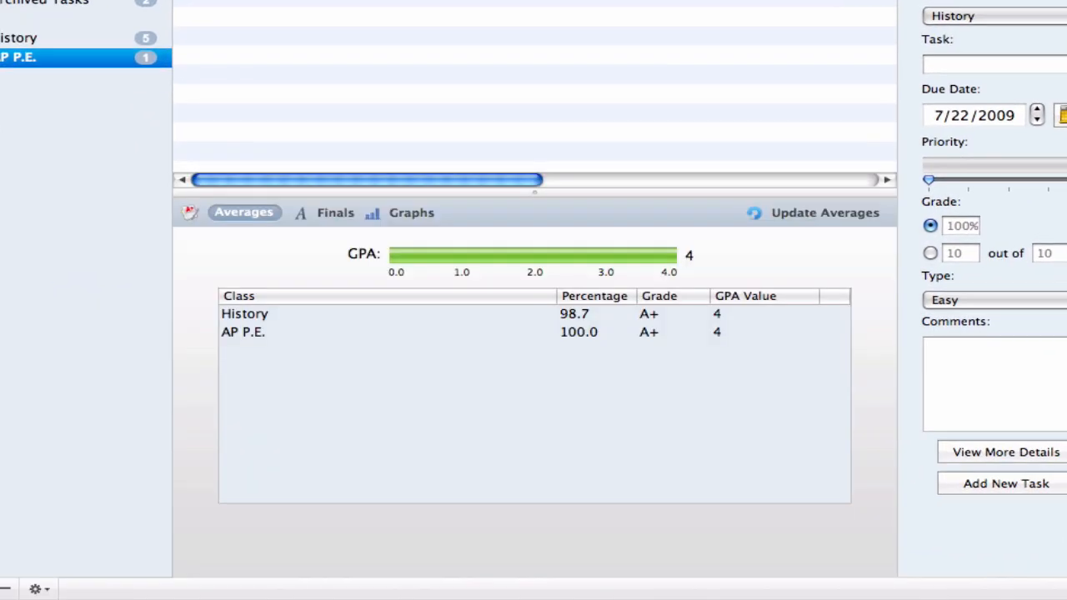
pyautogui.moveTo(310, 115)
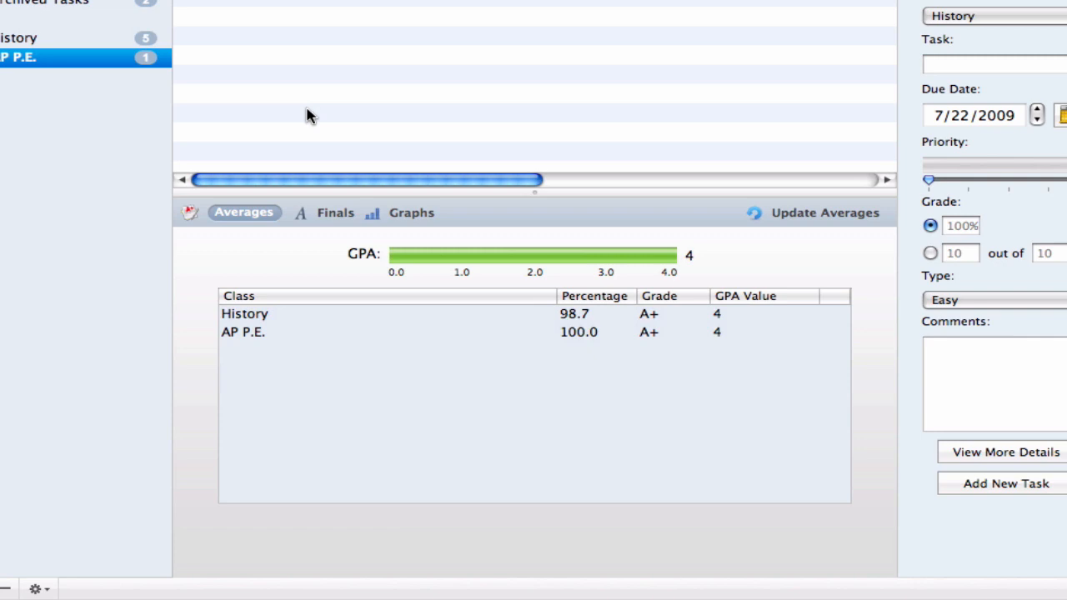
pyautogui.moveTo(260, 324)
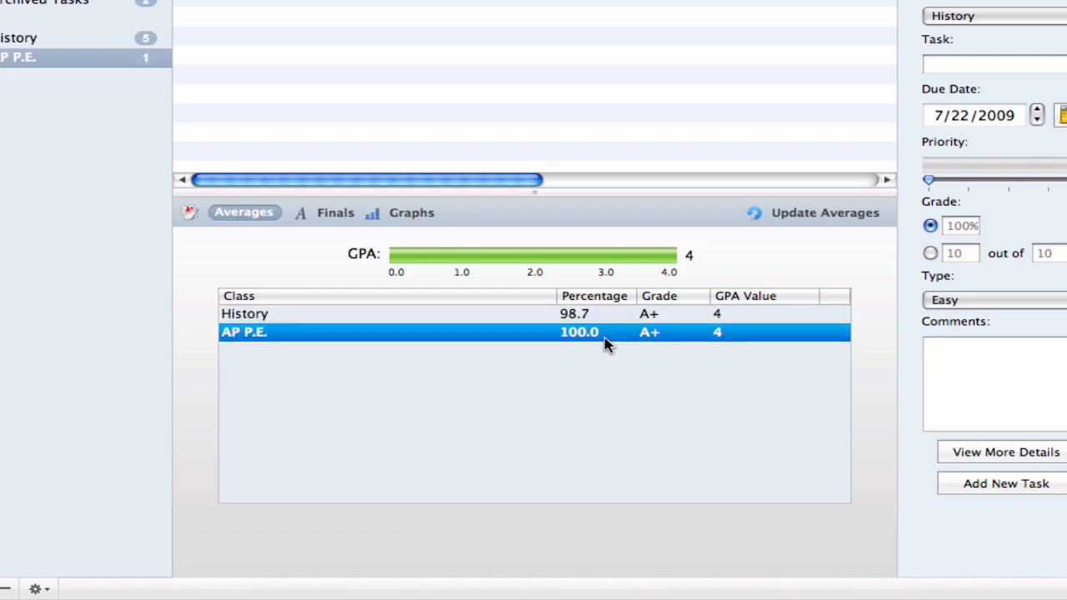
pyautogui.moveTo(123, 60)
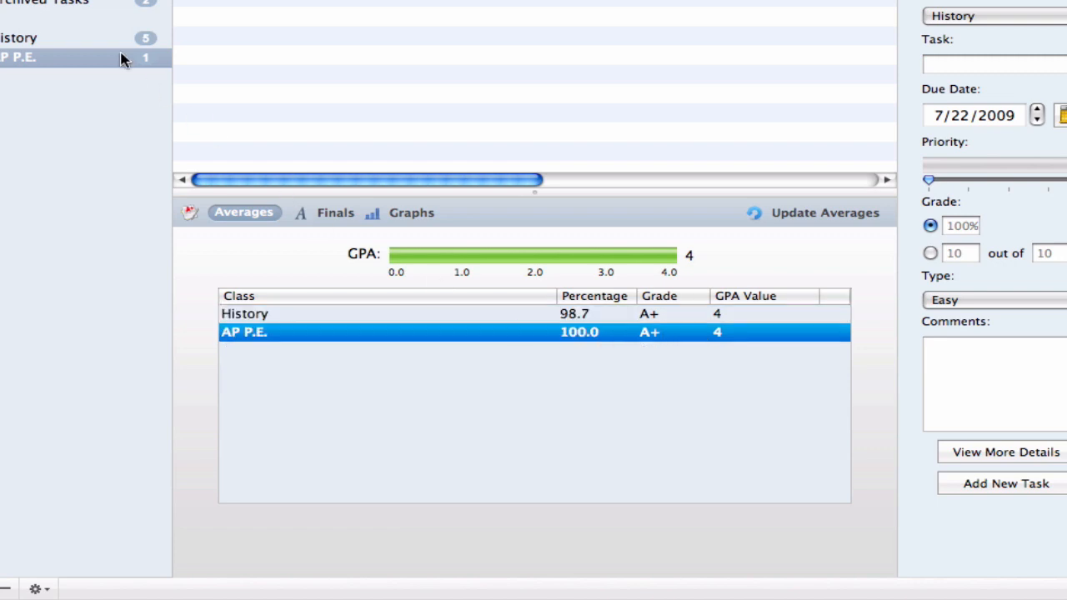
# - Show History's tasks and record the Quiz grade as 4 out of 10 points
pyautogui.click(20, 36)
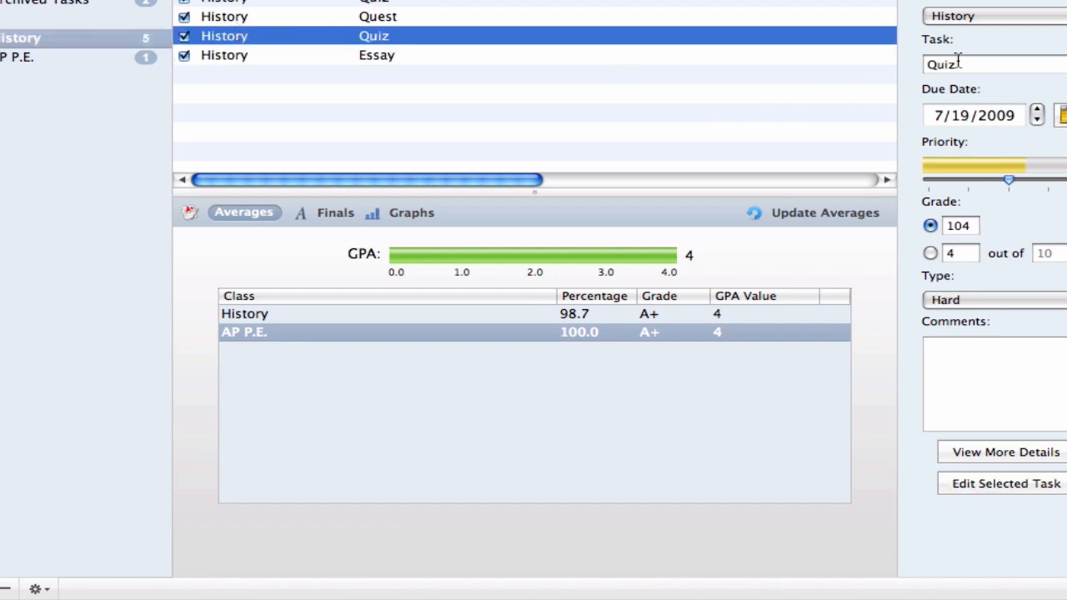
pyautogui.moveTo(994, 67)
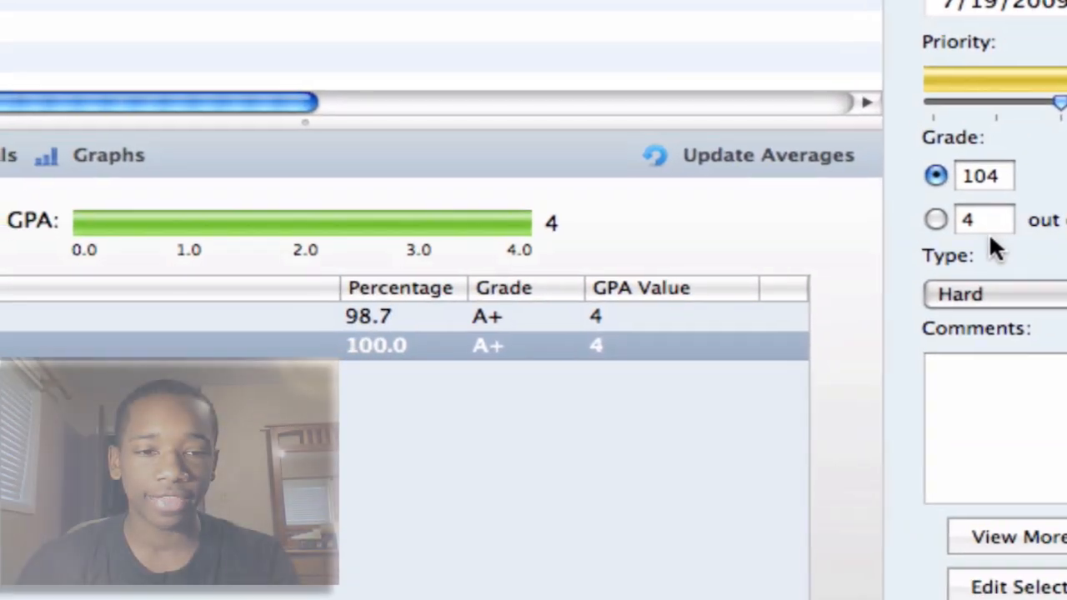
pyautogui.click(935, 220)
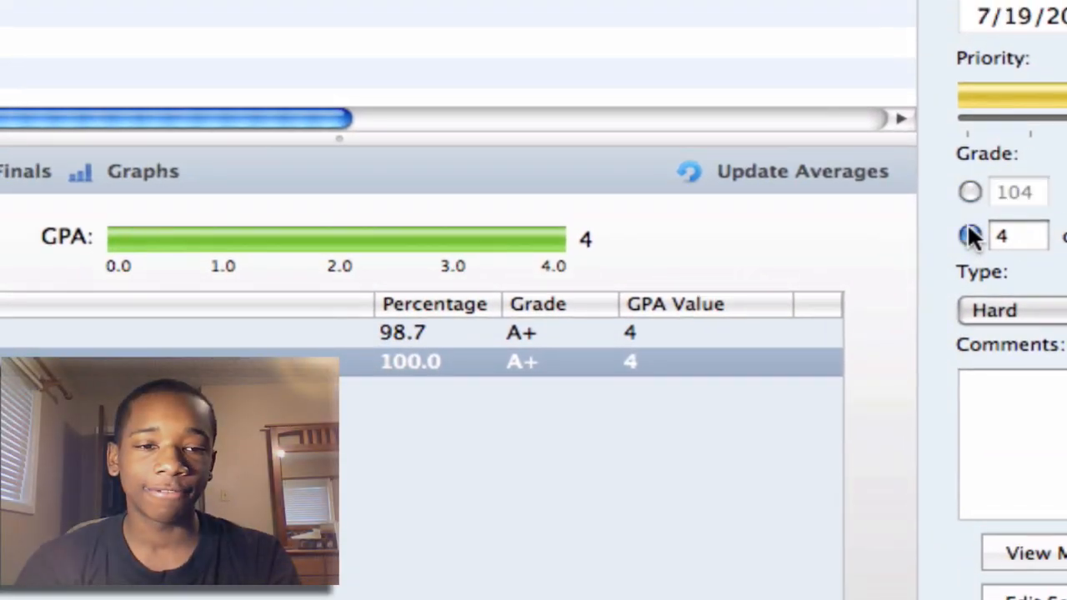
pyautogui.scroll(-3)
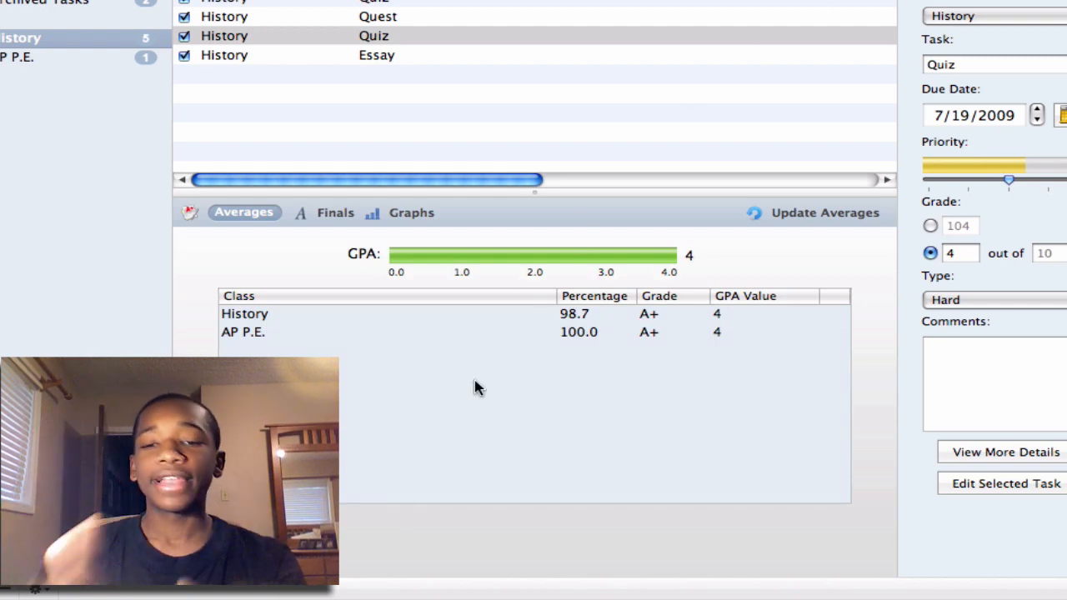
pyautogui.moveTo(393, 332)
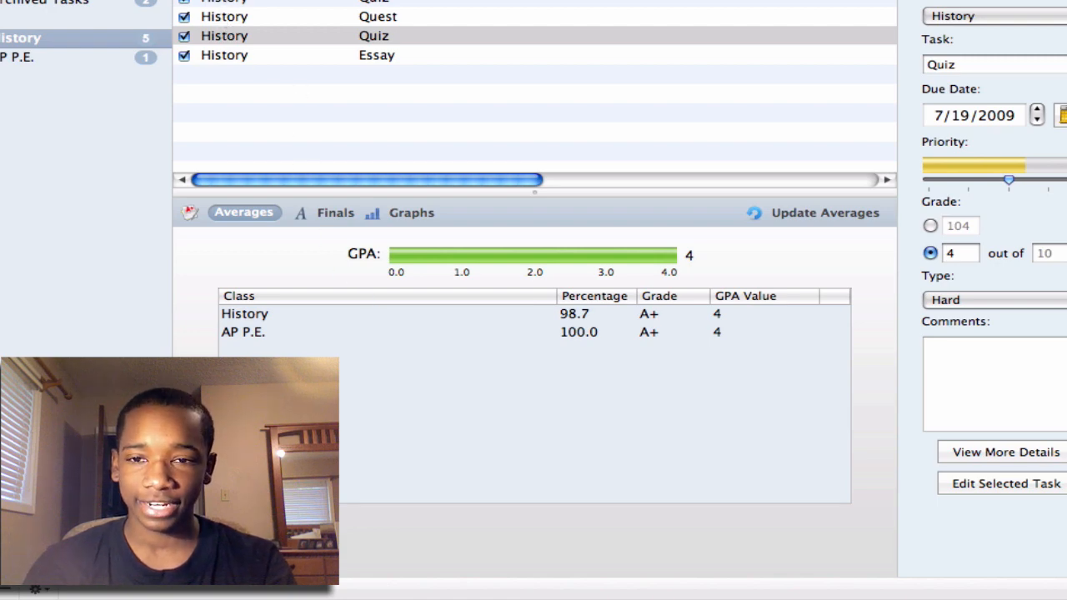
# - Grade the History Essay as a 100% percentage instead of 10 out of 10
pyautogui.click(377, 53)
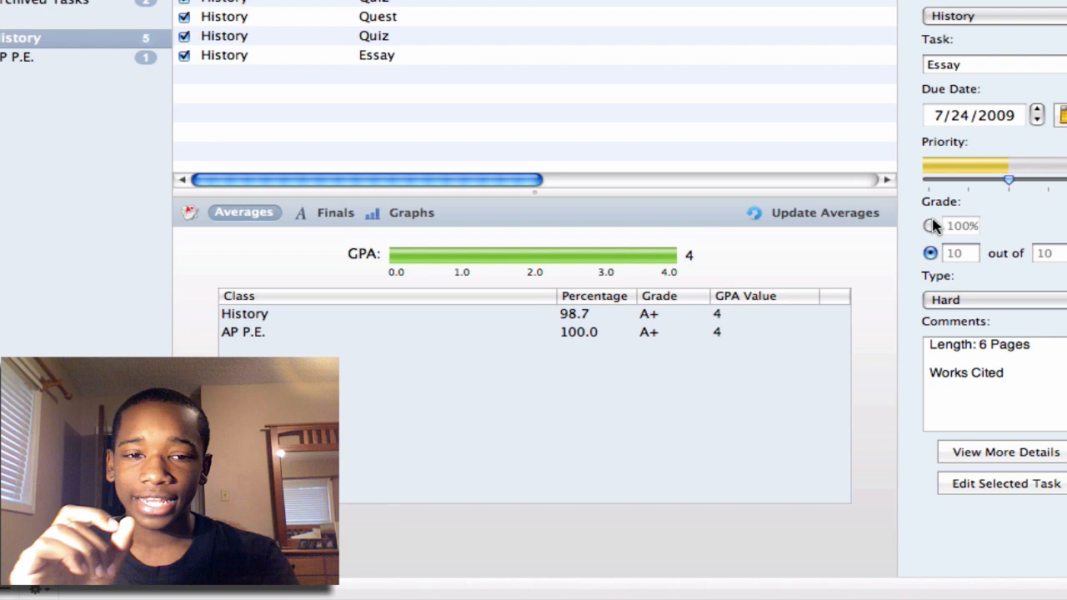
pyautogui.click(930, 225)
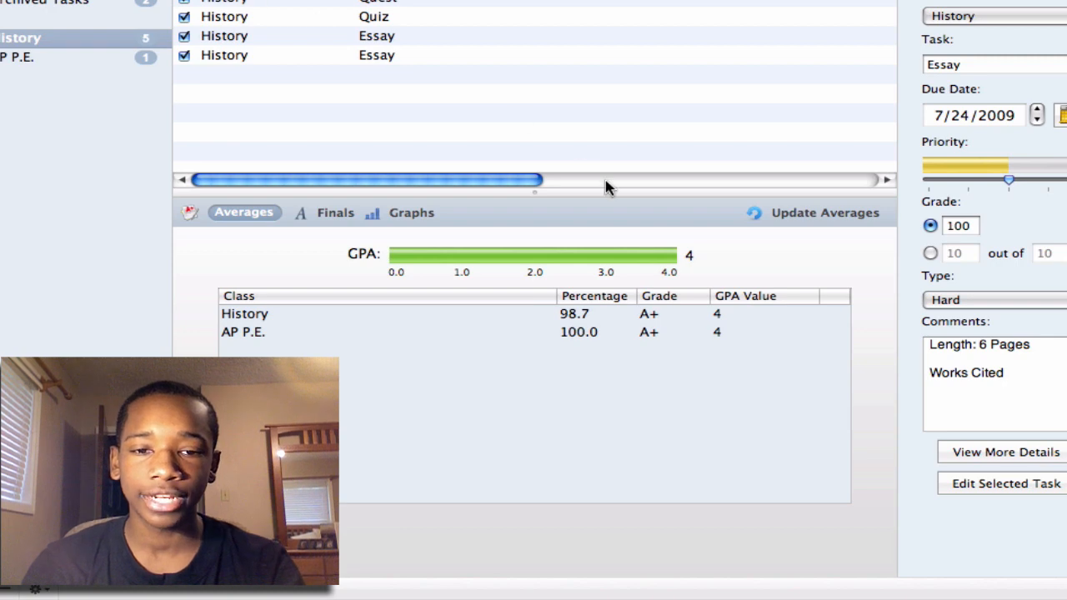
pyautogui.moveTo(934, 242)
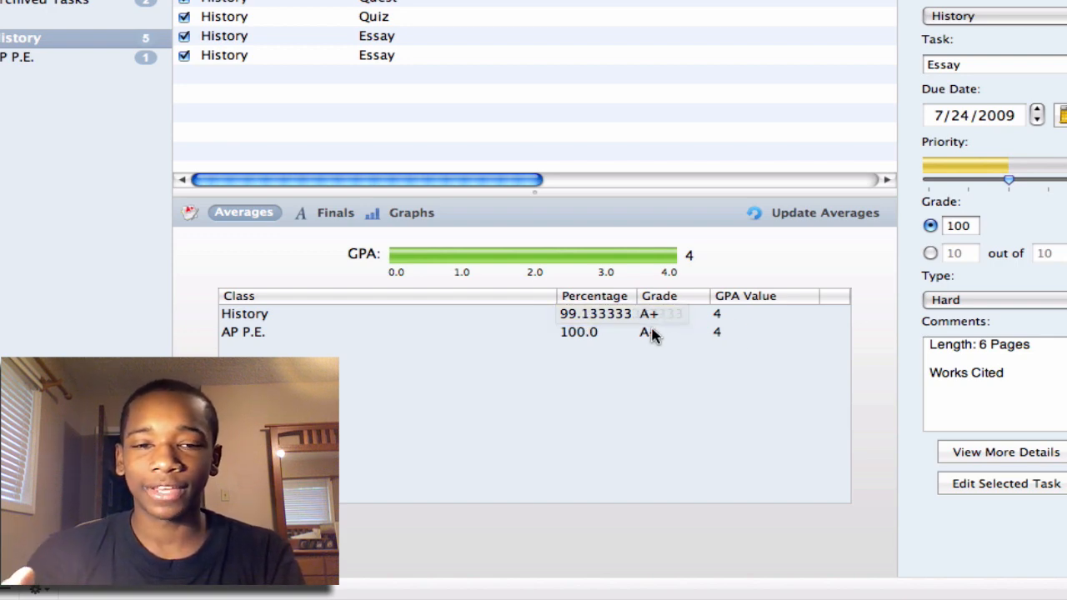
pyautogui.moveTo(494, 266)
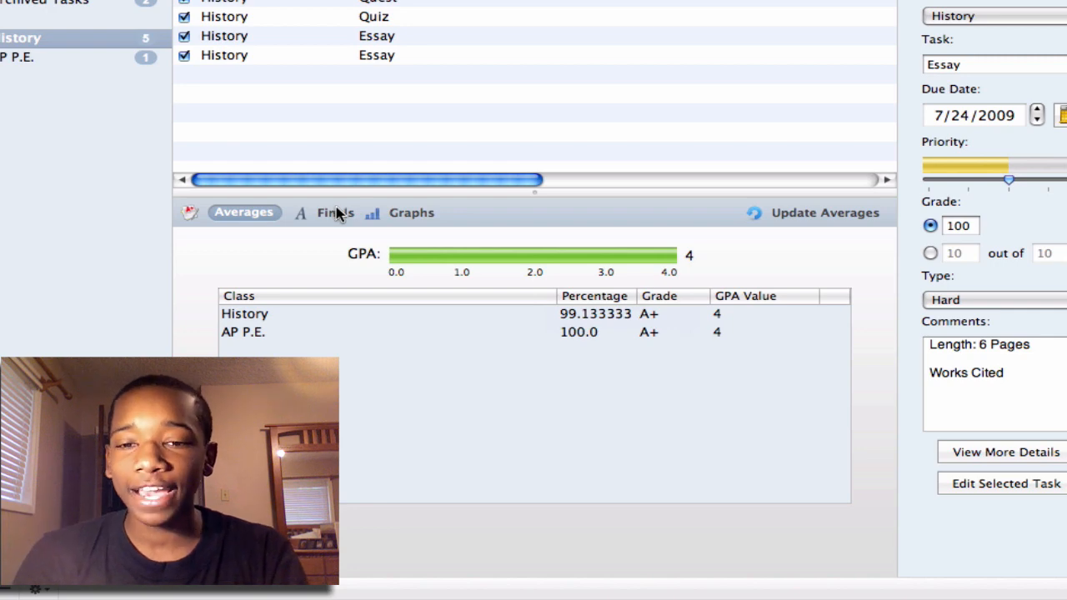
# - In the Finals calculator, compute the final score needed for 90 from 88 with weight 25
pyautogui.click(335, 213)
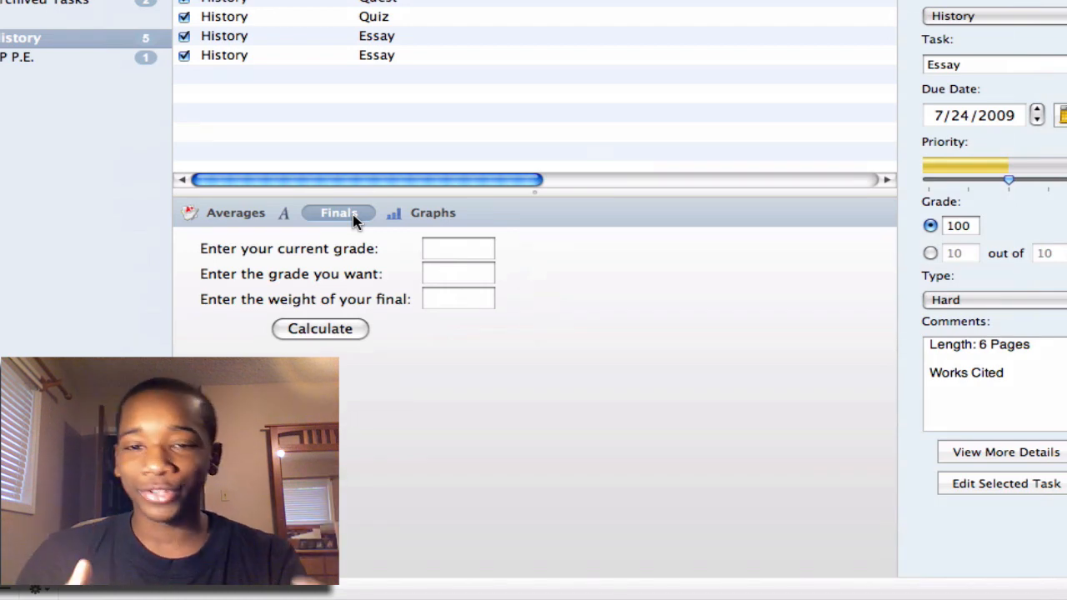
pyautogui.moveTo(398, 236)
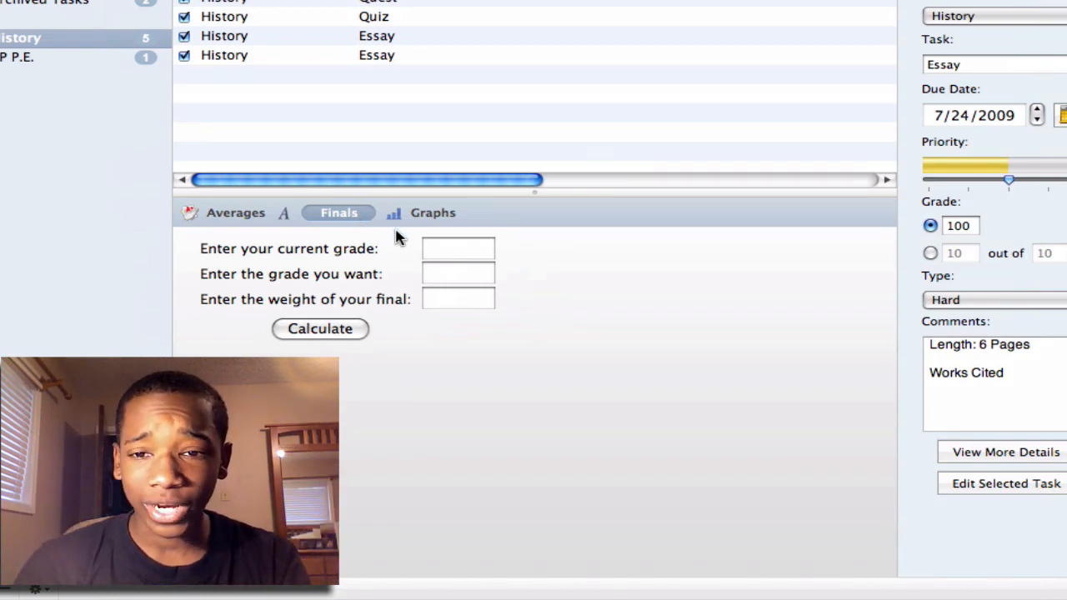
pyautogui.moveTo(302, 224)
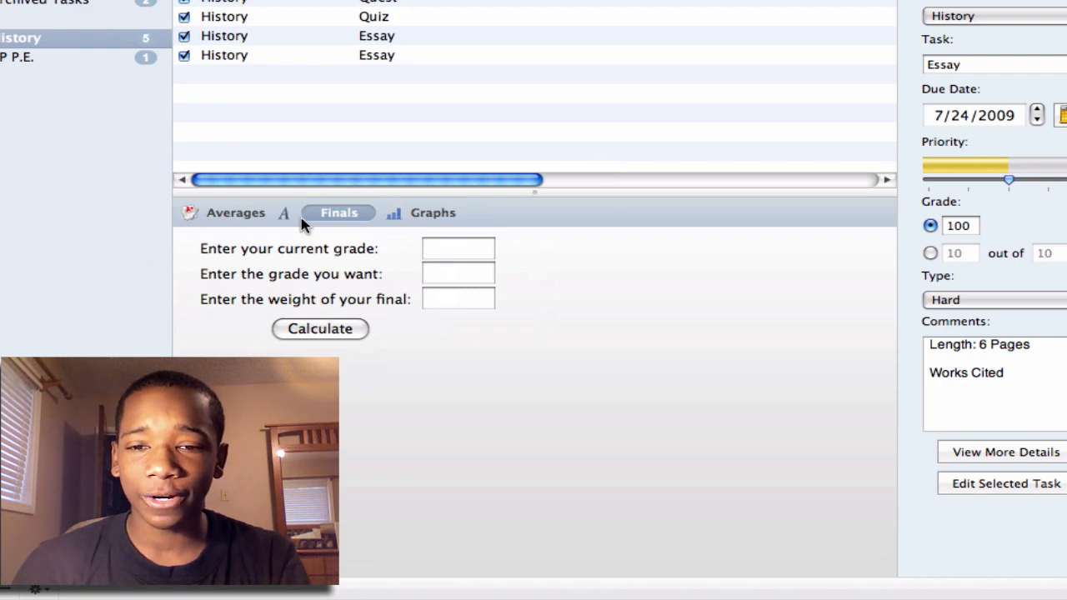
pyautogui.click(237, 214)
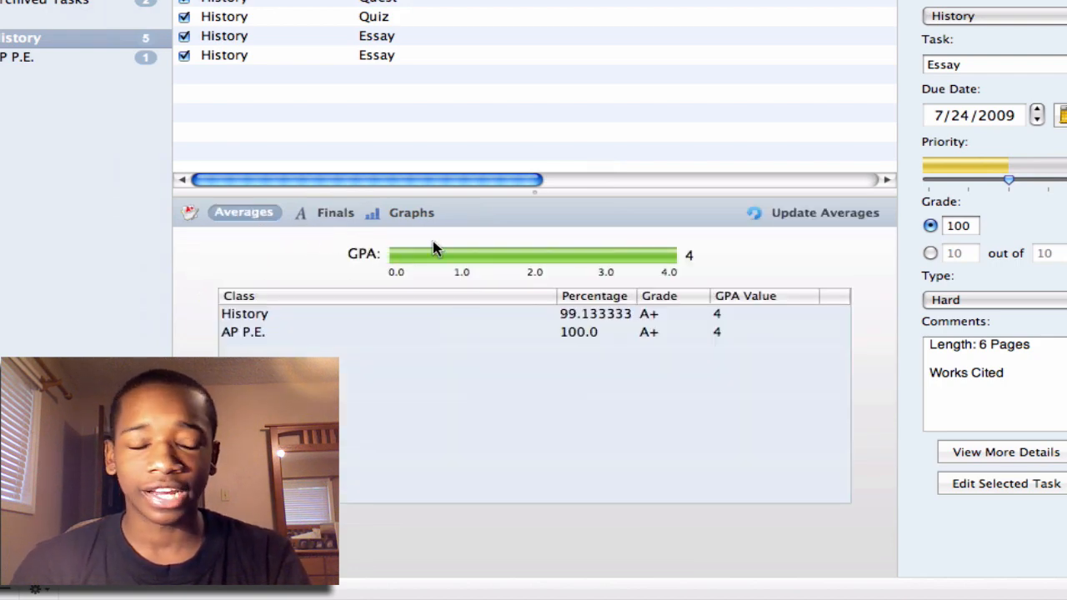
pyautogui.click(335, 213)
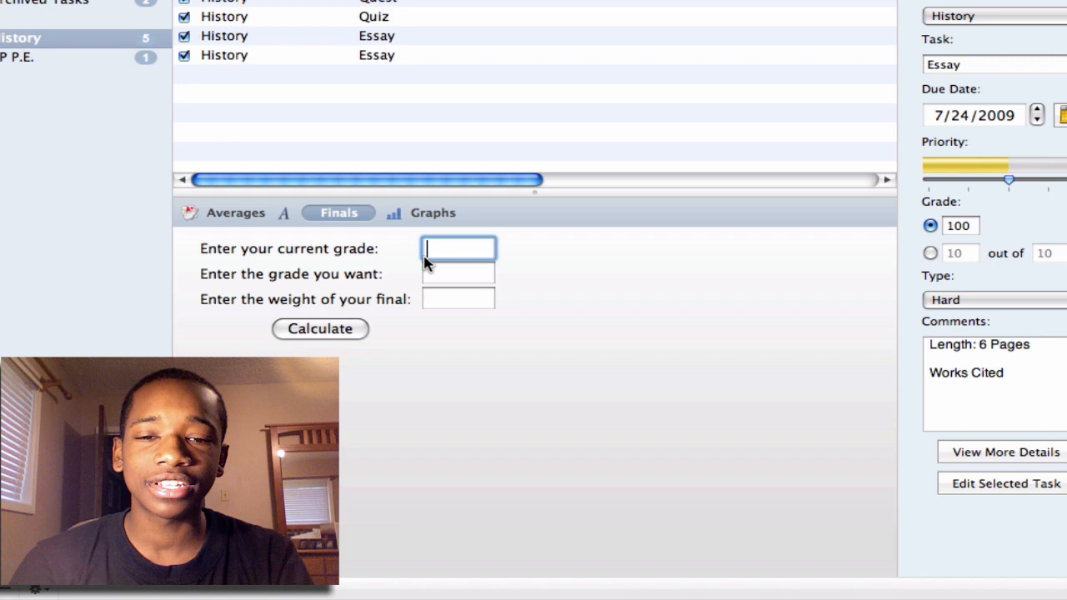
pyautogui.write('88')
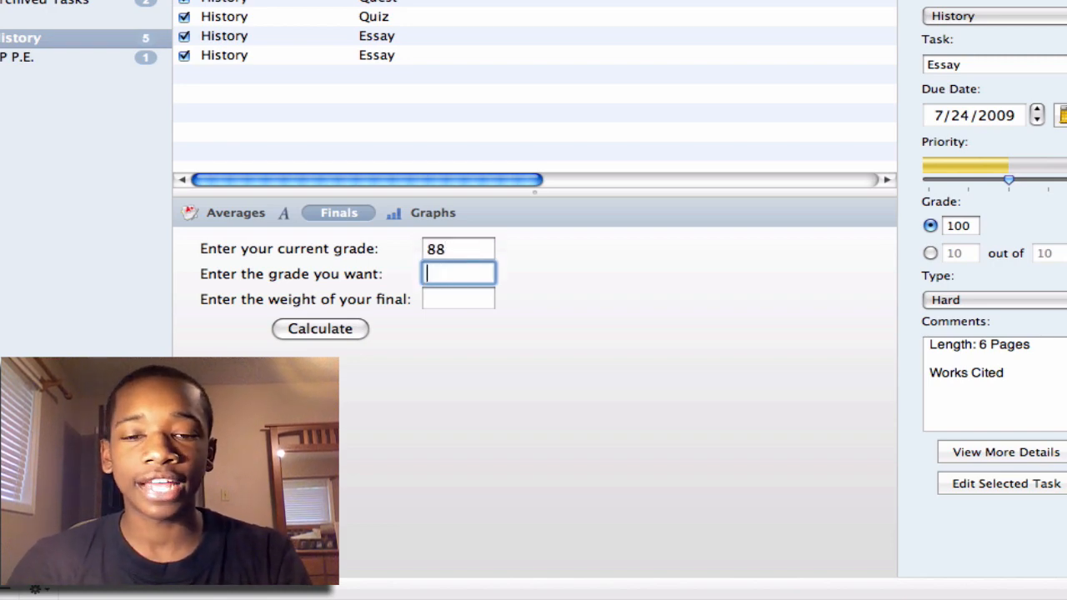
pyautogui.write('90')
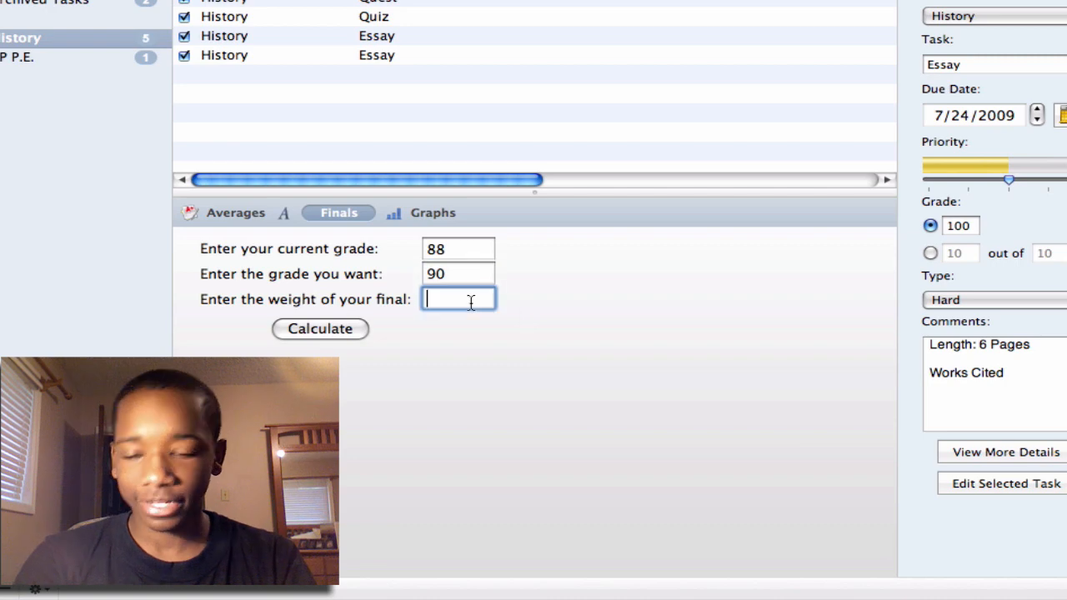
pyautogui.write('25')
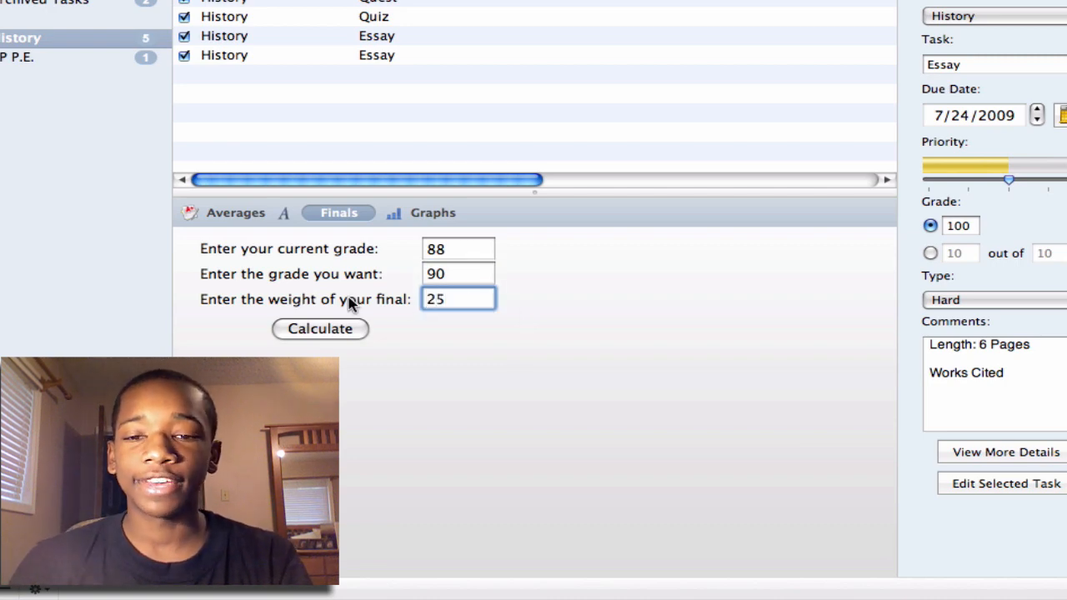
pyautogui.click(320, 329)
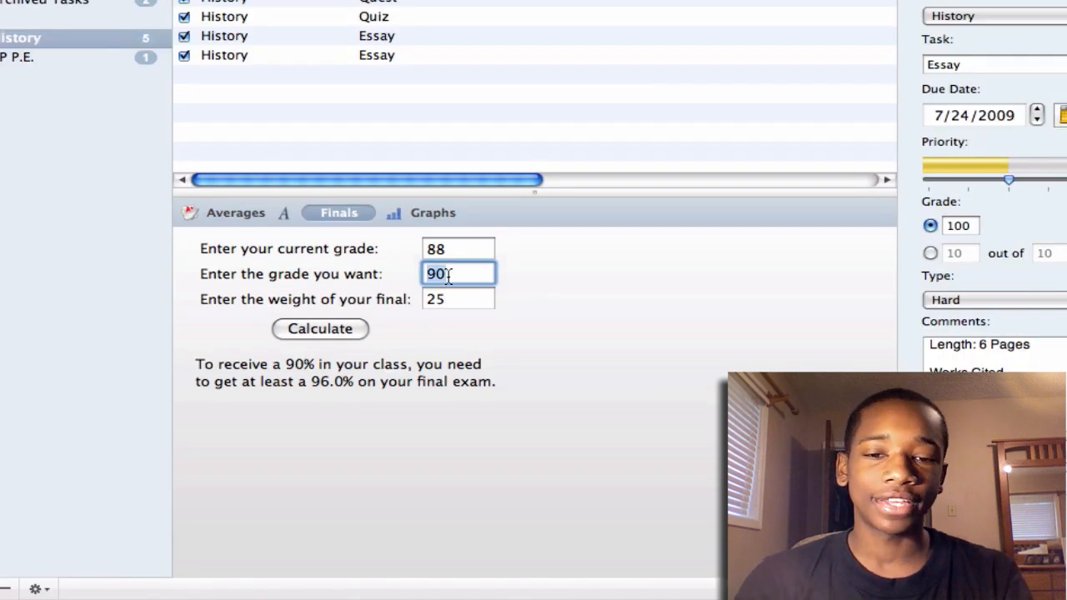
# - Raise the wanted grade to 95 and recalculate, giving a required final of 116%
pyautogui.write('95')
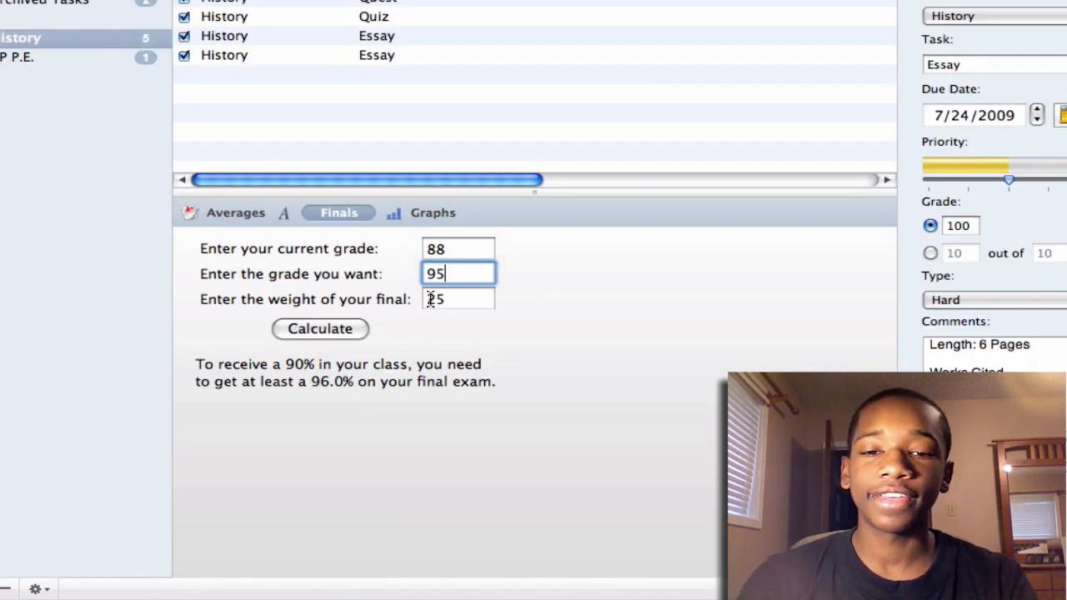
pyautogui.click(320, 327)
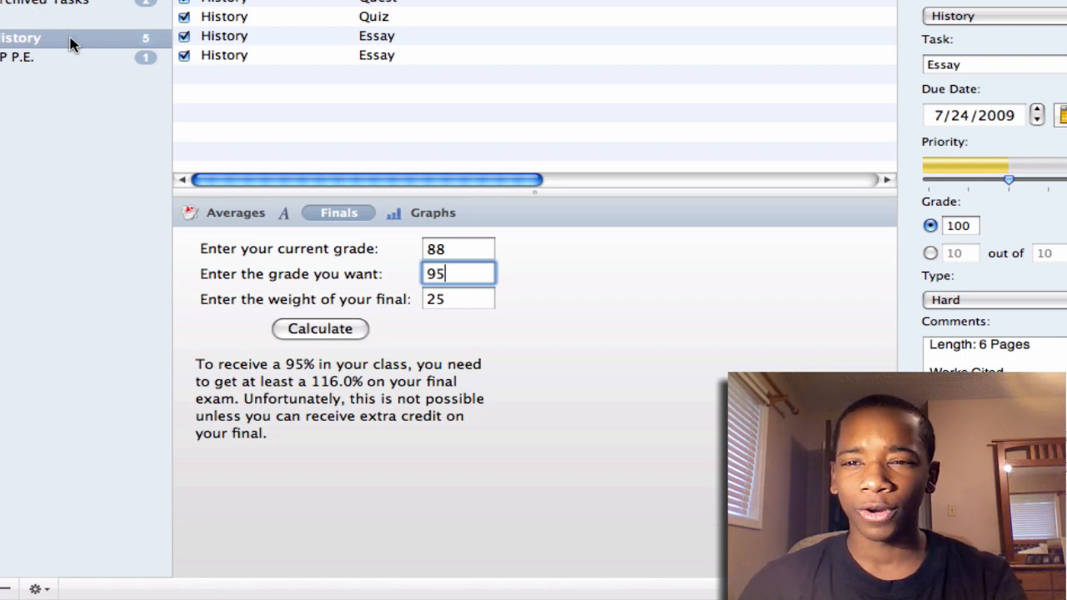
# - Switch to AP P.E., glance at its files, and return to the averages showing a 4.0 GPA
pyautogui.click(34, 56)
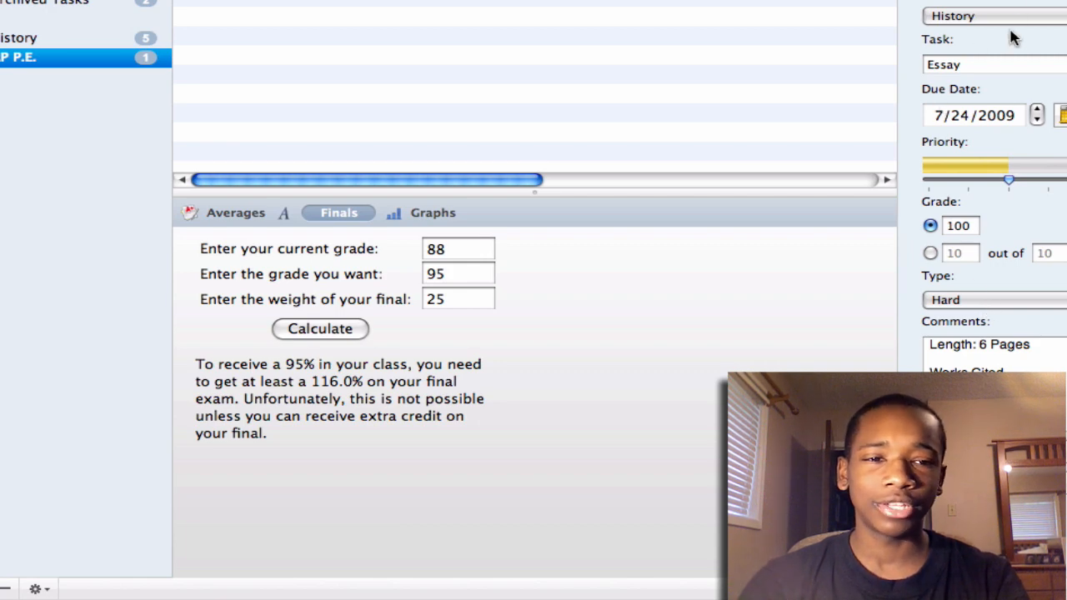
pyautogui.moveTo(970, 291)
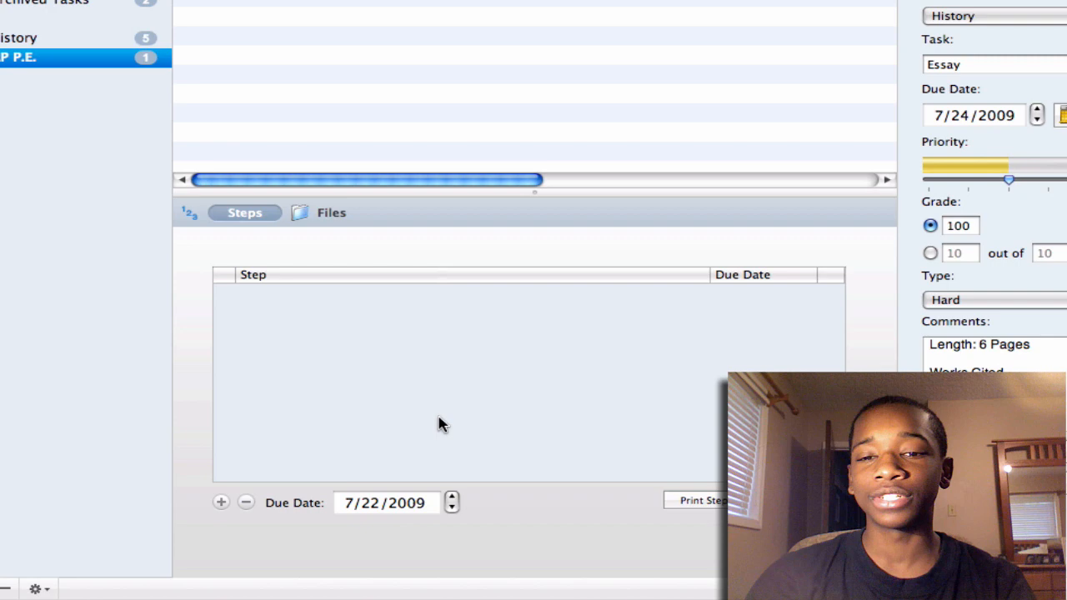
pyautogui.click(323, 213)
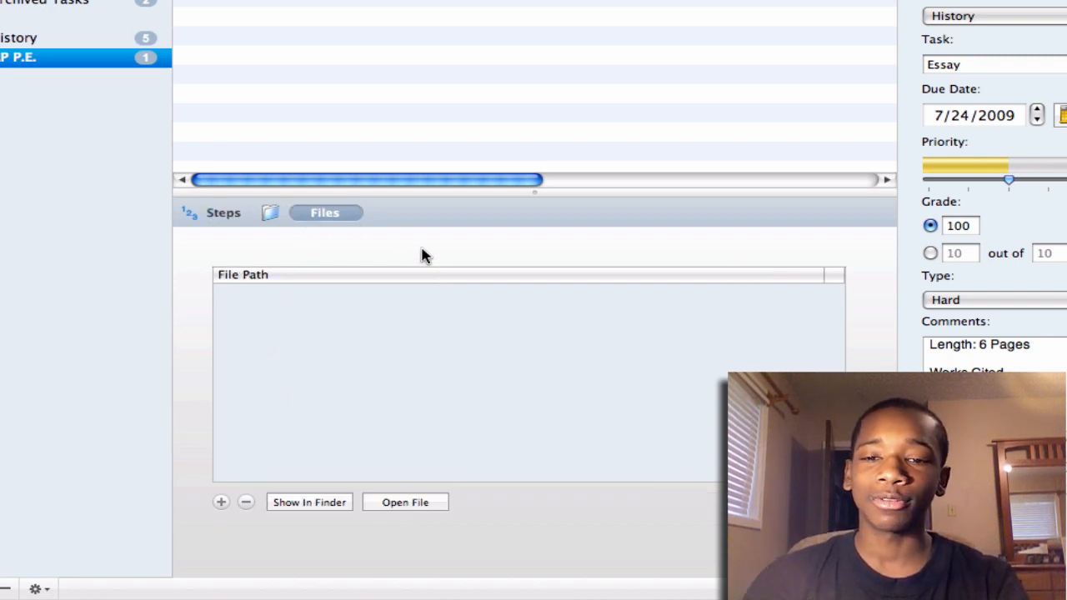
pyautogui.click(223, 214)
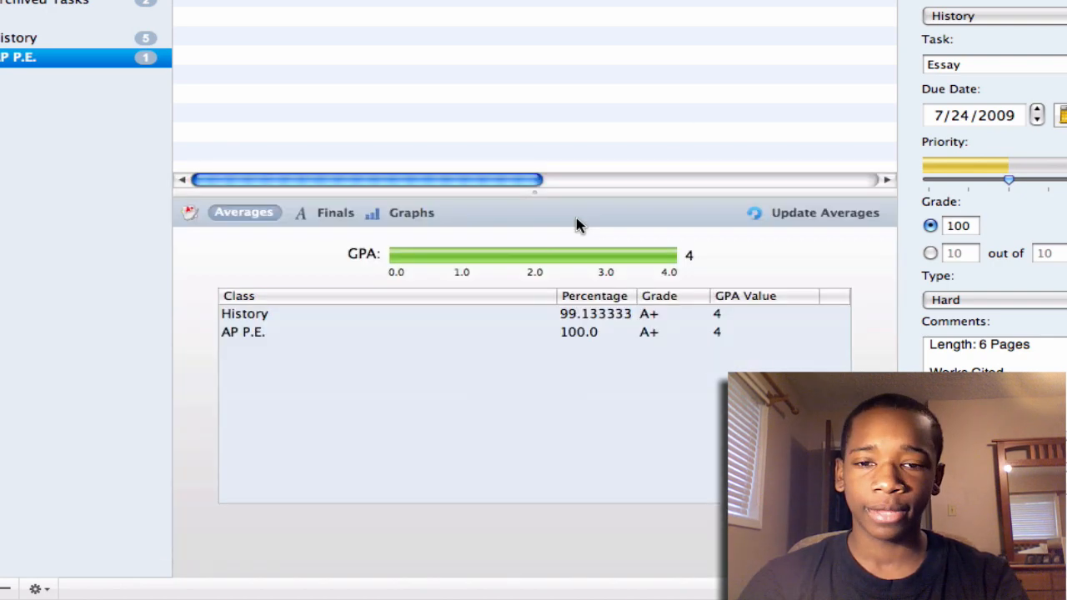
pyautogui.moveTo(787, 220)
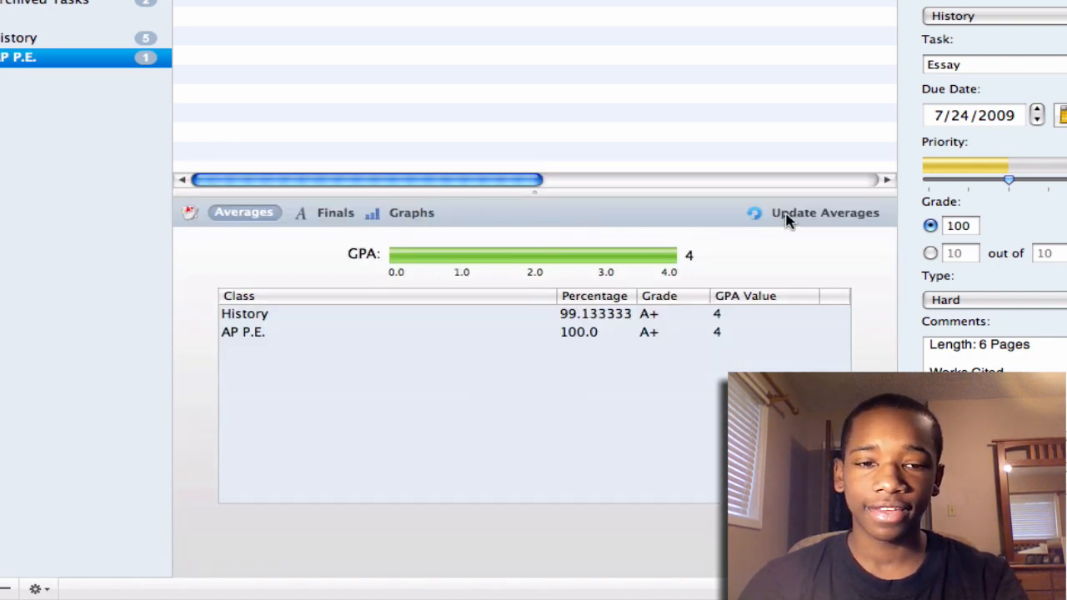